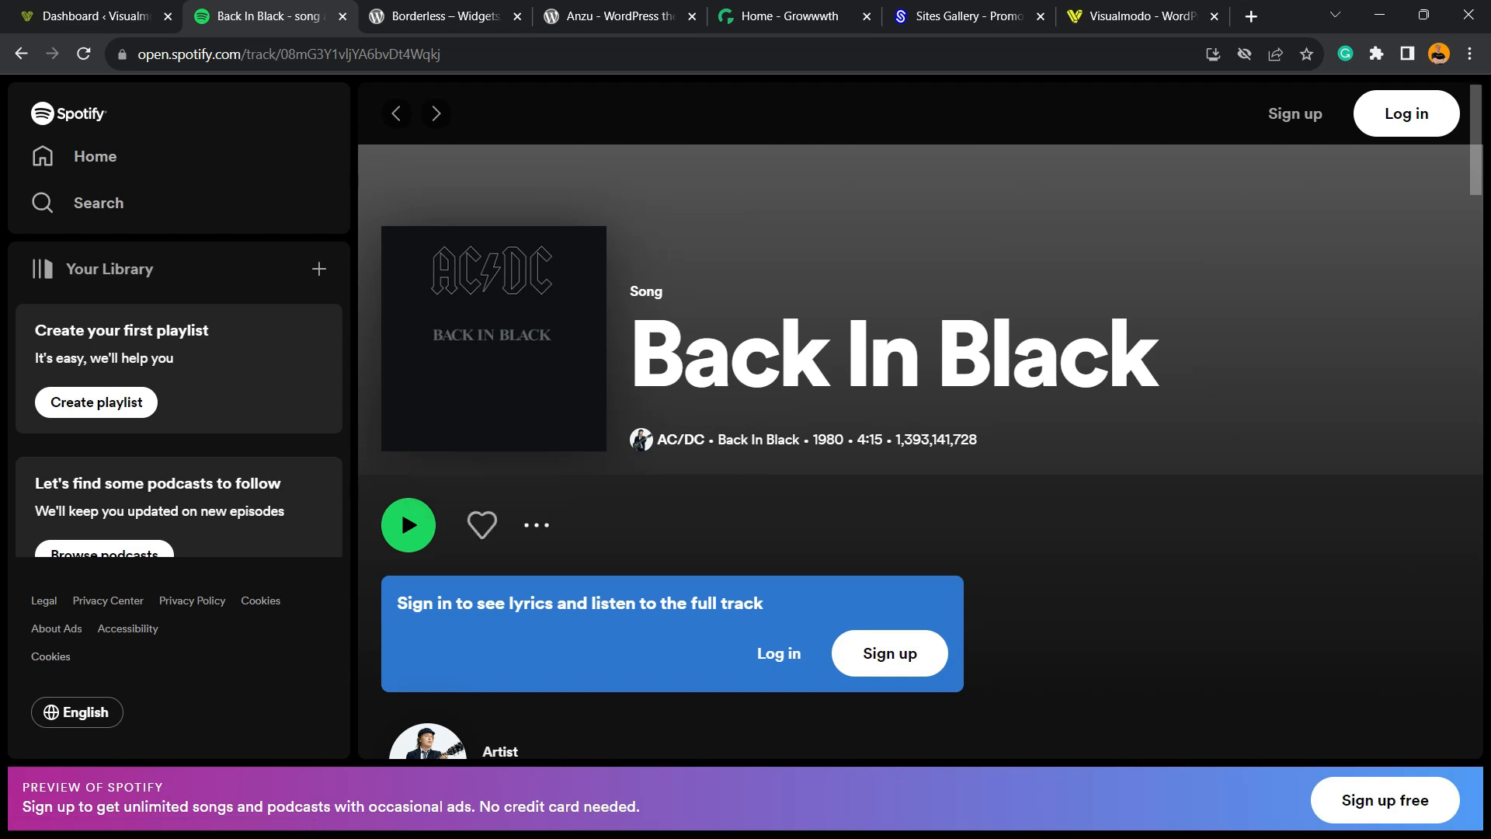
{"action": "mouse_move", "coordinate": [535, 525]}
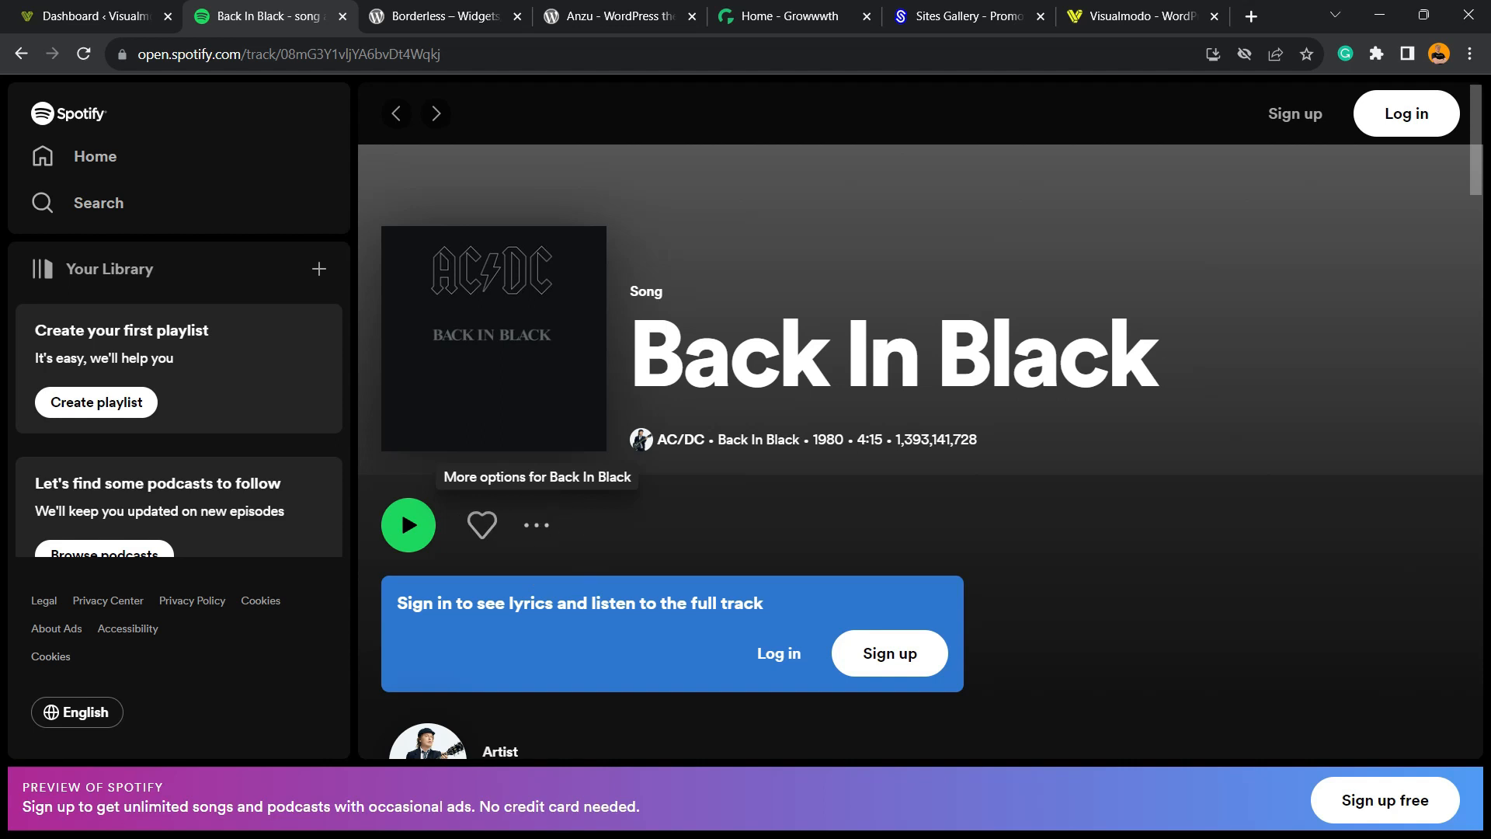
Bring up the More options menu for the Back In Black track
{"action": "left_click", "coordinate": [535, 524]}
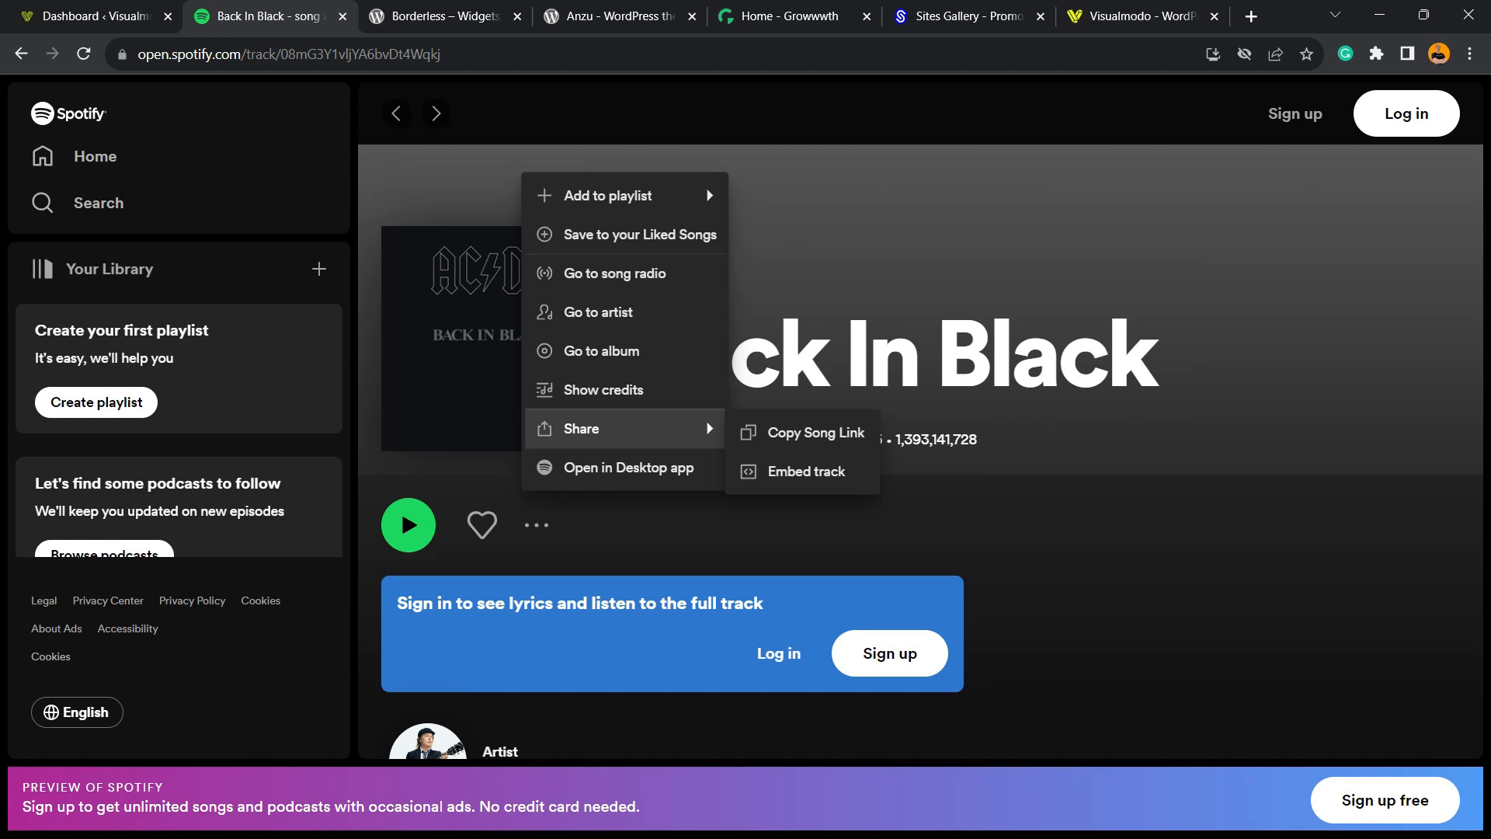
{"action": "mouse_move", "coordinate": [815, 432]}
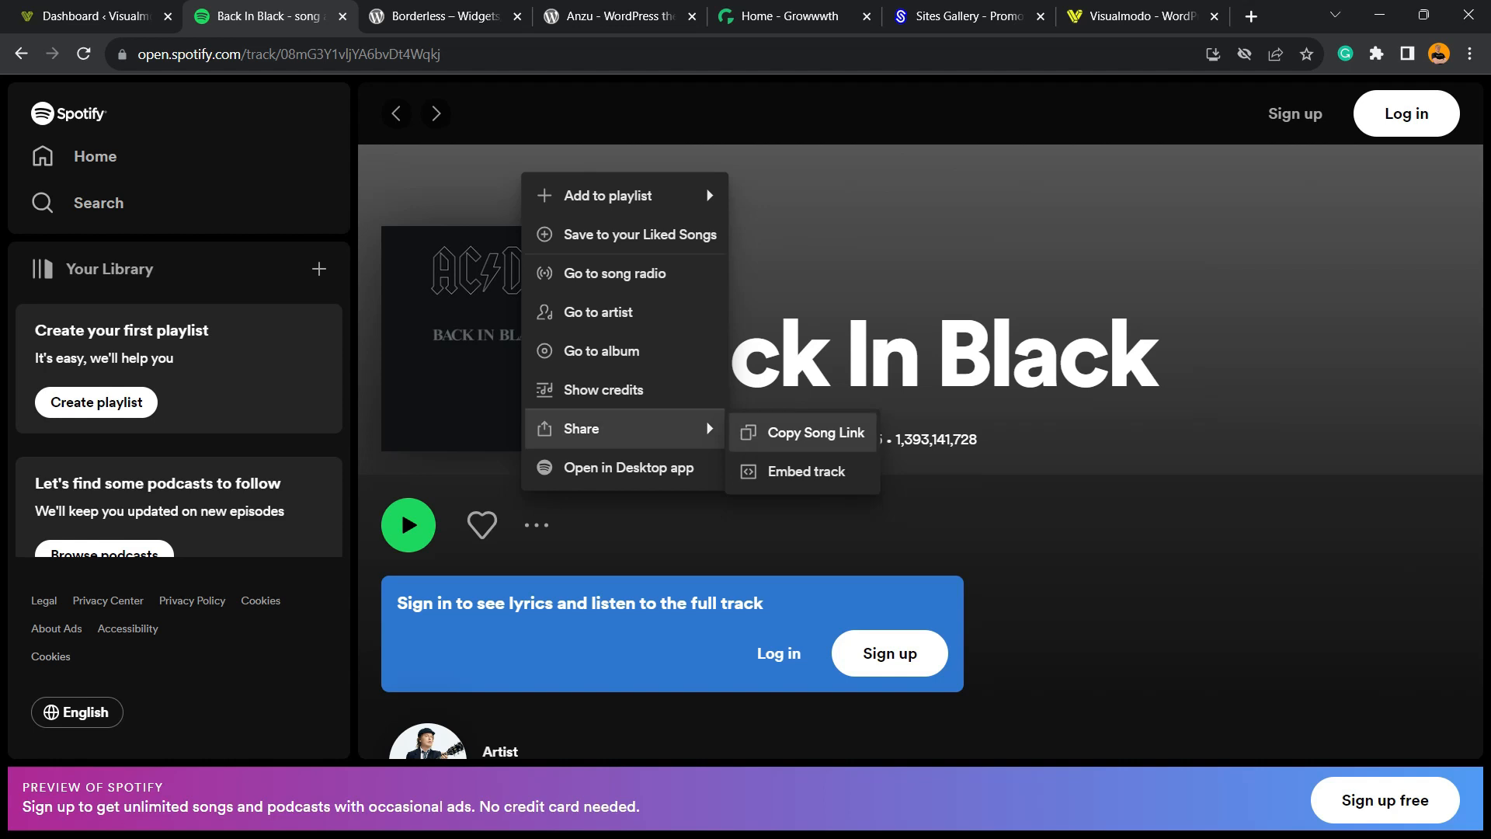
{"action": "mouse_move", "coordinate": [802, 471]}
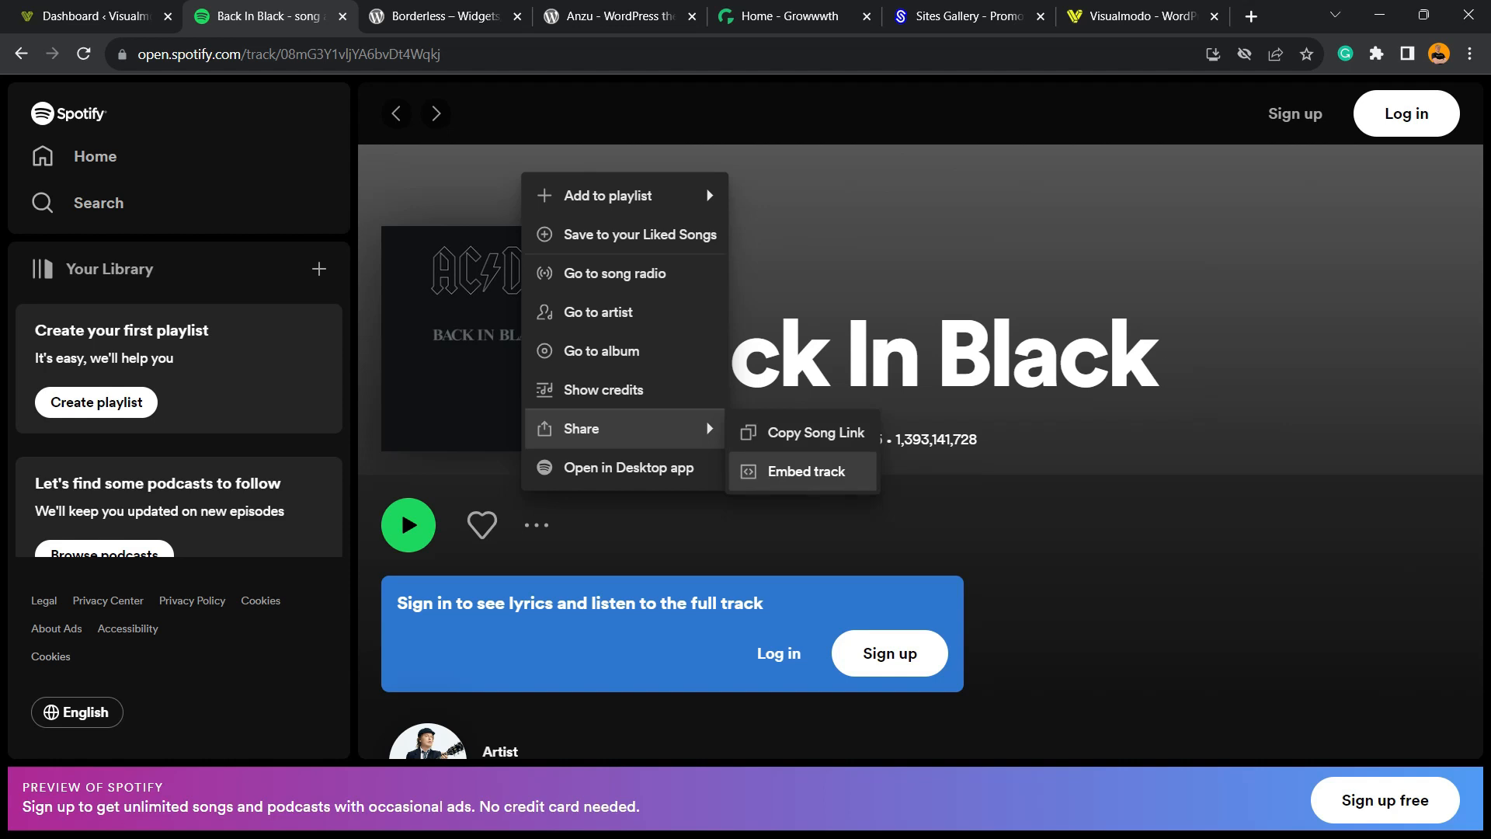
Preview the Back In Black embed at Compact (152px), then return it to Normal (352px)
{"action": "left_click", "coordinate": [813, 471]}
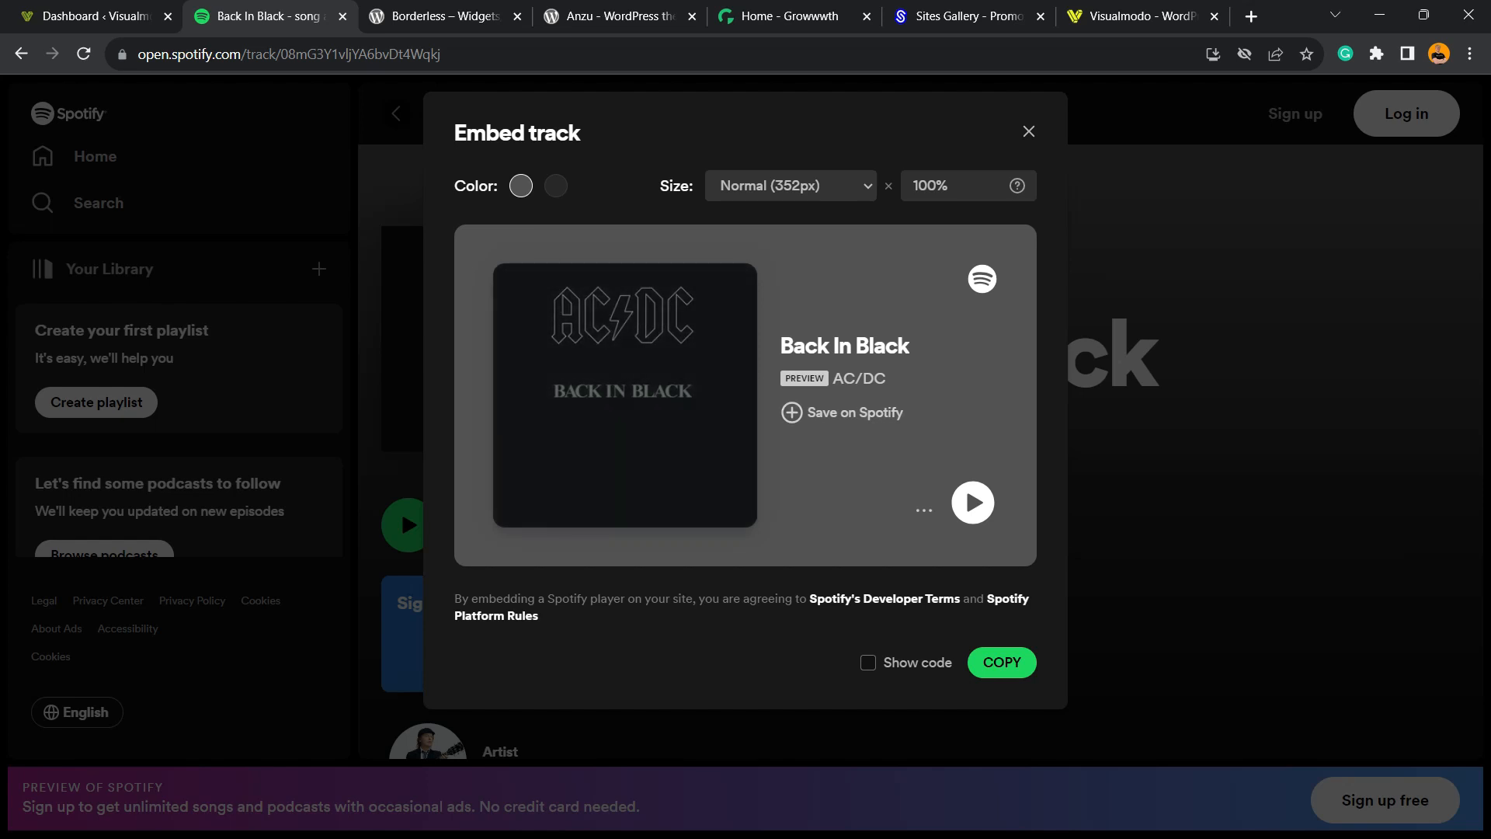
{"action": "left_click", "coordinate": [555, 186]}
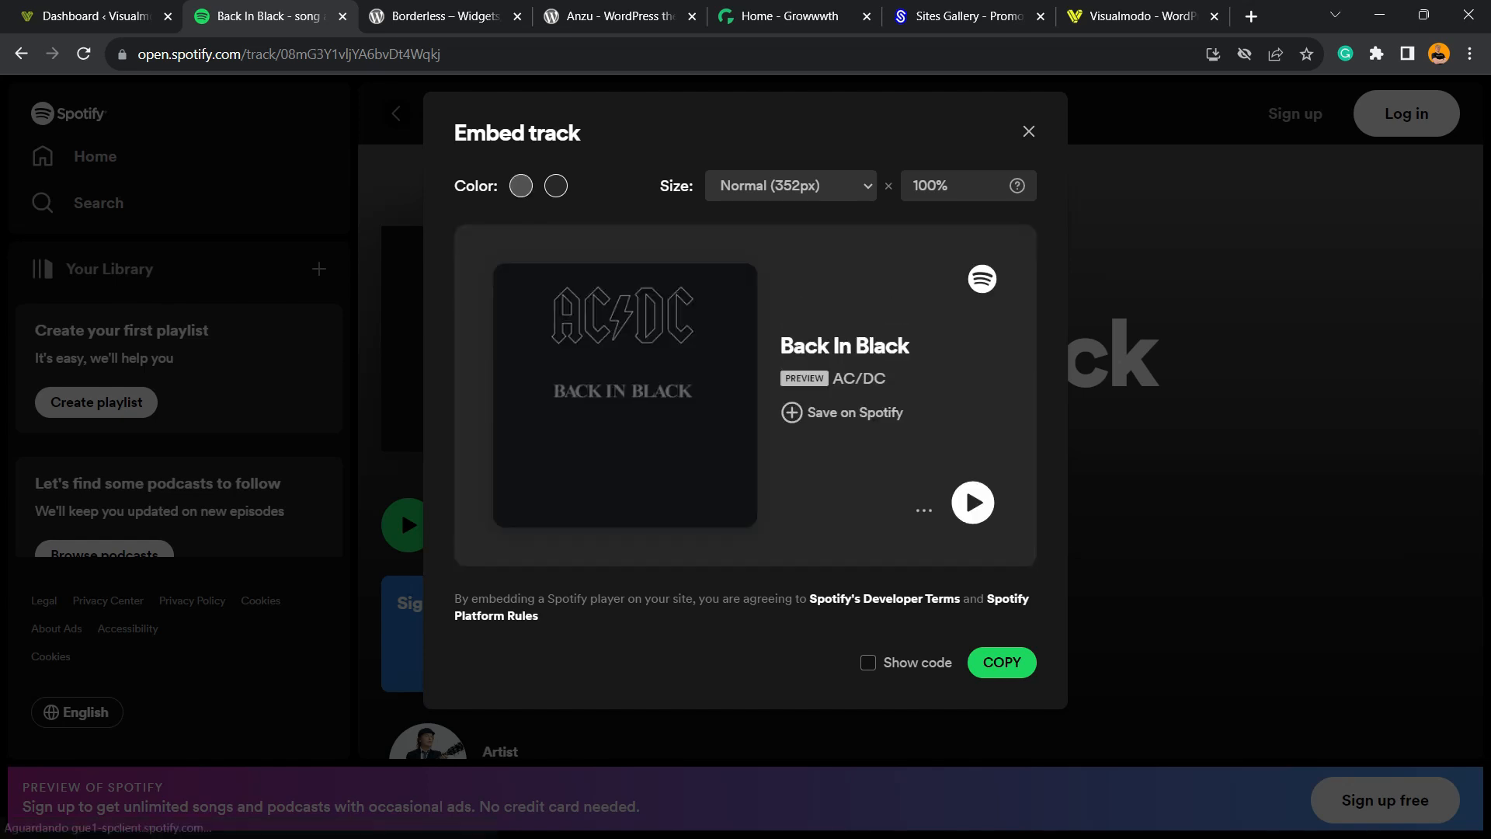
{"action": "left_click", "coordinate": [790, 185]}
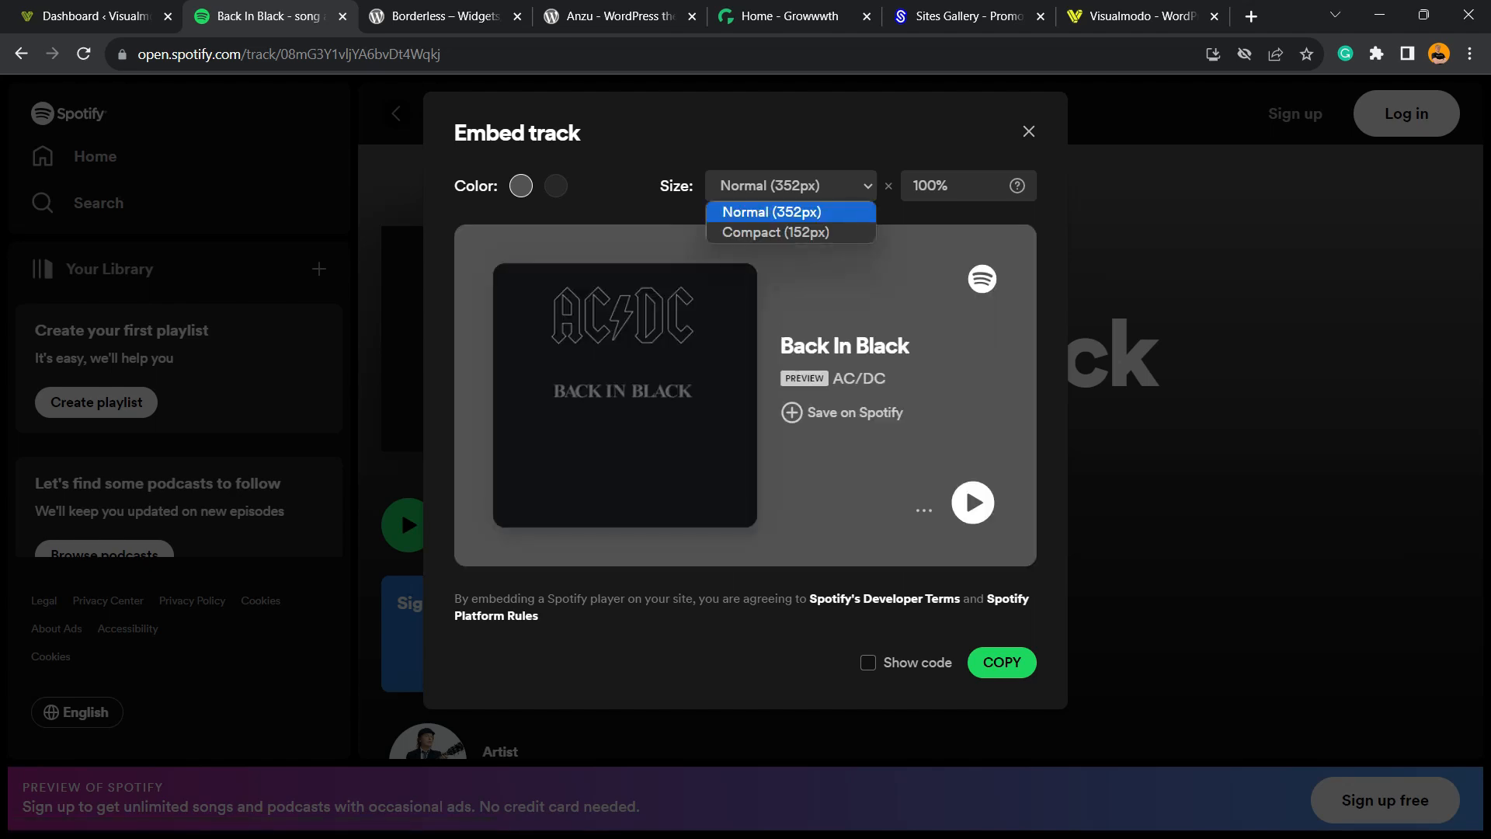
{"action": "left_click", "coordinate": [773, 232]}
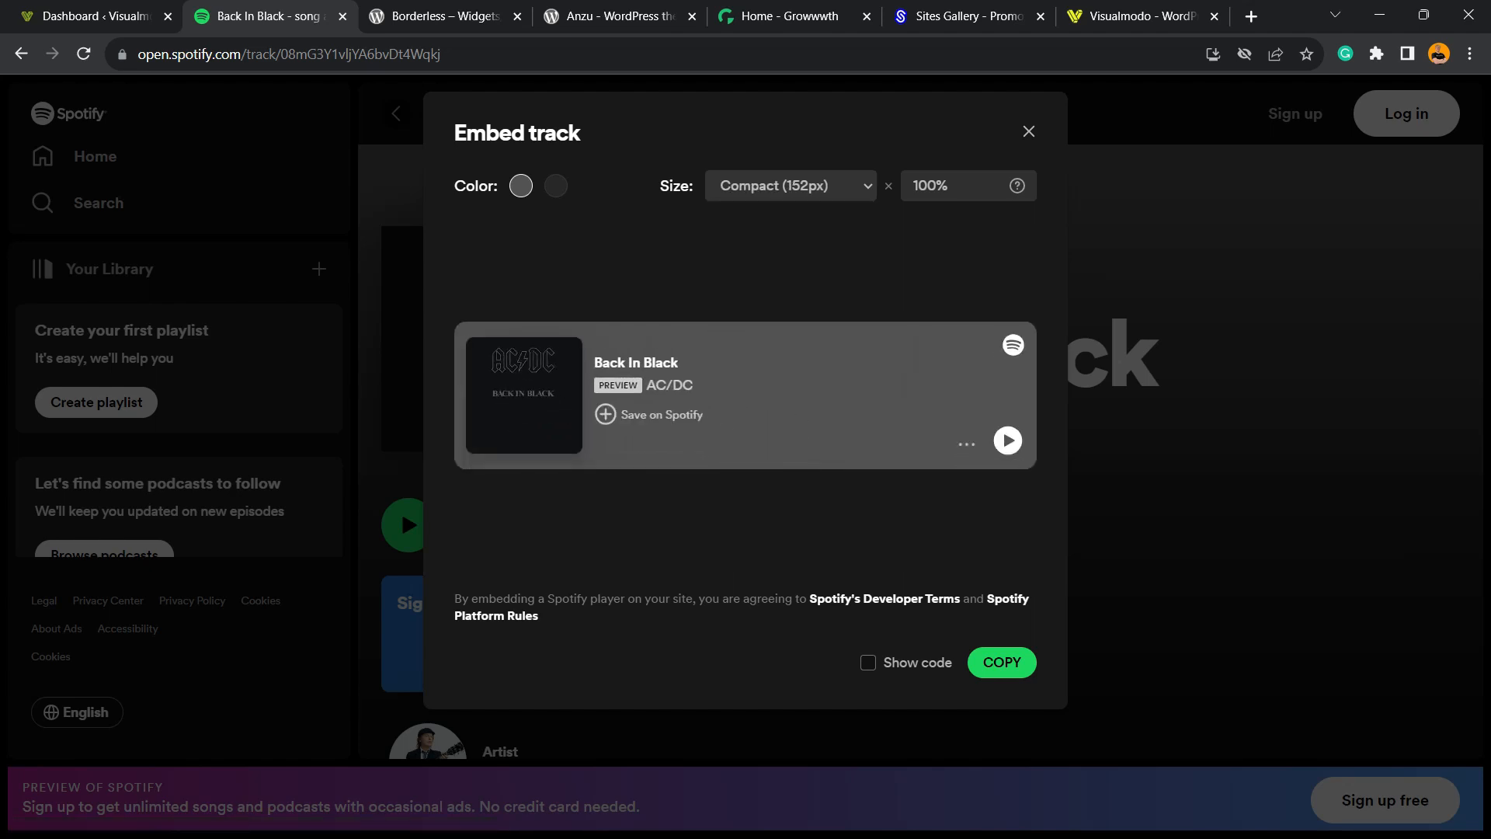
{"action": "left_click", "coordinate": [790, 186]}
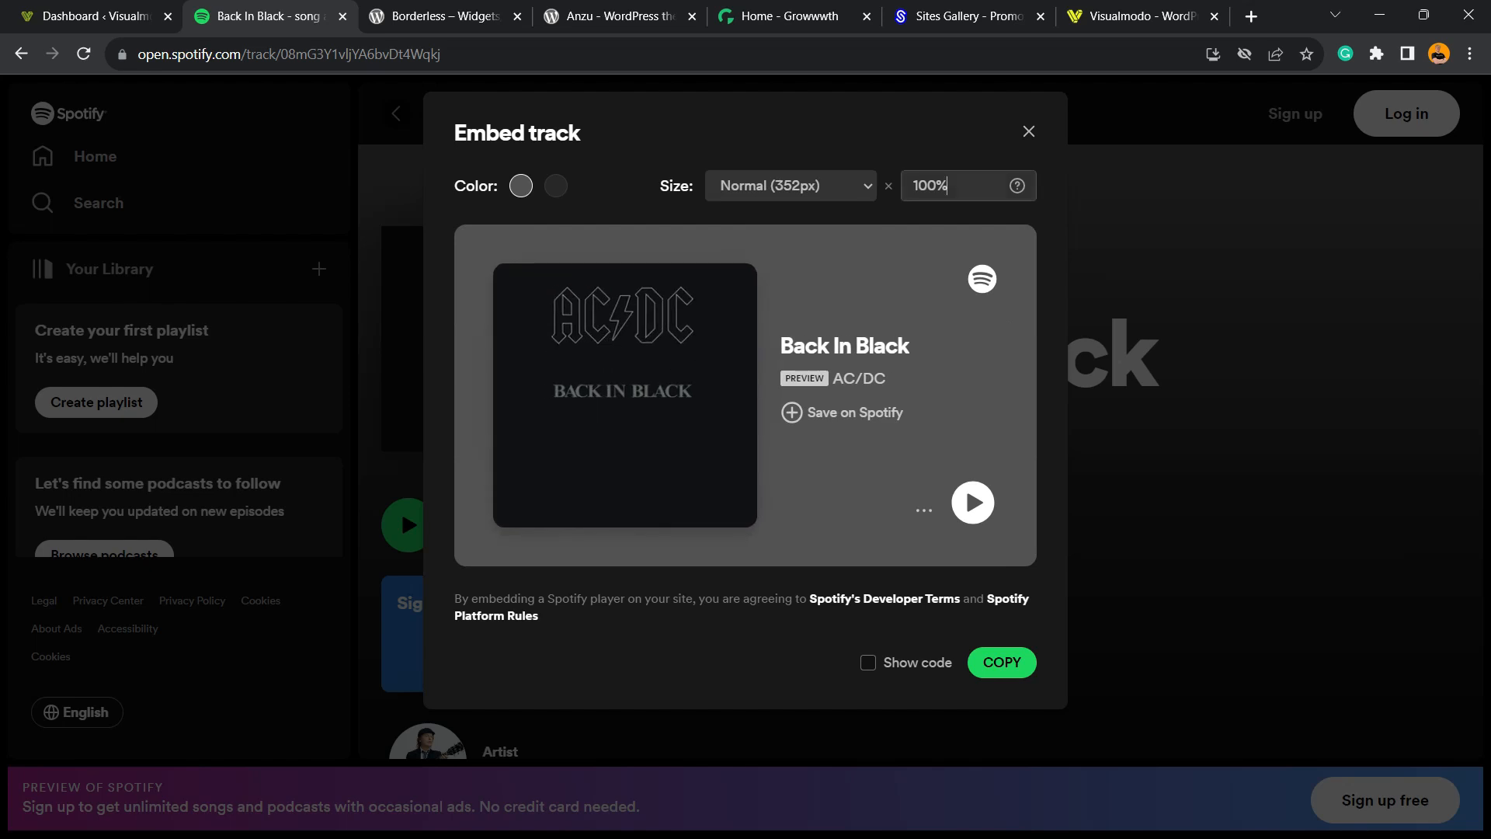
{"action": "left_click", "coordinate": [867, 663]}
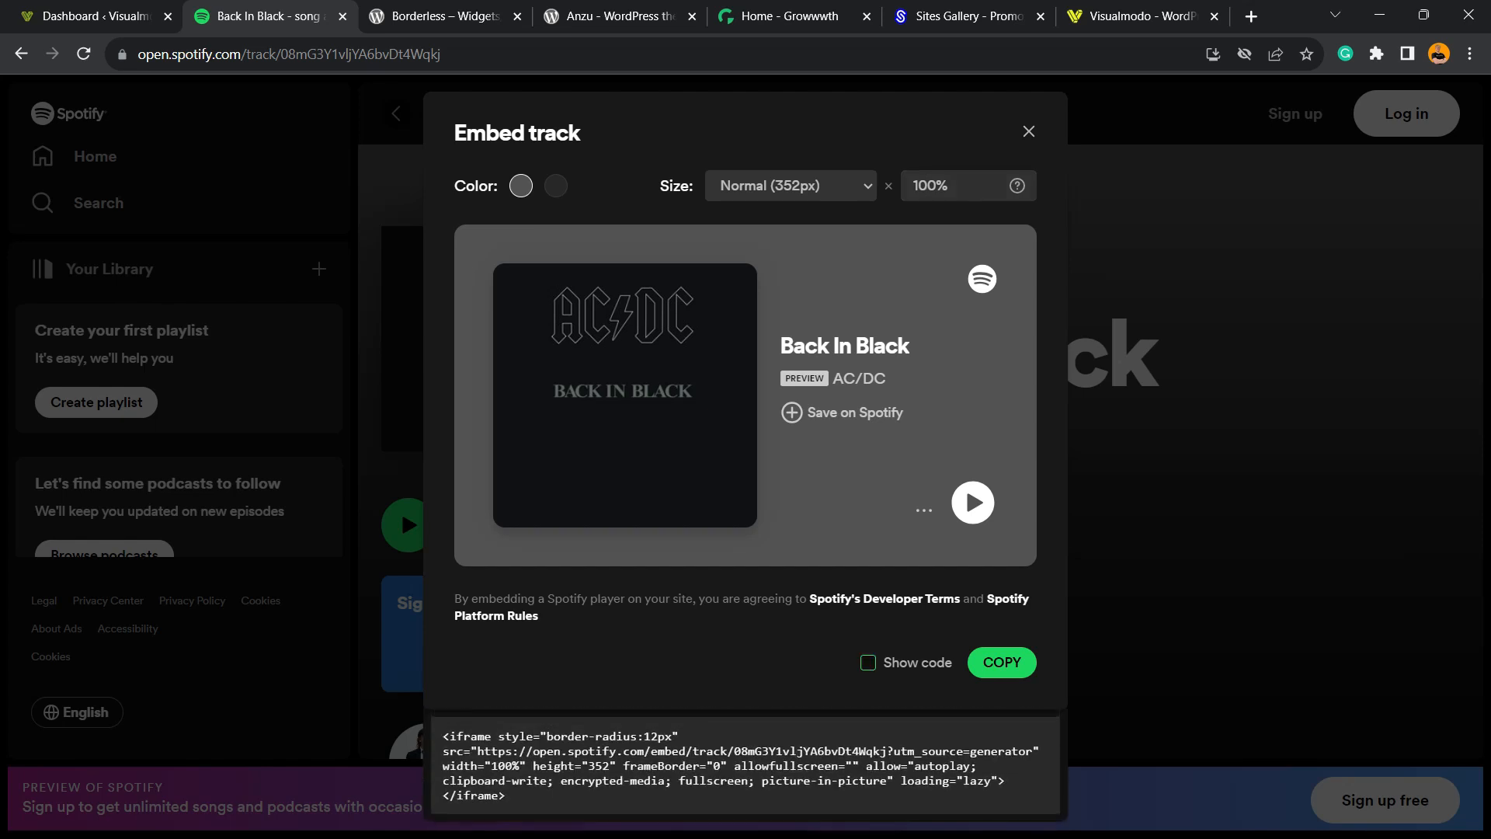
Copy the Back In Black iframe code and move to the WordPress dashboard
{"action": "left_click", "coordinate": [1000, 661]}
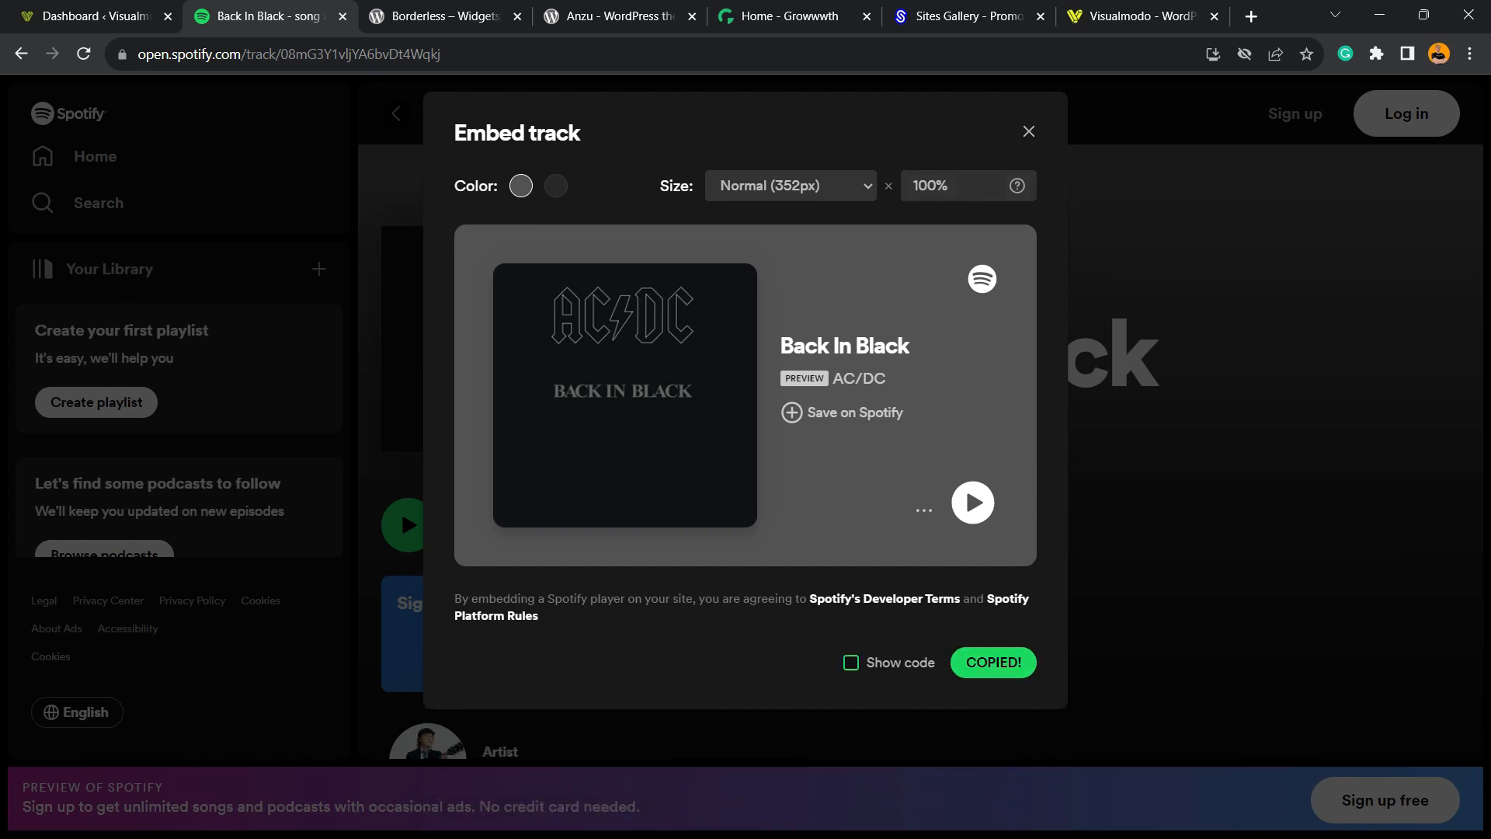
{"action": "left_click", "coordinate": [849, 662]}
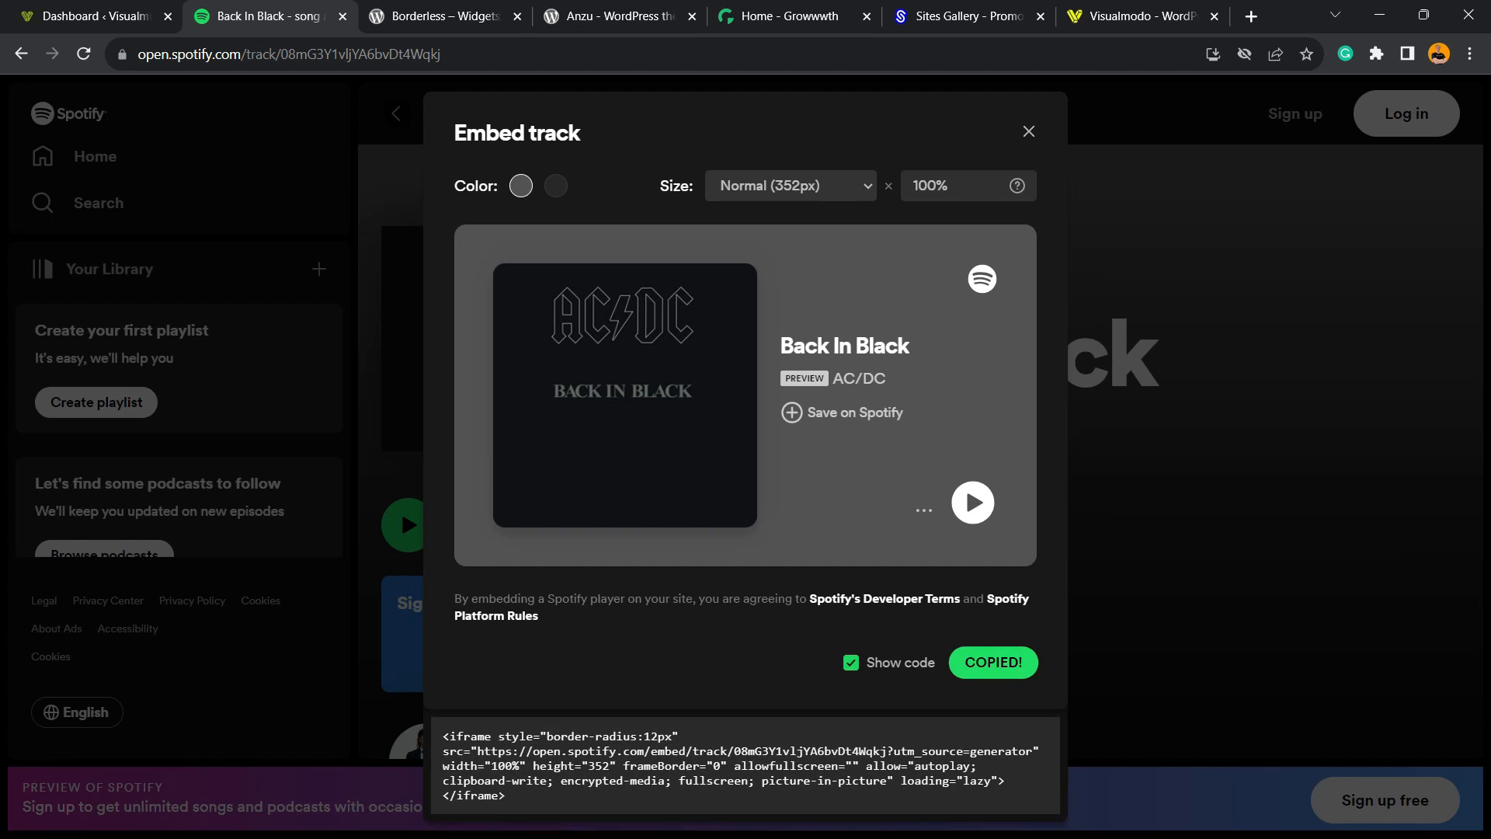
{"action": "left_click", "coordinate": [85, 16]}
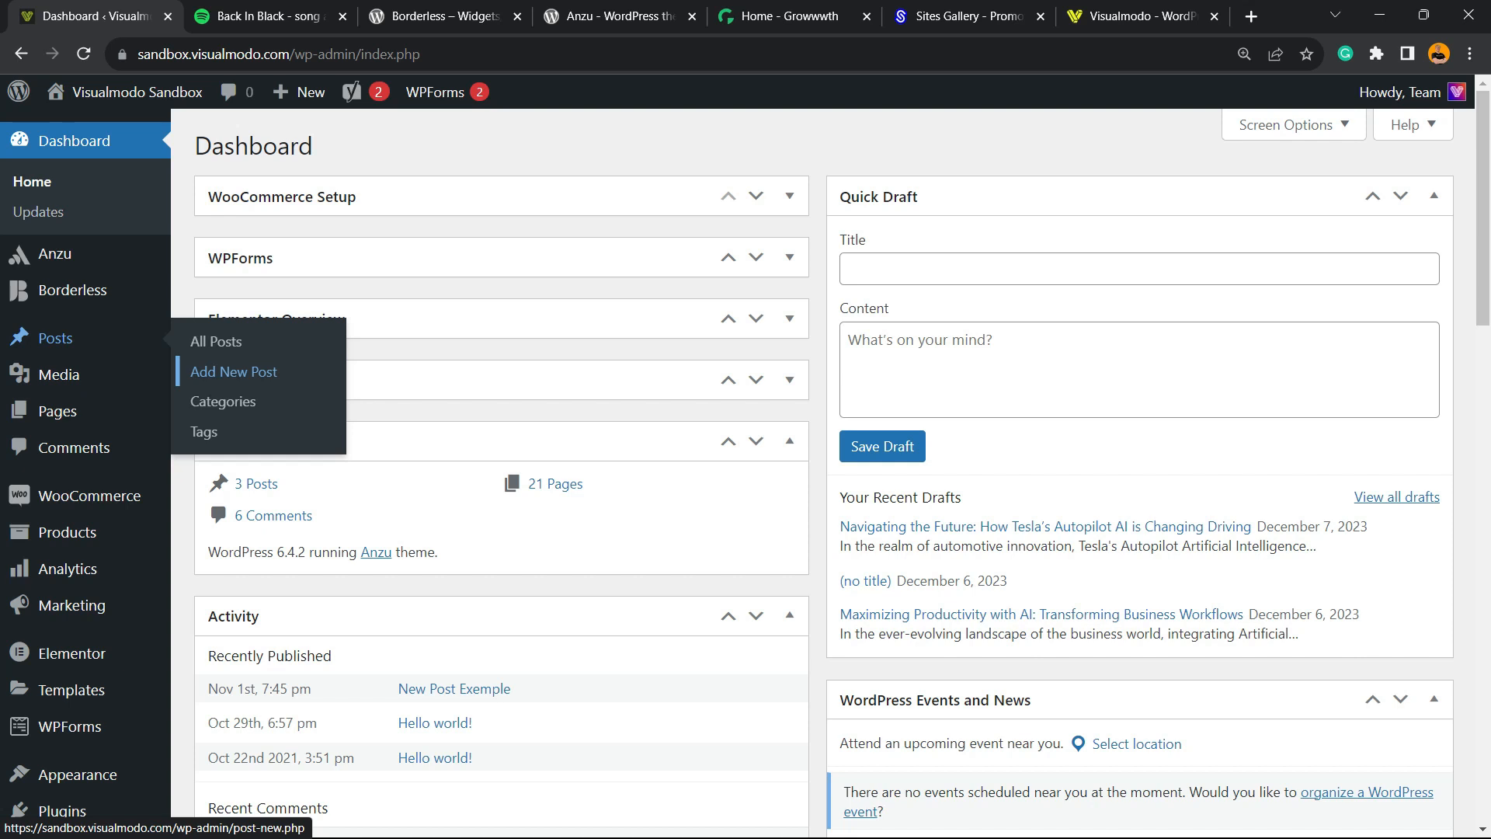
Create a new empty post from the Posts menu
{"action": "left_click", "coordinate": [233, 372]}
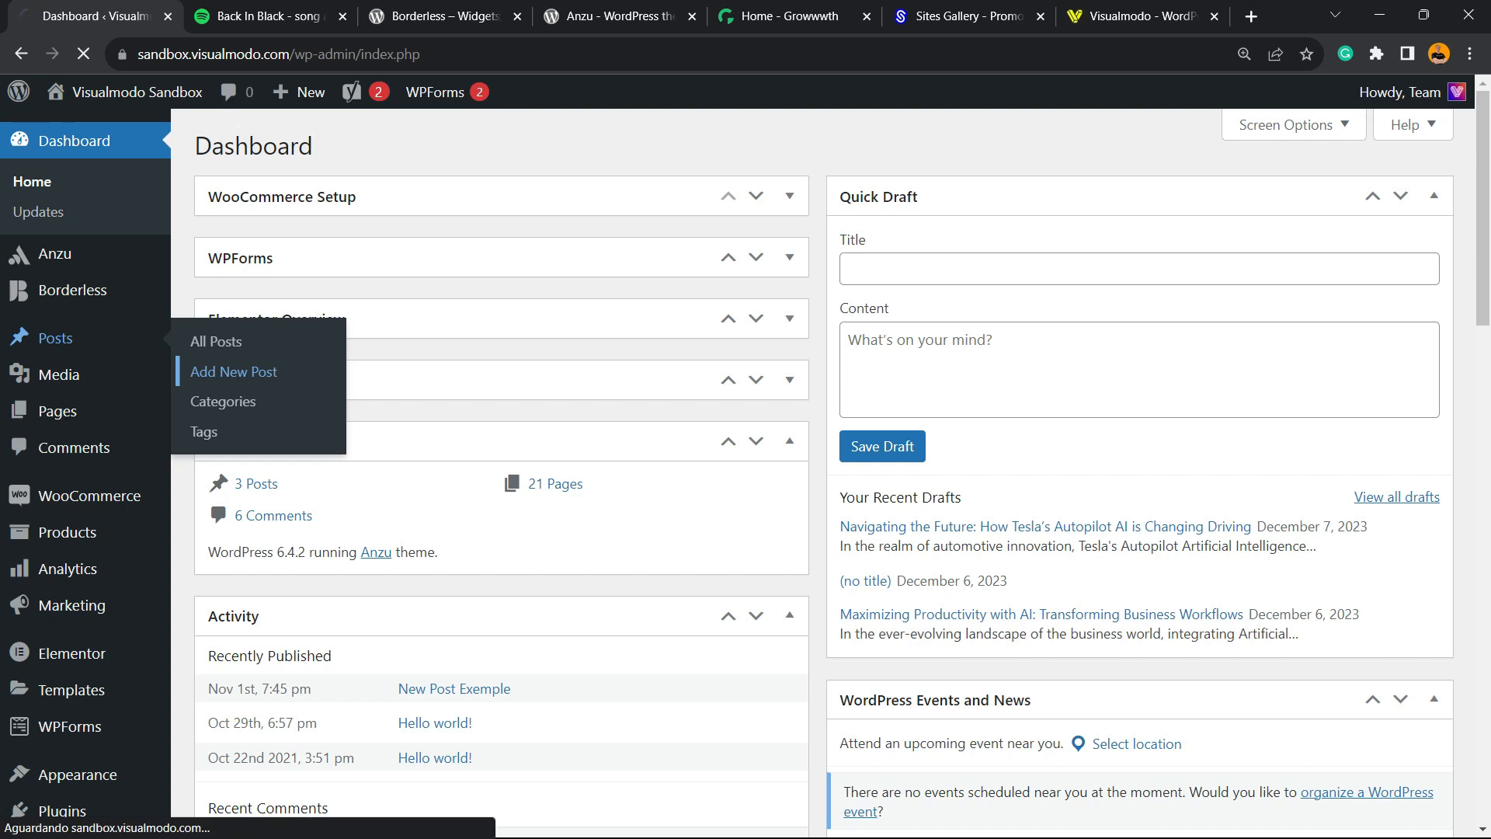
{"action": "left_click", "coordinate": [233, 372]}
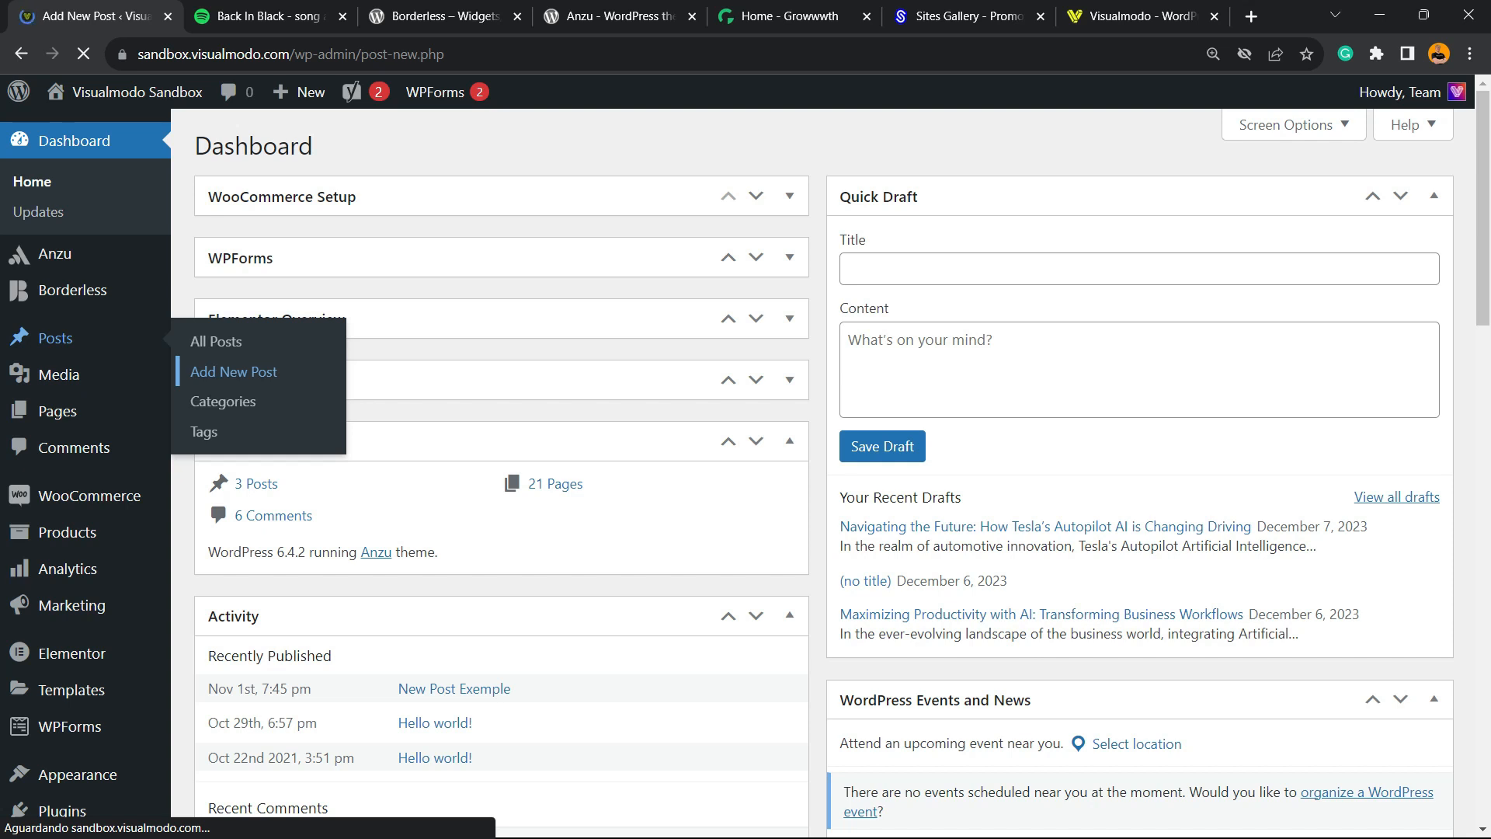
{"action": "left_click", "coordinate": [233, 372]}
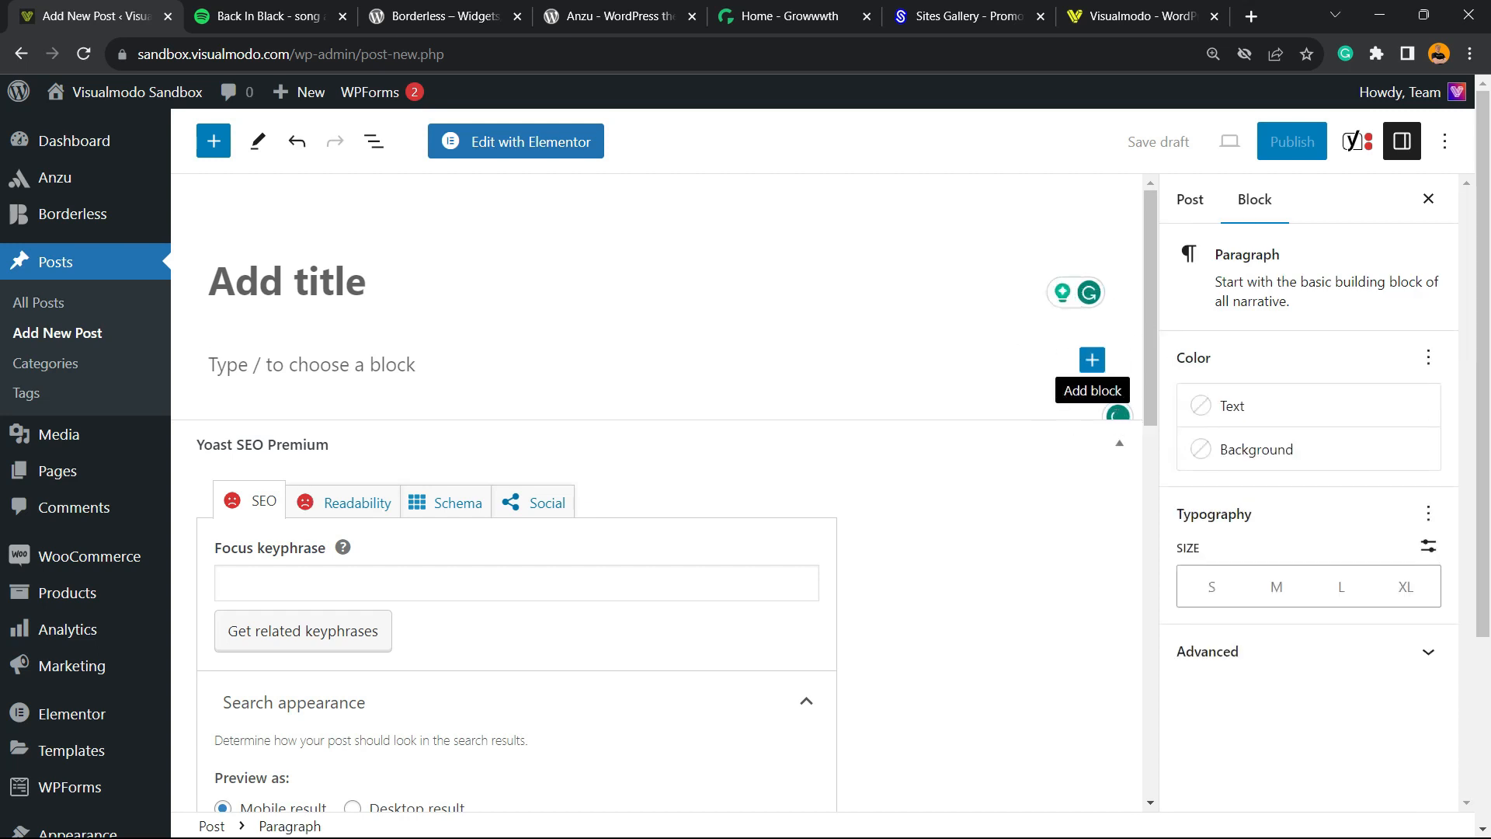
Add a Custom HTML block with the Spotify iframe, preview it and save the draft
{"action": "left_click", "coordinate": [1092, 359]}
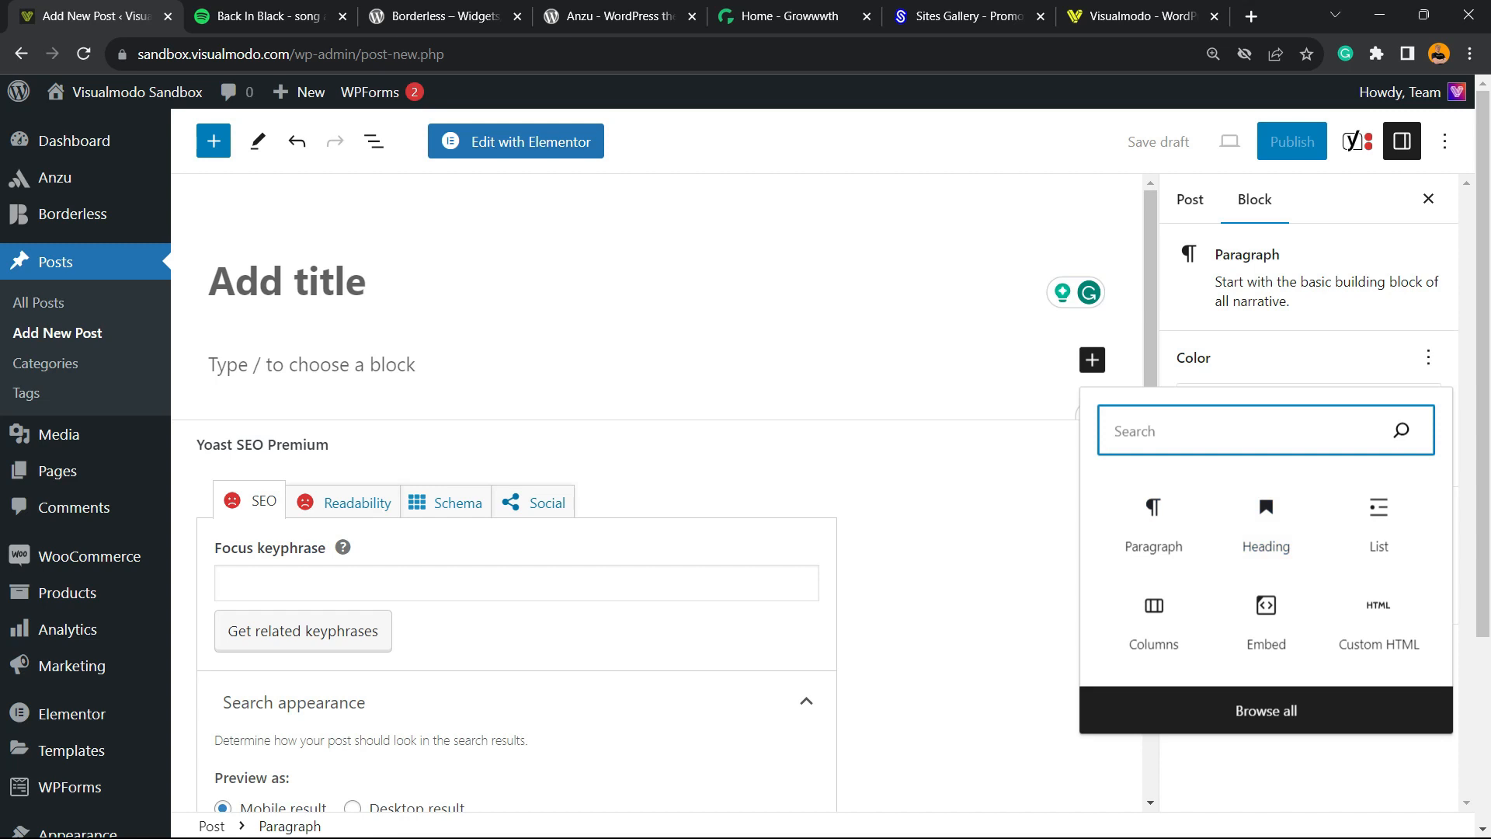
{"action": "type", "text": "h"}
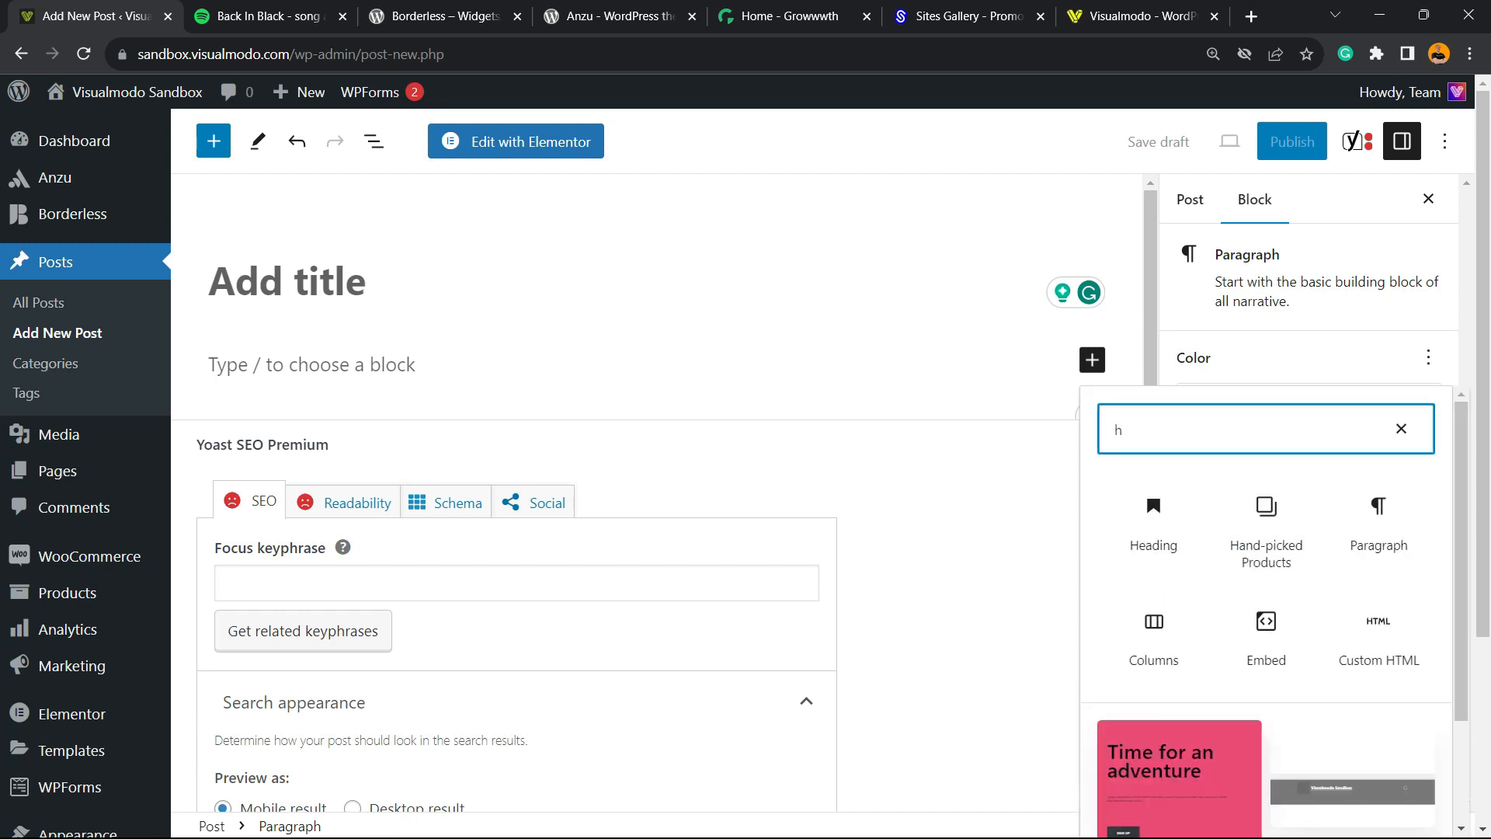
{"action": "type", "text": "tm"}
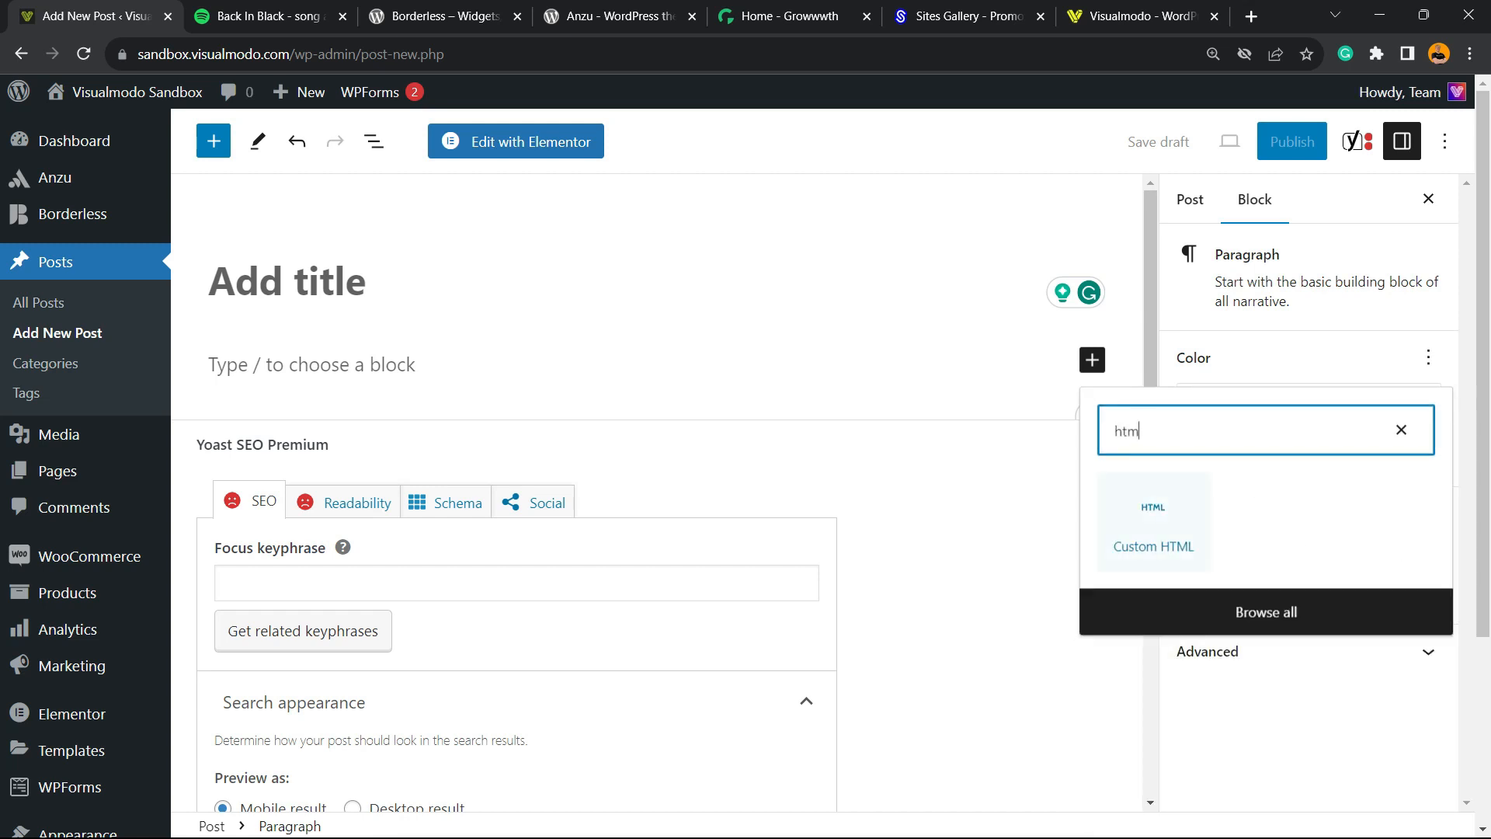
{"action": "left_click", "coordinate": [1152, 534]}
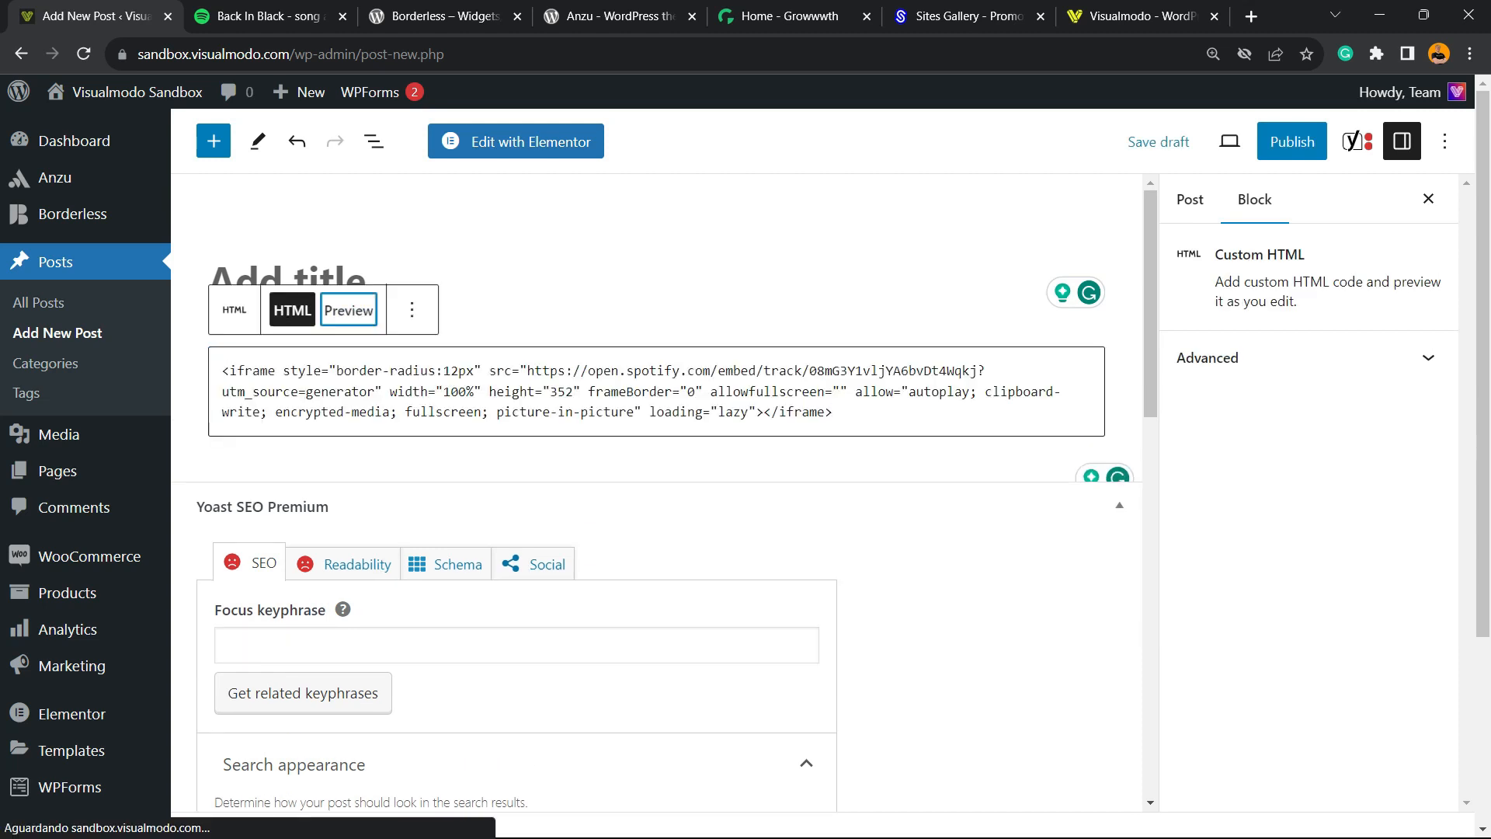
{"action": "left_click", "coordinate": [348, 310]}
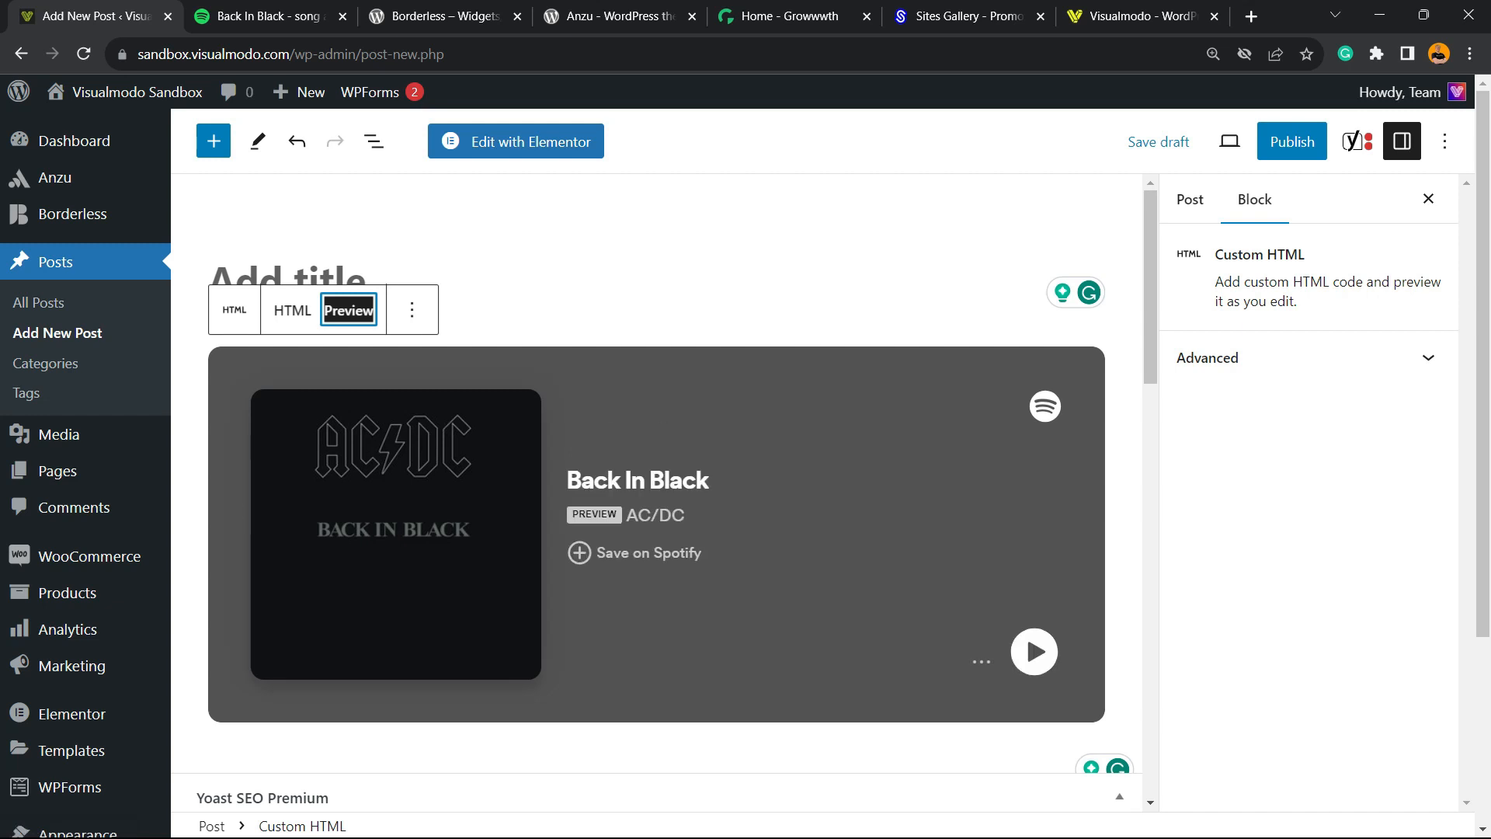
{"action": "left_click", "coordinate": [1157, 141]}
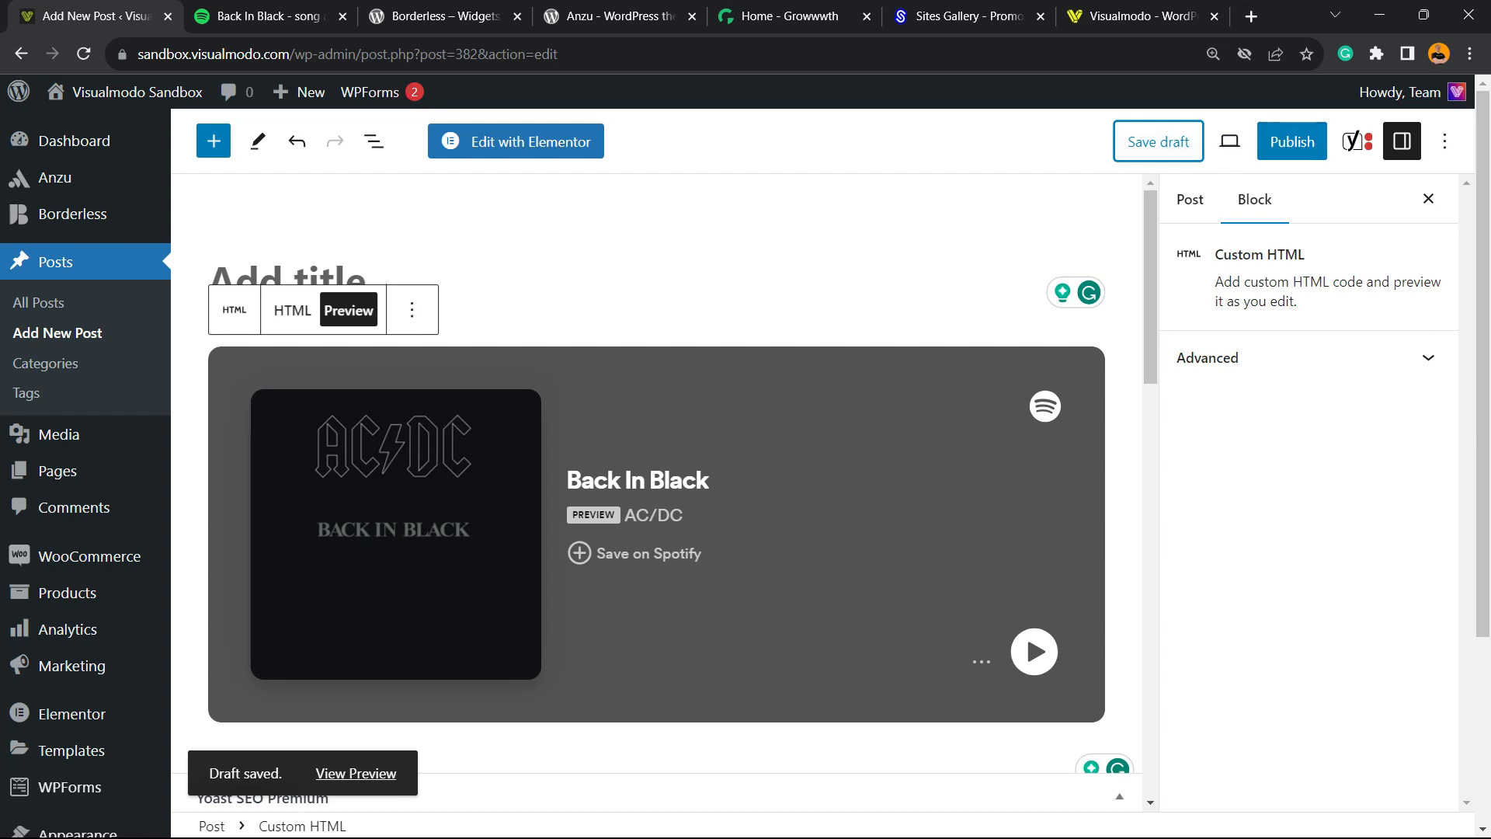
Add a Columns block below the player with a single full-width layout
{"action": "left_click", "coordinate": [1187, 199]}
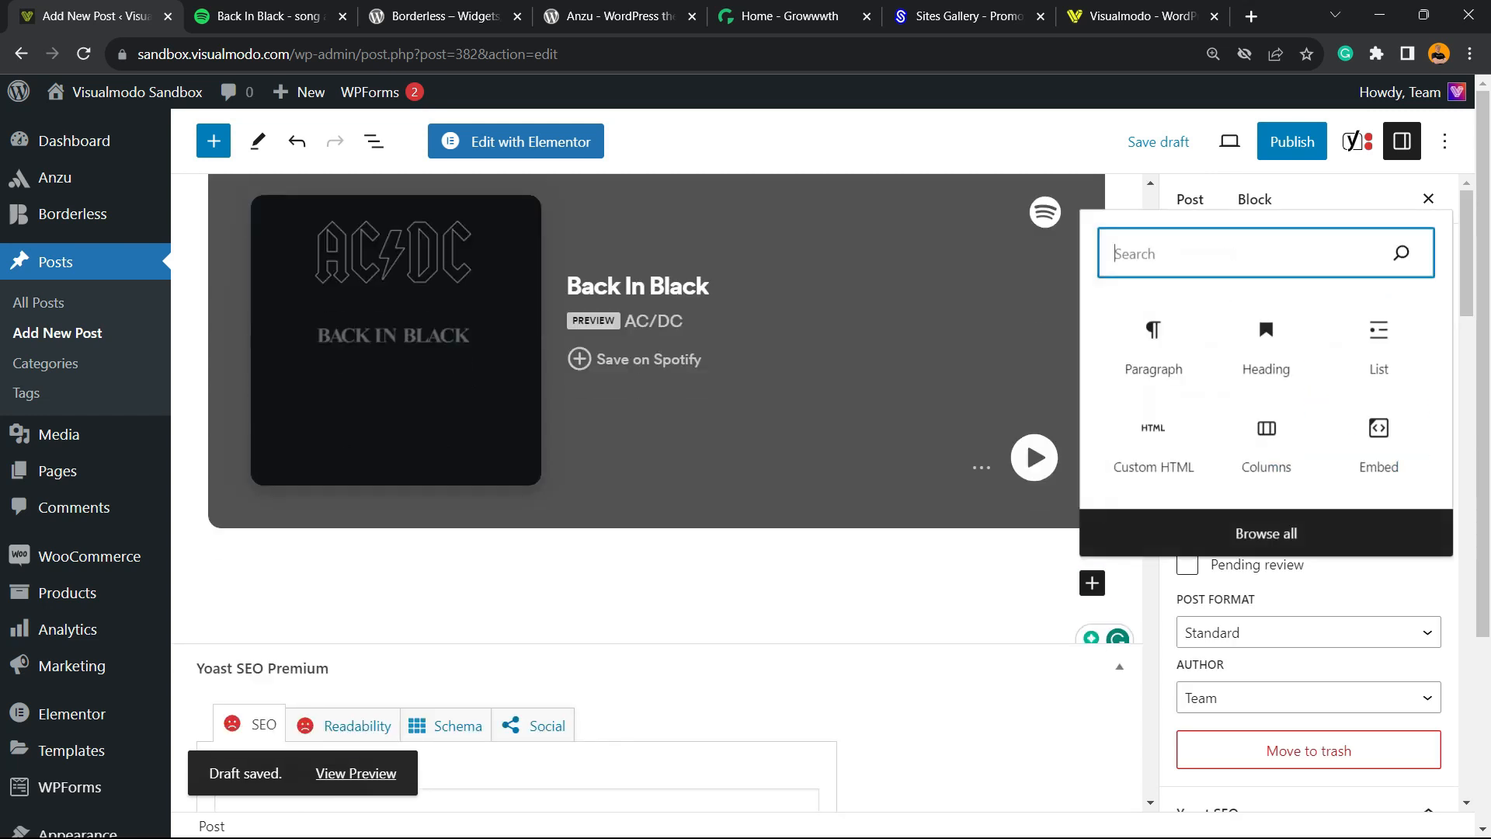
{"action": "left_click", "coordinate": [1266, 441]}
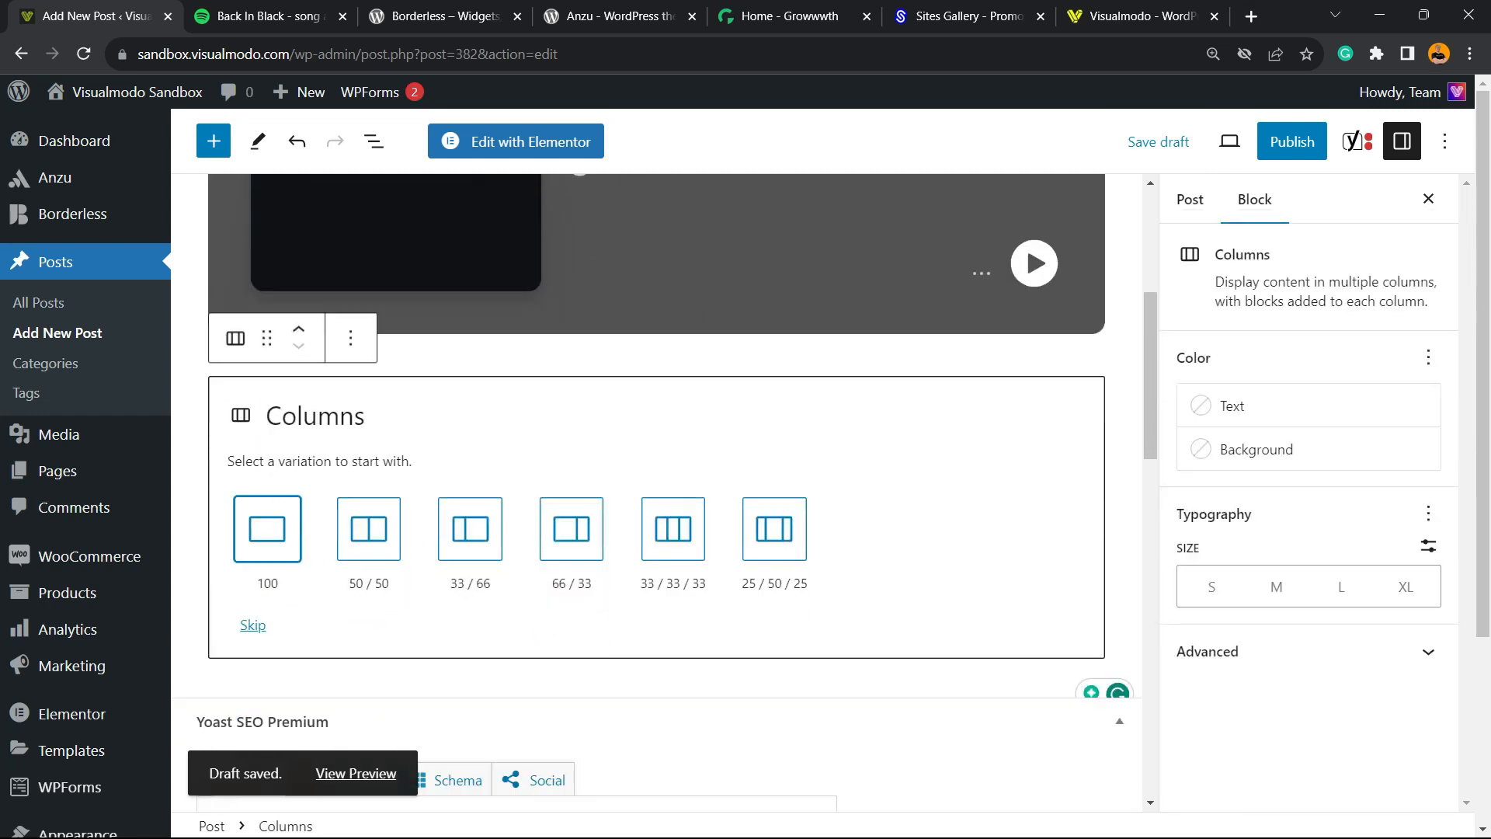
{"action": "left_click", "coordinate": [267, 529]}
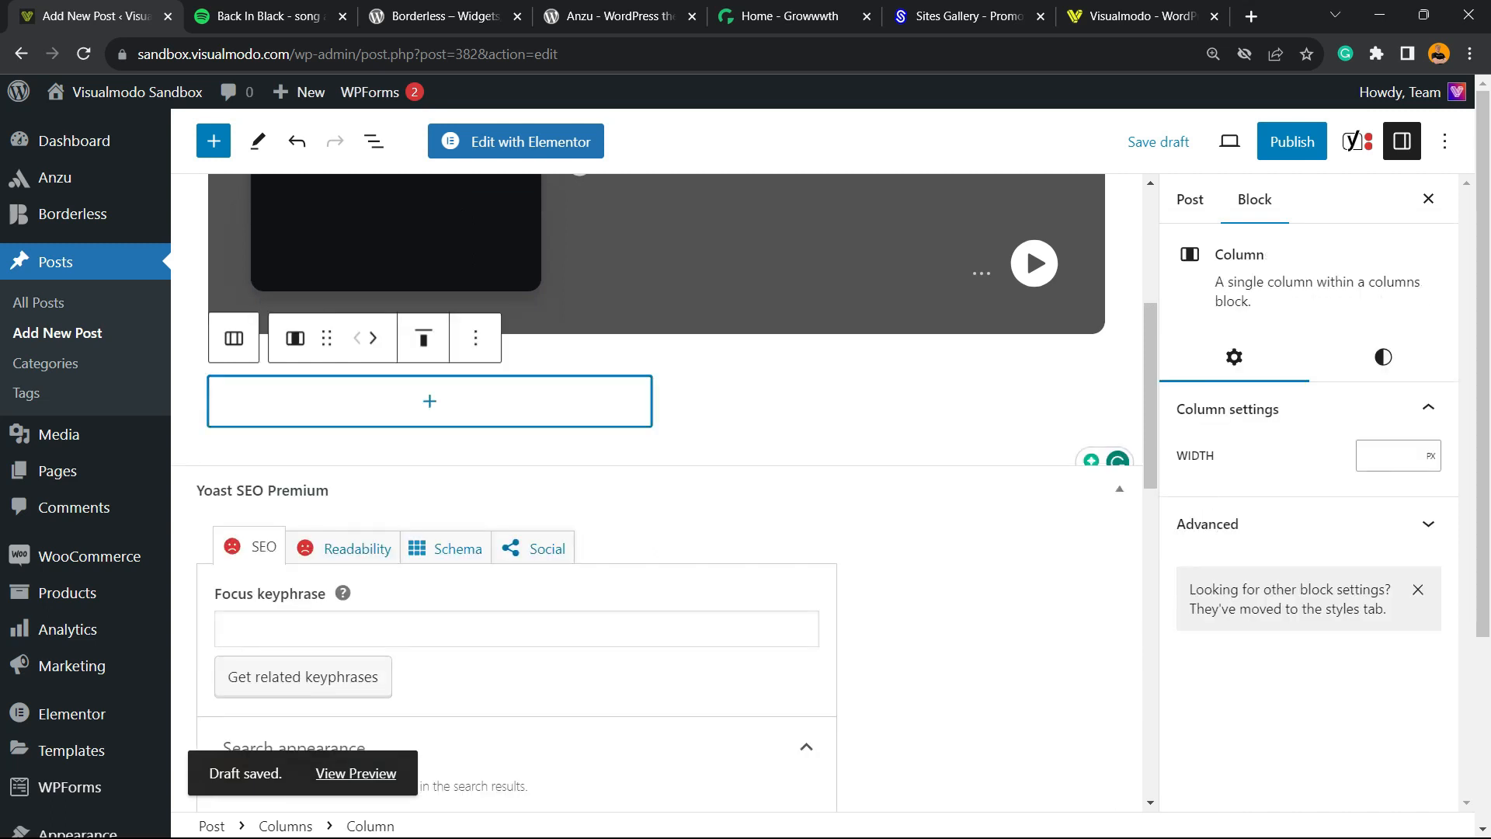
{"action": "left_click", "coordinate": [429, 400]}
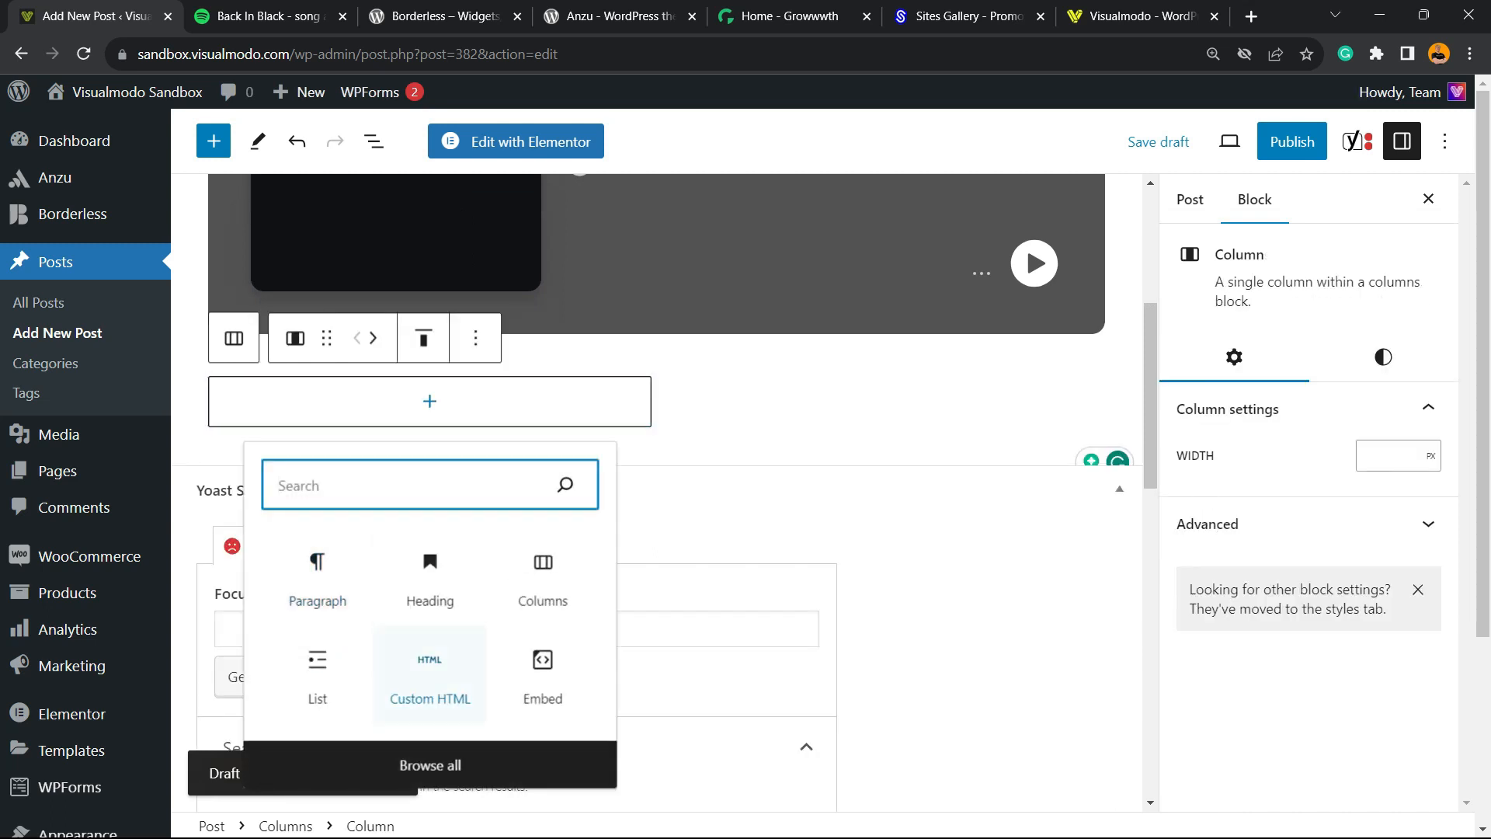
Fill the columns with the Spotify iframe in HTML blocks and preview the players
{"action": "left_click", "coordinate": [429, 673]}
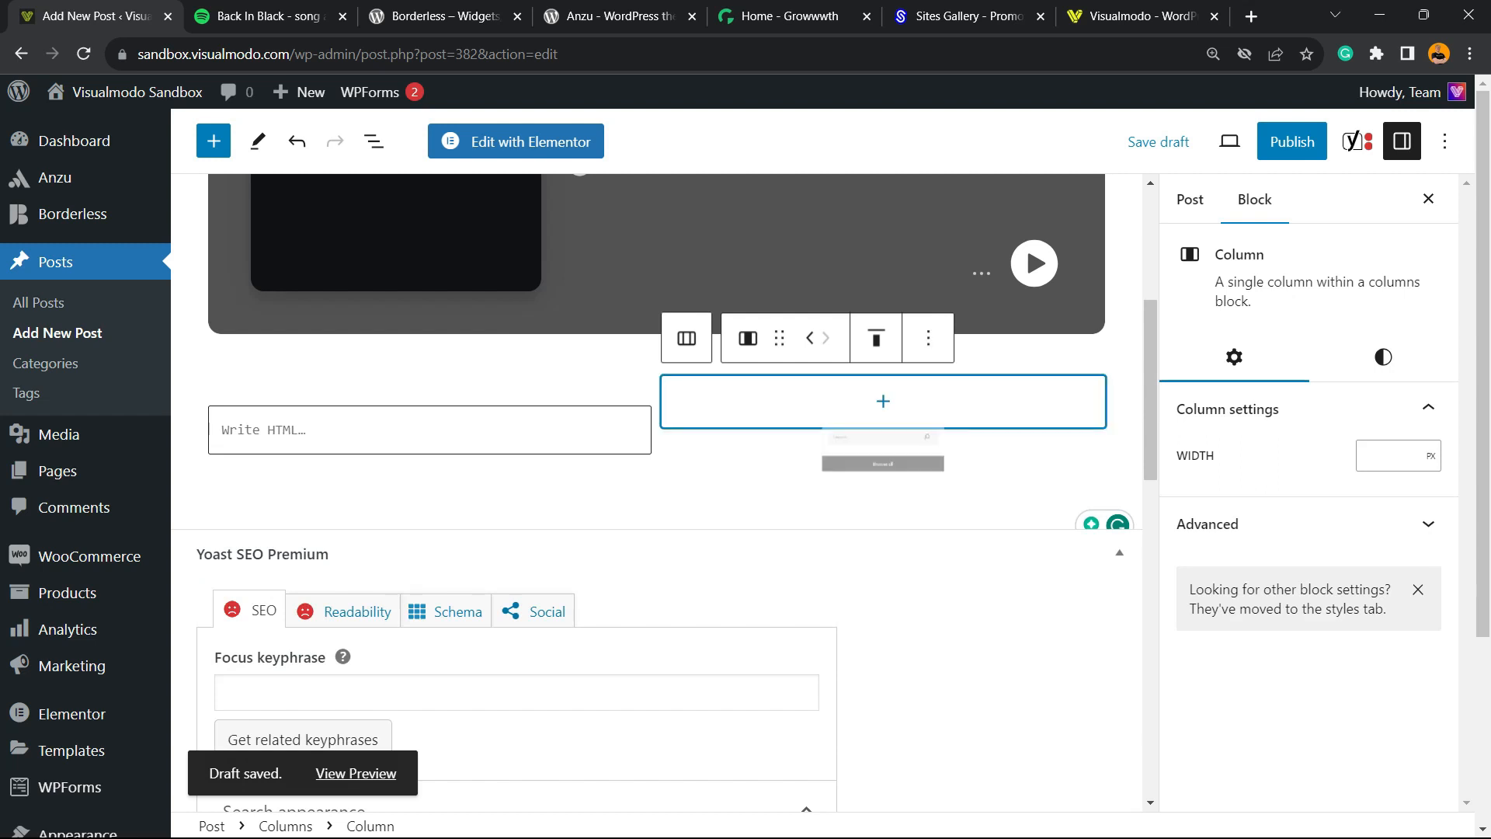
{"action": "left_click", "coordinate": [428, 429]}
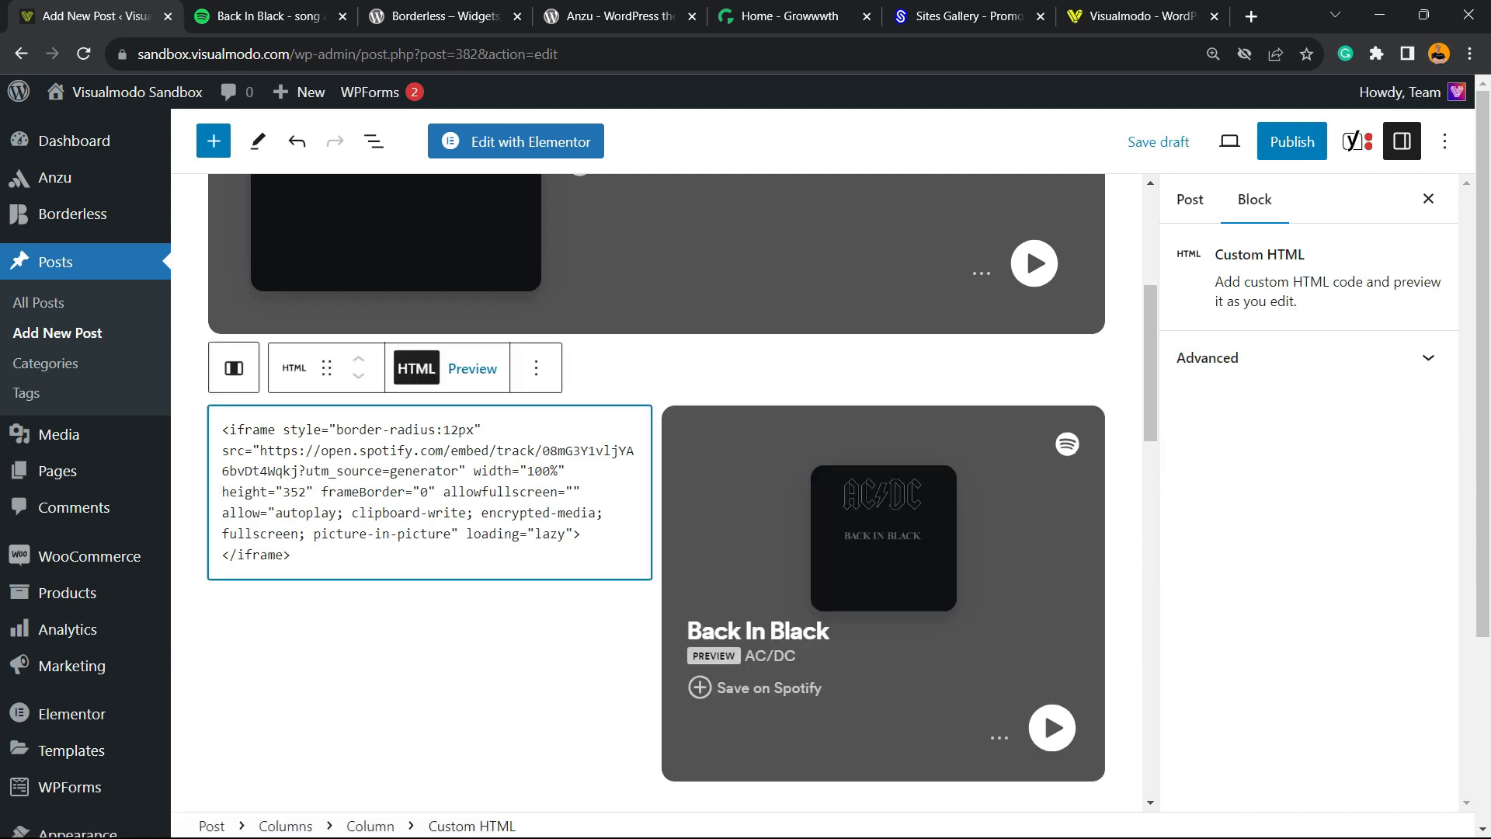
{"action": "left_click", "coordinate": [472, 368]}
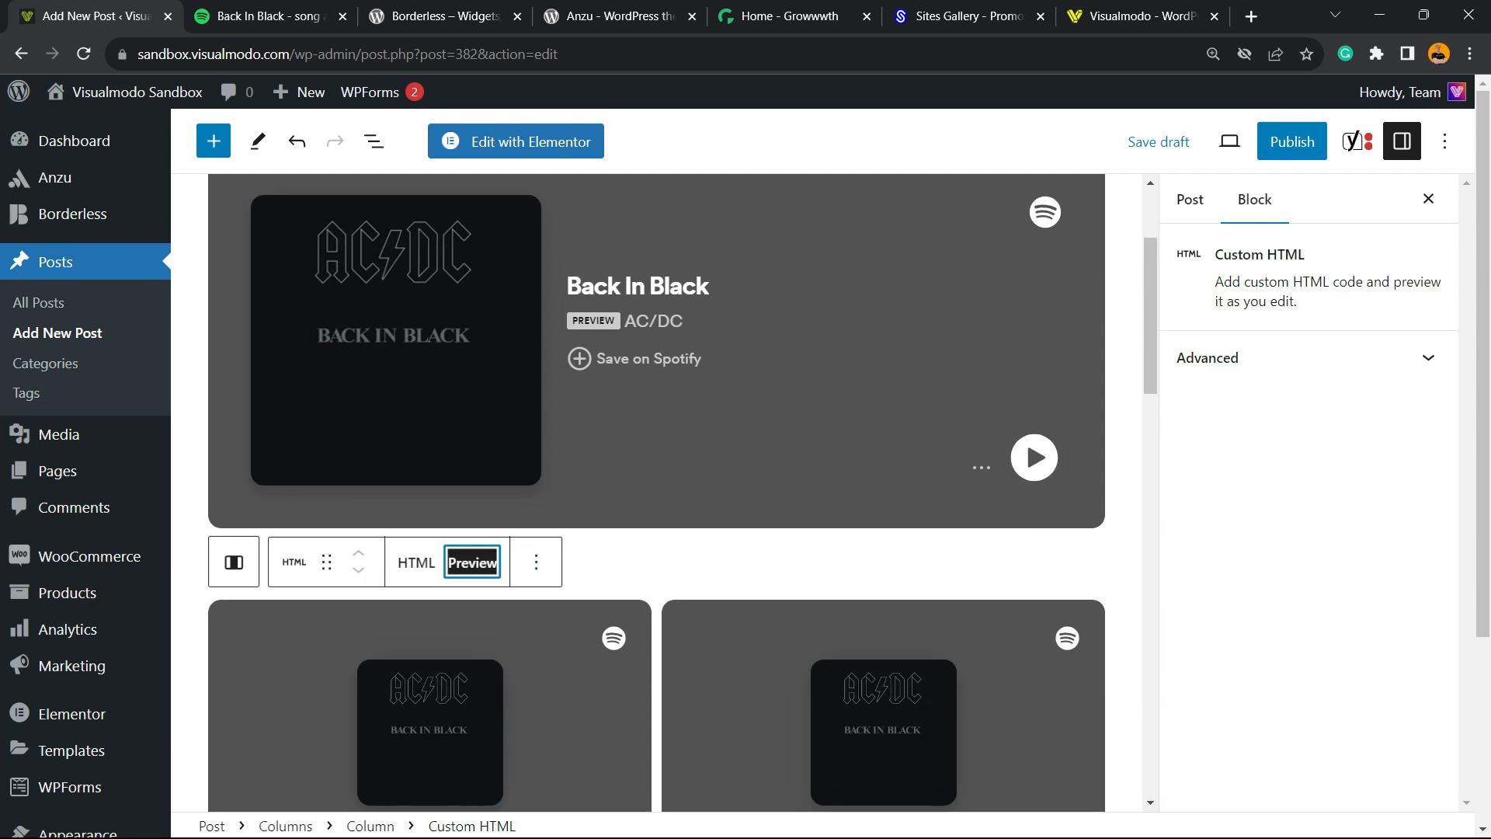
Scroll through the post to review the embedded Back In Black players
{"action": "scroll", "scroll_direction": "down", "scroll_amount": 3}
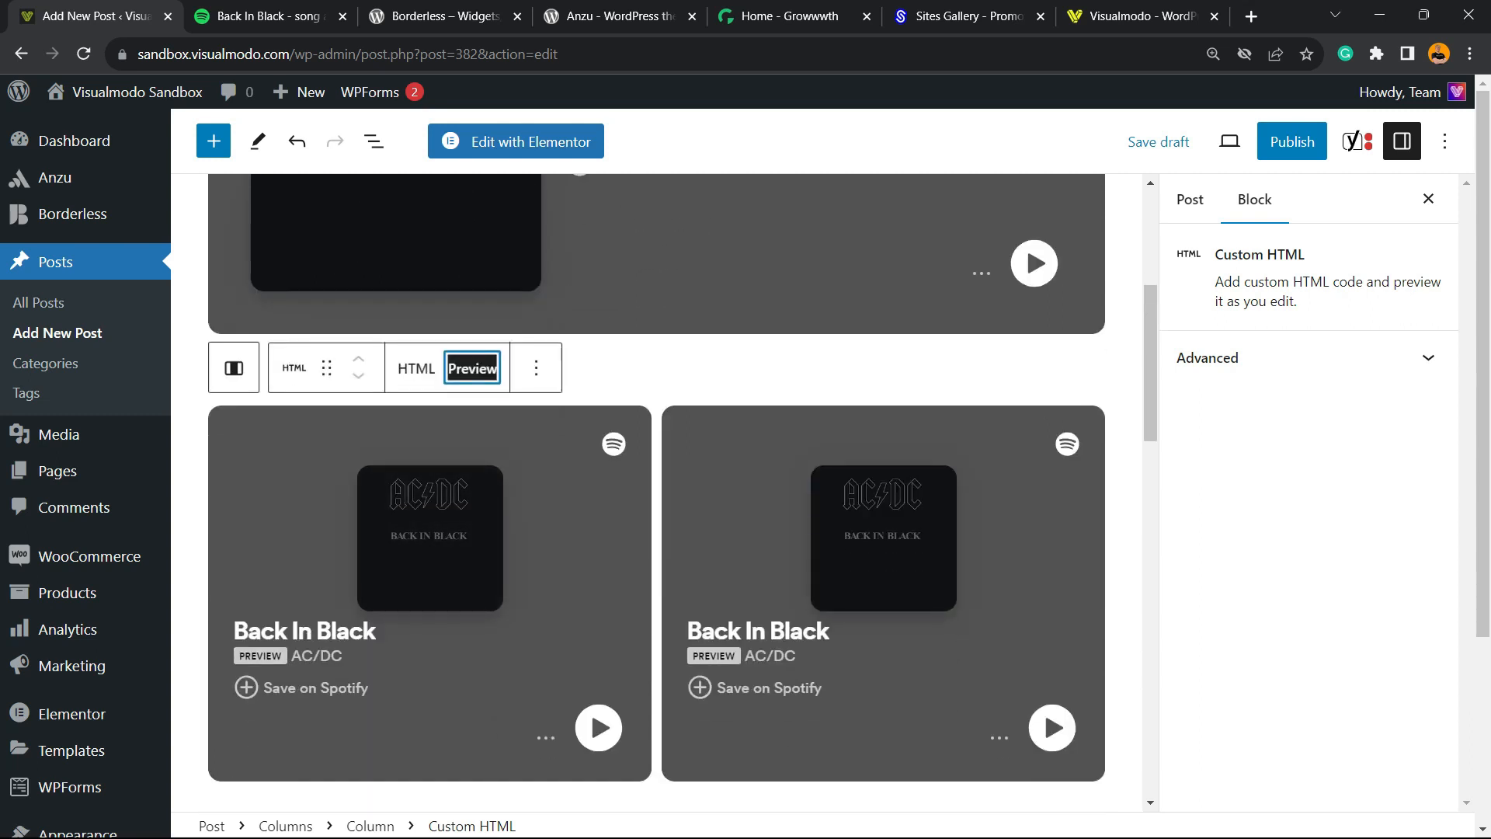
{"action": "scroll", "scroll_direction": "up", "scroll_amount": 3}
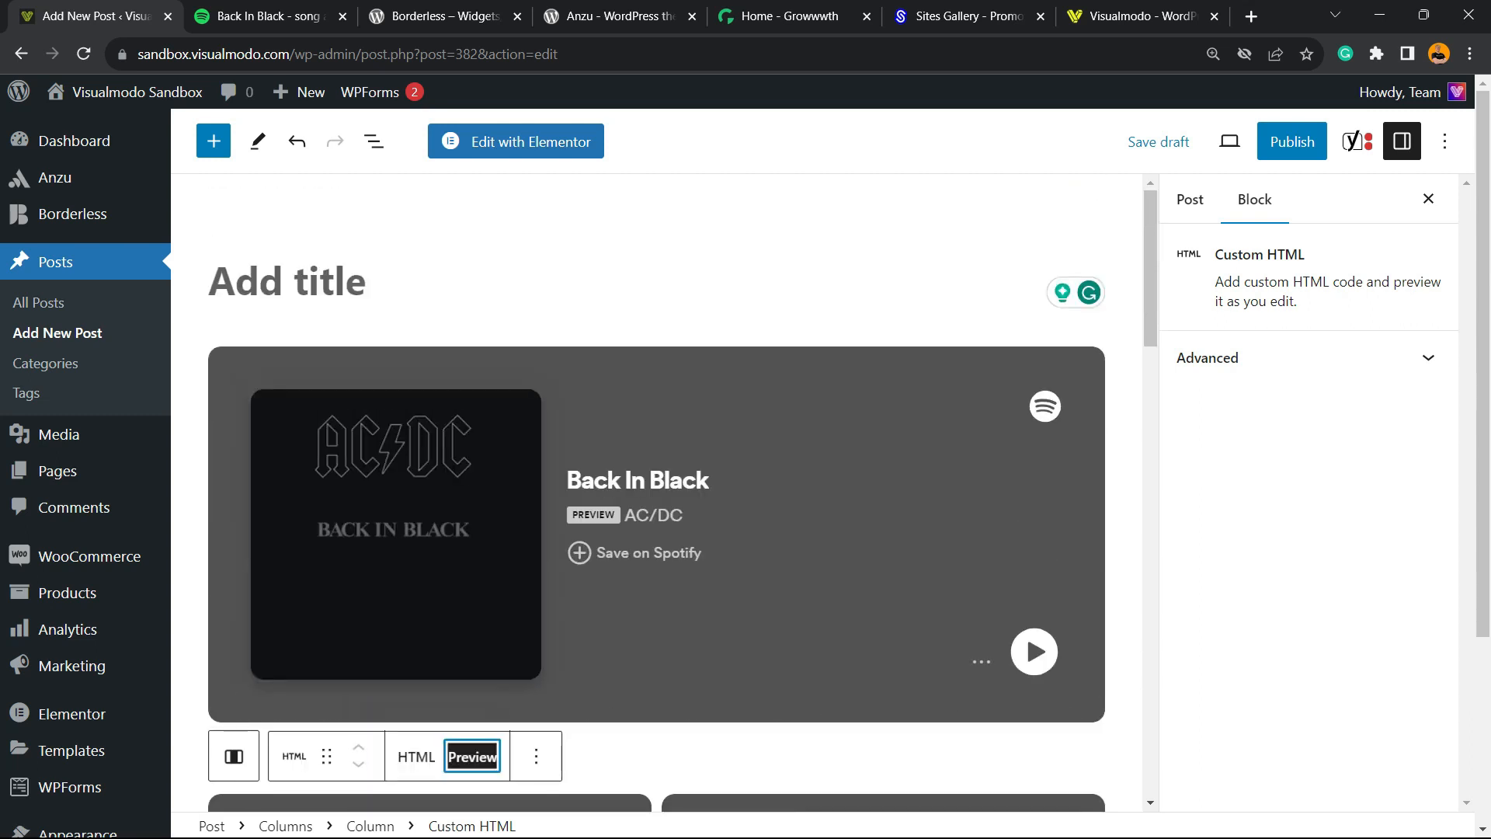
{"action": "scroll", "scroll_direction": "down", "scroll_amount": 3}
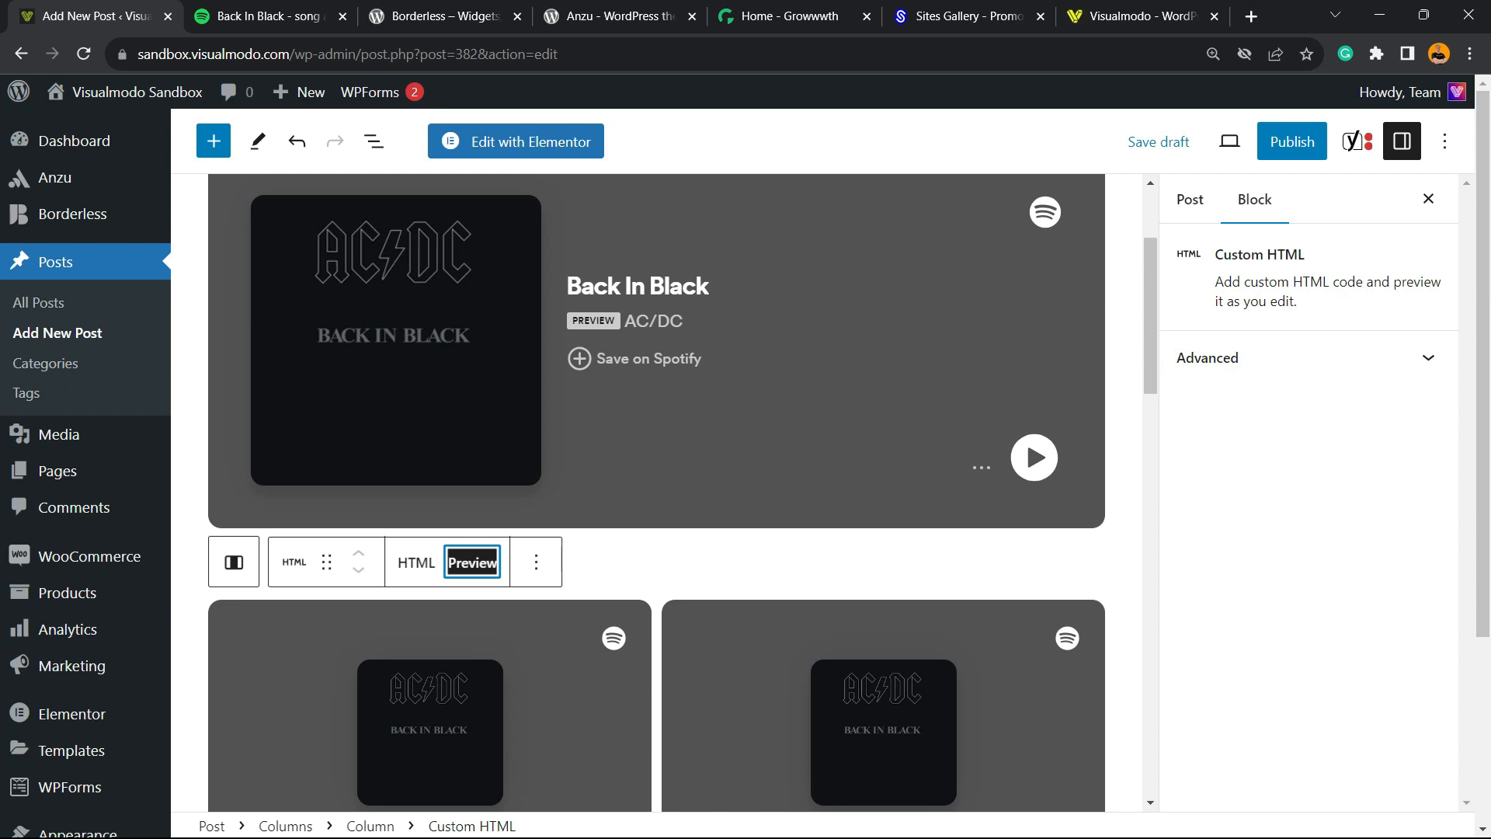
{"action": "scroll", "scroll_direction": "up", "scroll_amount": 3}
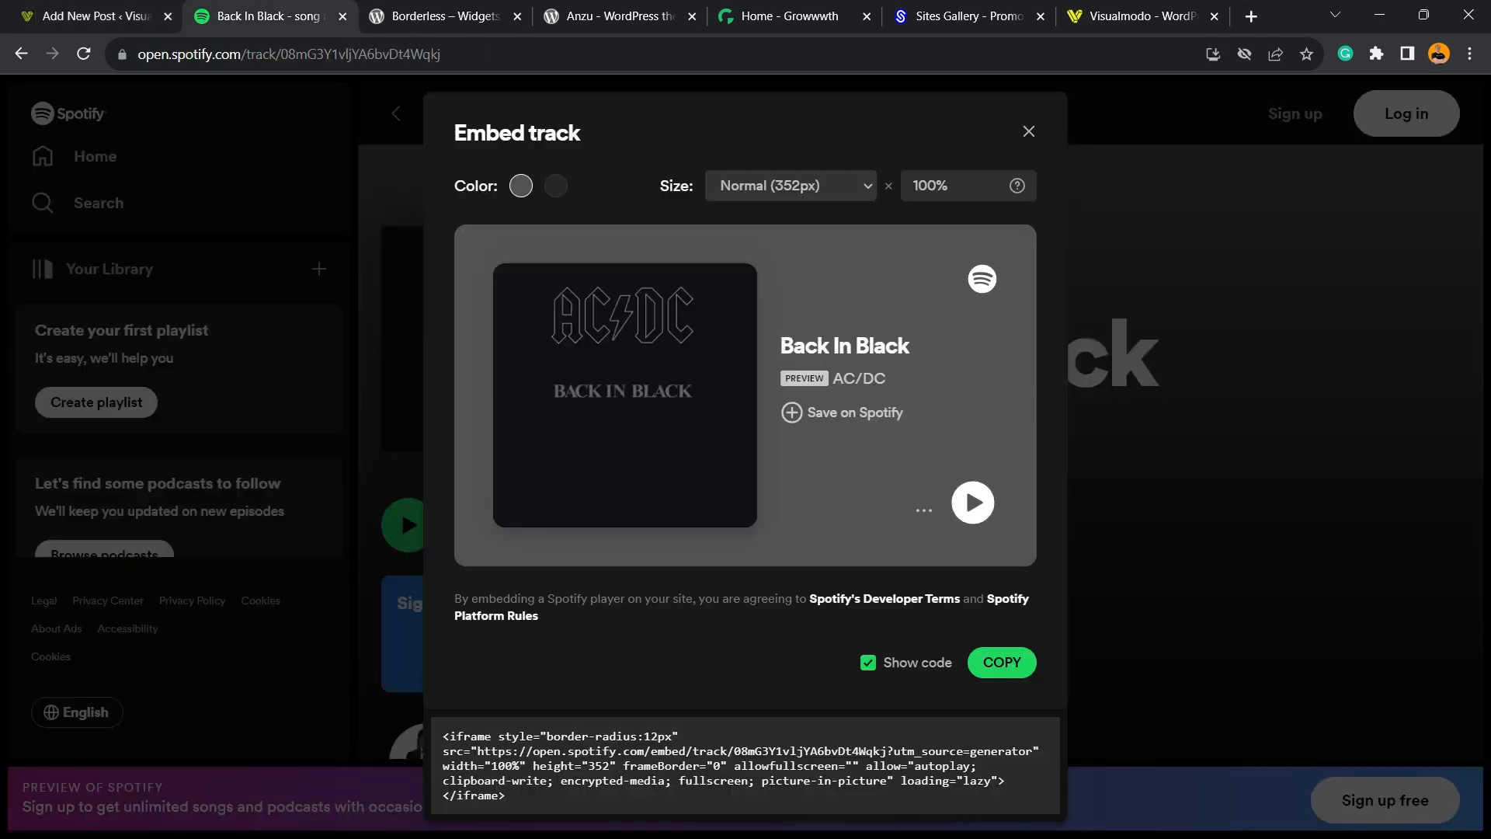
Close the Embed track dialog, check the track's share actions, and return to the post editor
{"action": "left_click", "coordinate": [1026, 131]}
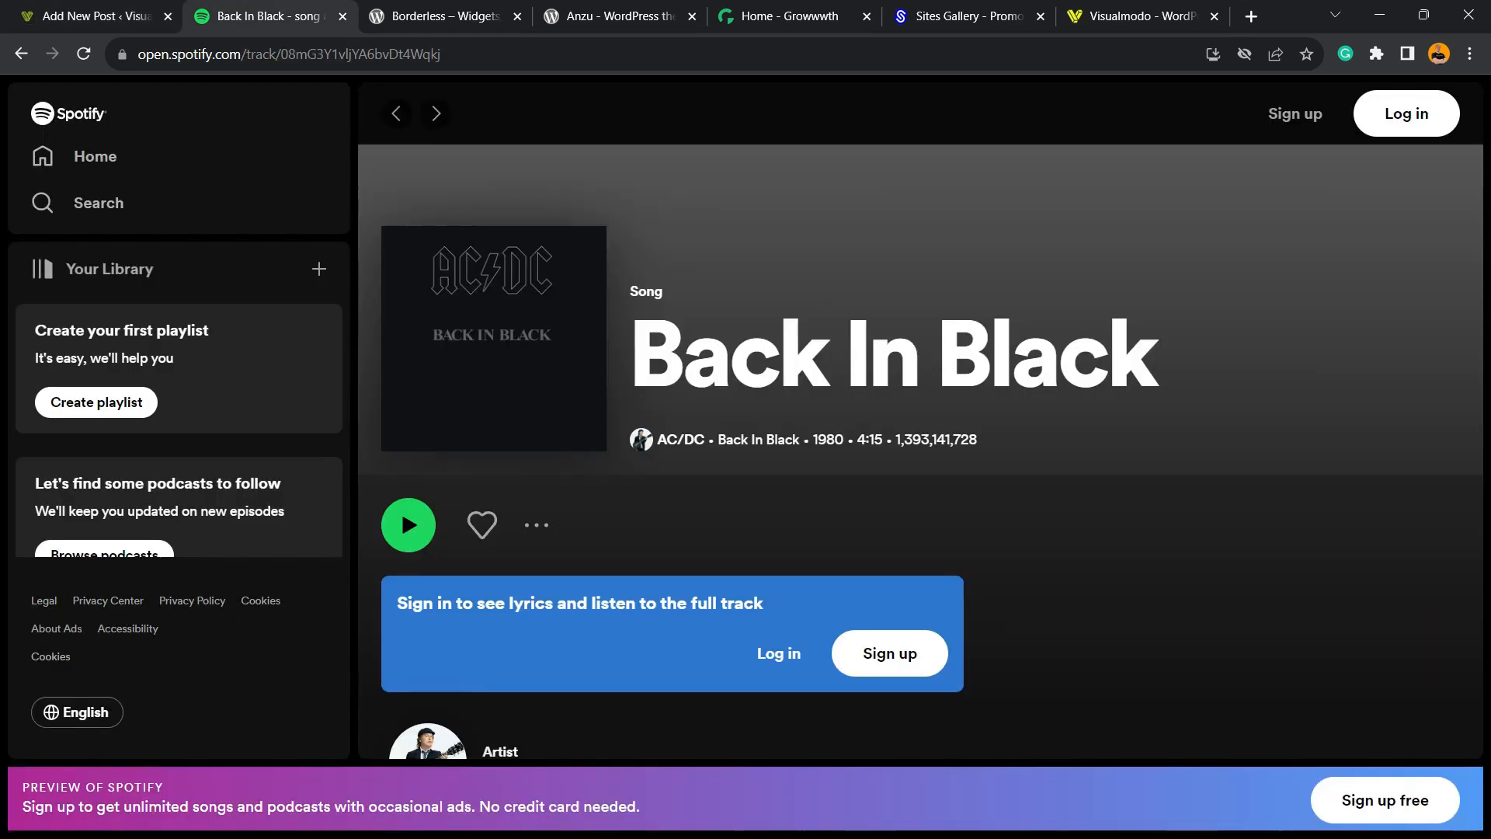
{"action": "left_click", "coordinate": [536, 524]}
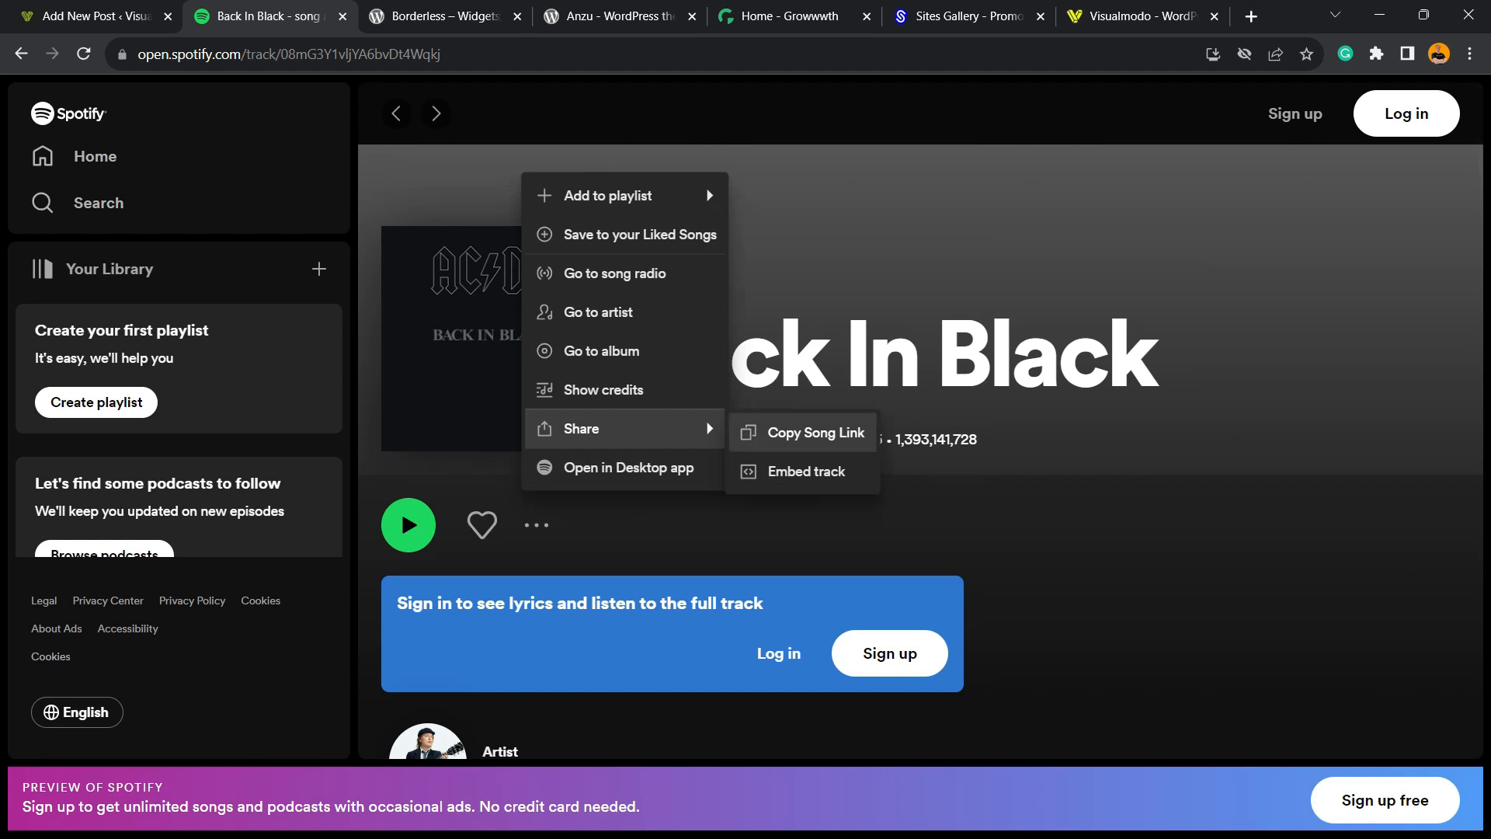
{"action": "left_click", "coordinate": [90, 16]}
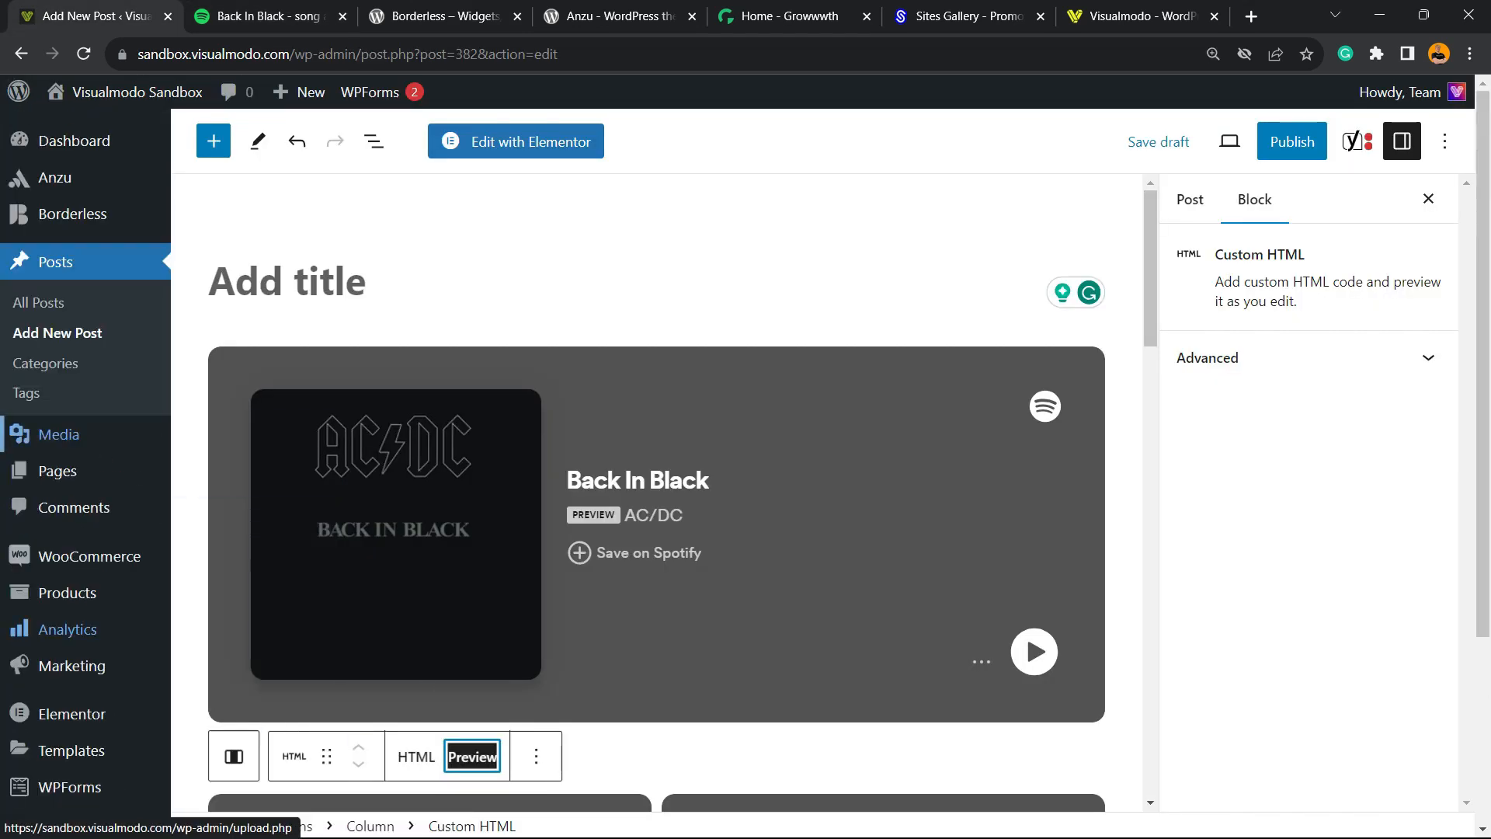
Go to Add New Plugin, confirming leaving the unsaved post
{"action": "scroll", "scroll_direction": "down", "scroll_amount": 3}
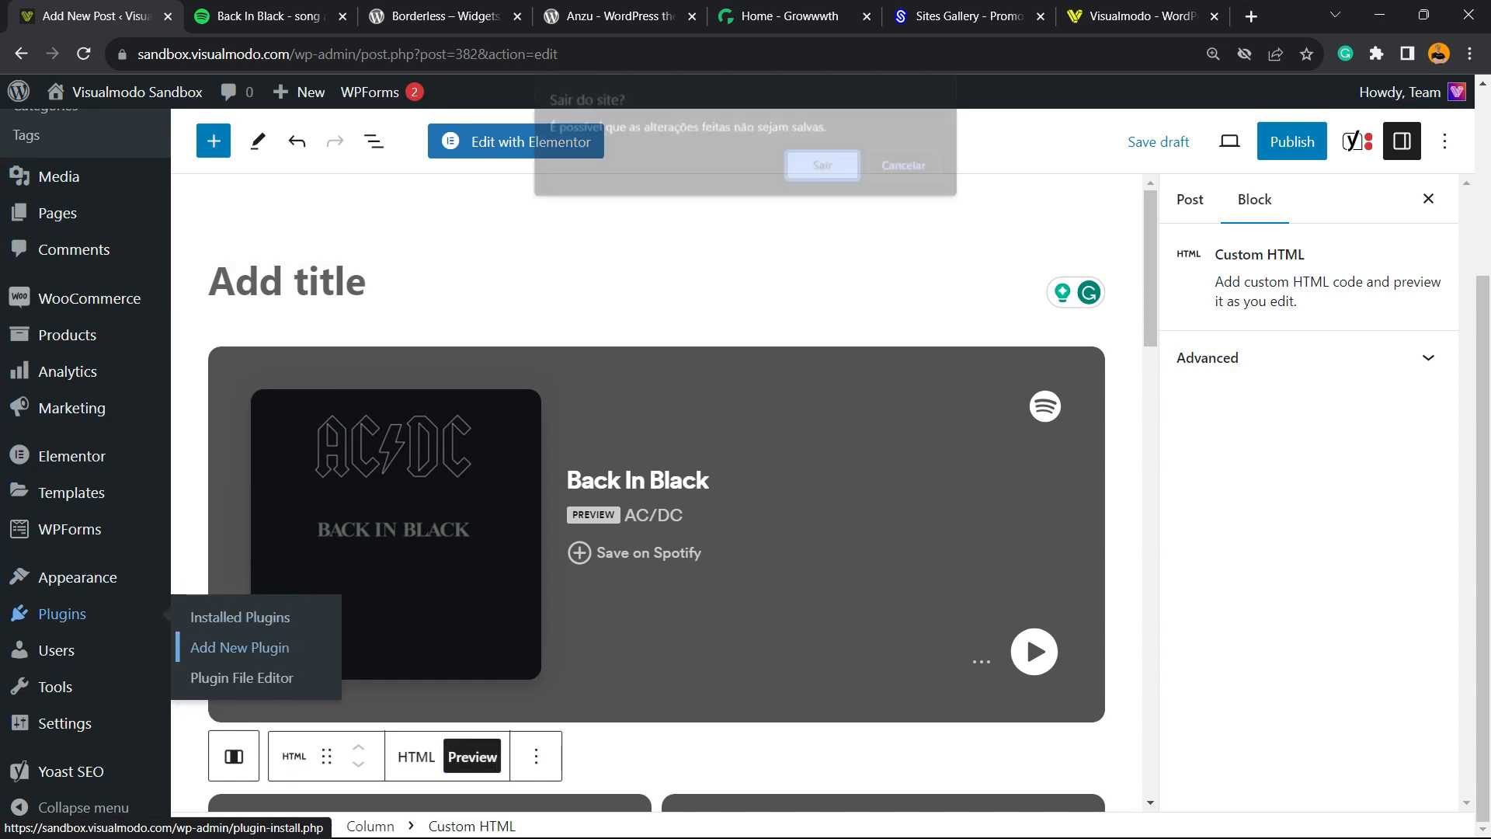
{"action": "left_click", "coordinate": [822, 165]}
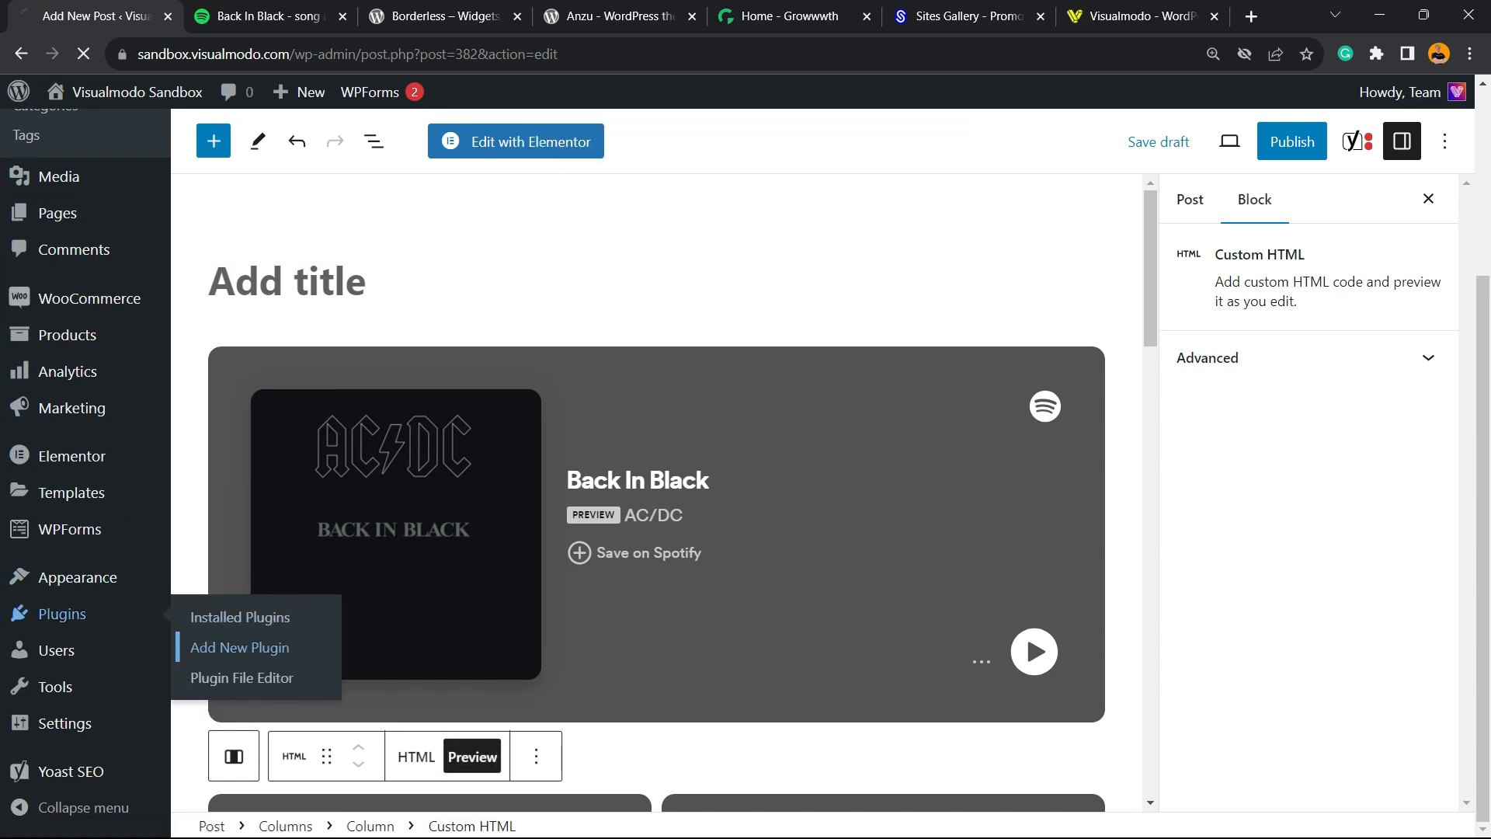
{"action": "left_click", "coordinate": [239, 647]}
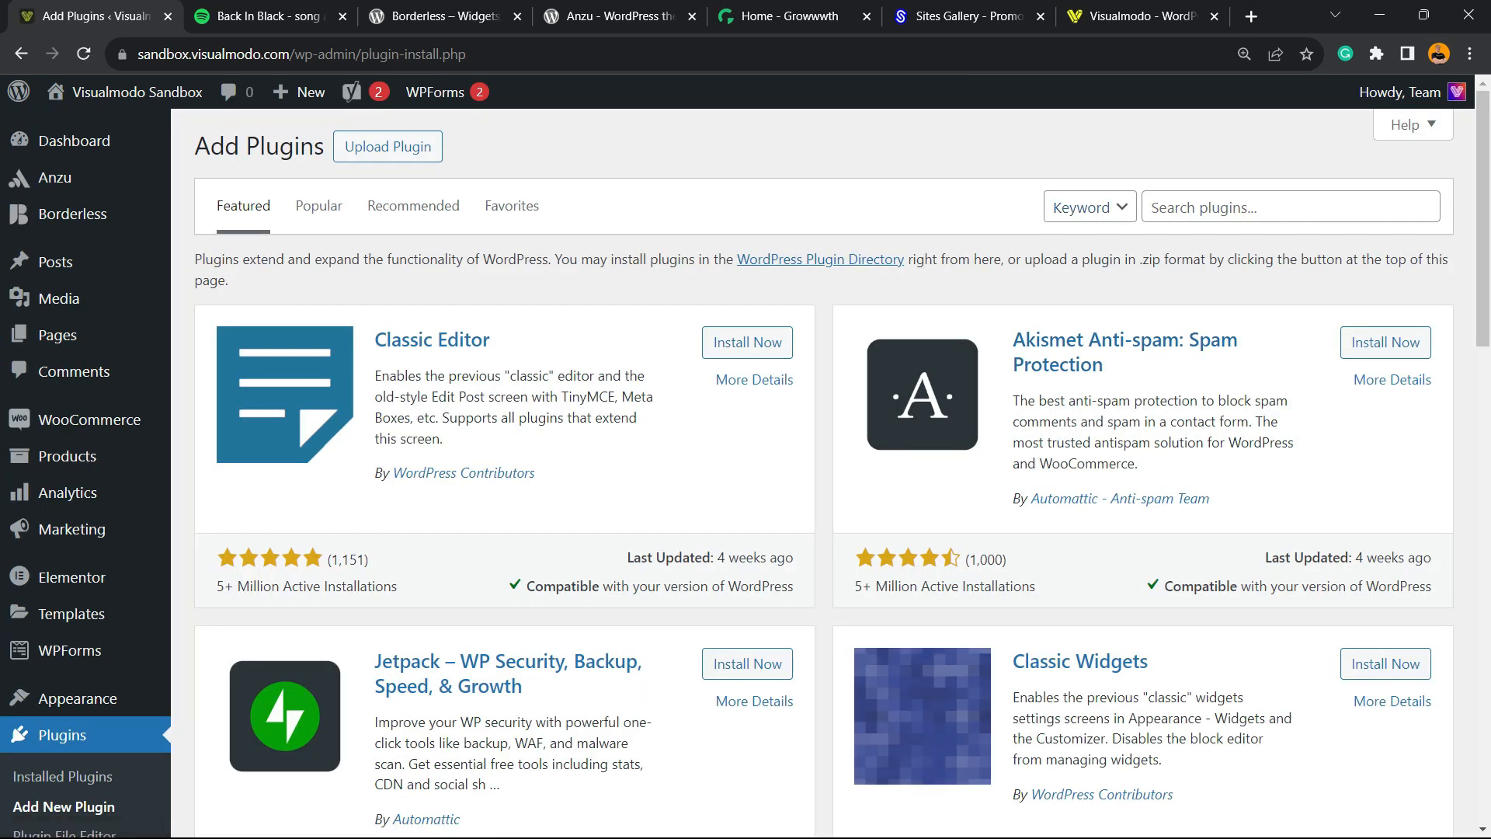
Search the plugin directory for 'embed' and scroll to EmbedPress
{"action": "left_click", "coordinate": [1290, 207]}
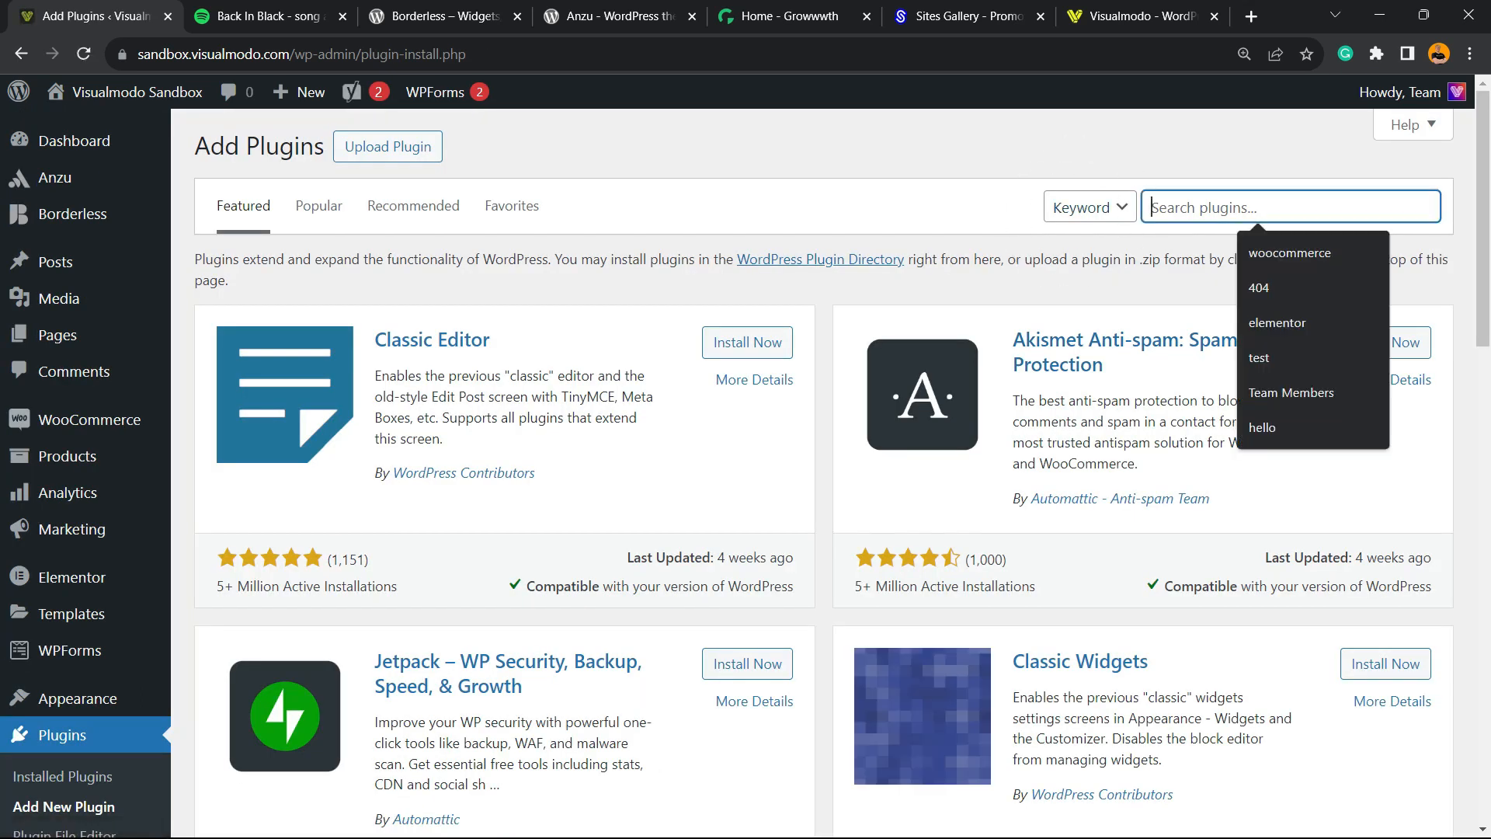
{"action": "type", "text": "embe"}
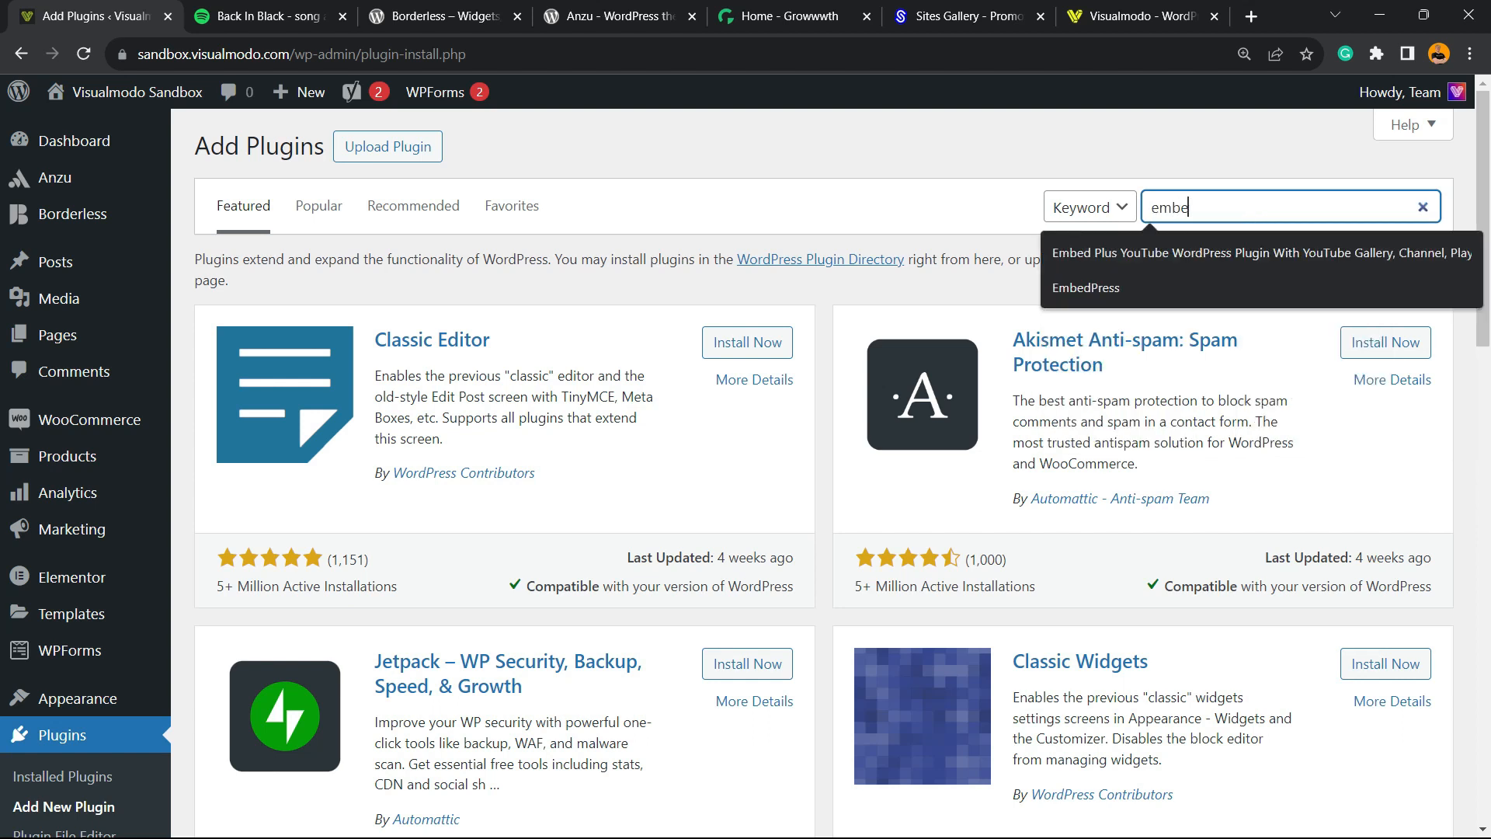
{"action": "key", "text": "Return"}
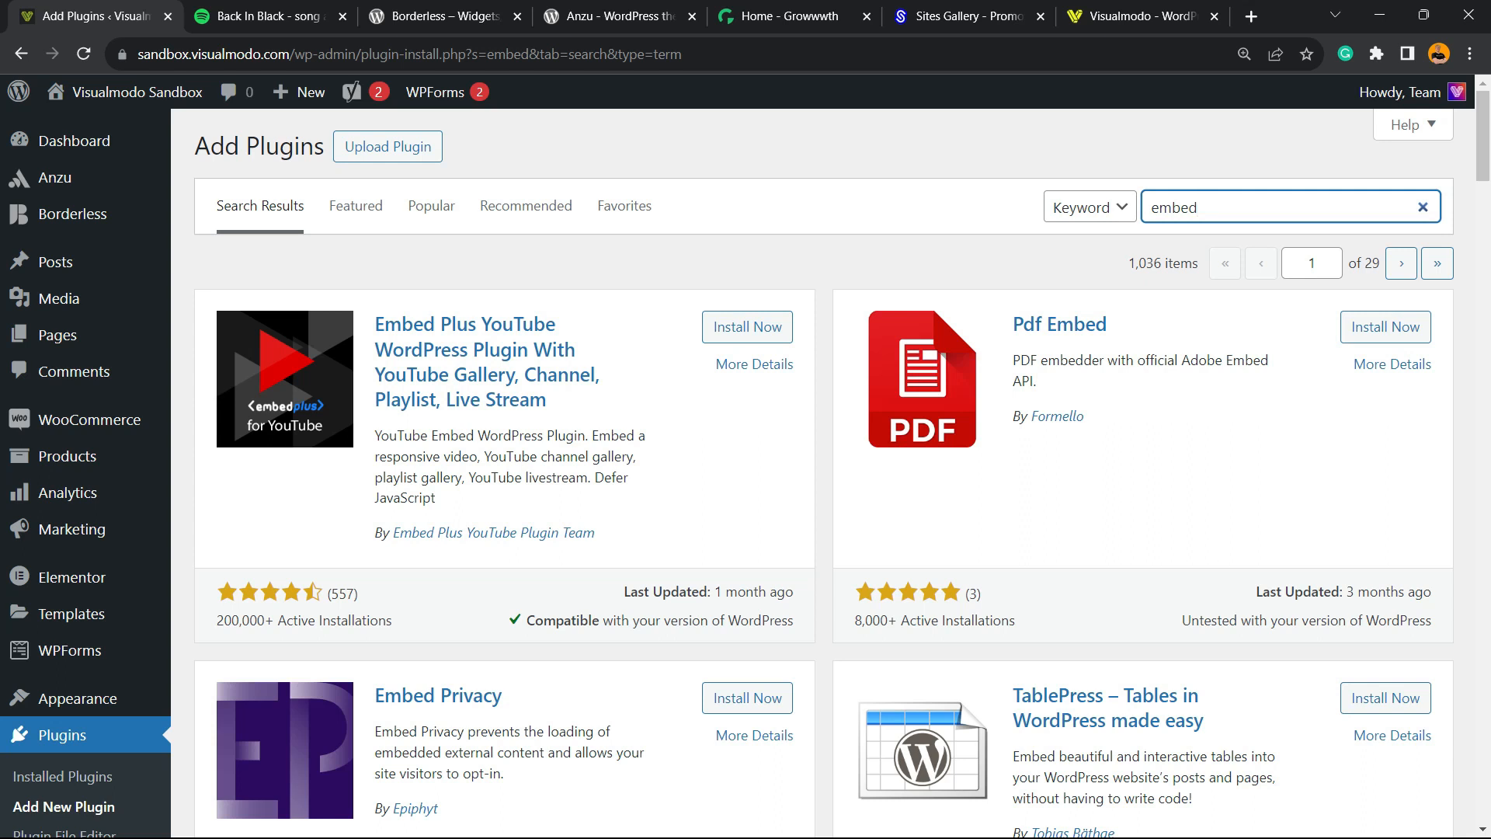
{"action": "scroll", "scroll_direction": "down", "scroll_amount": 3}
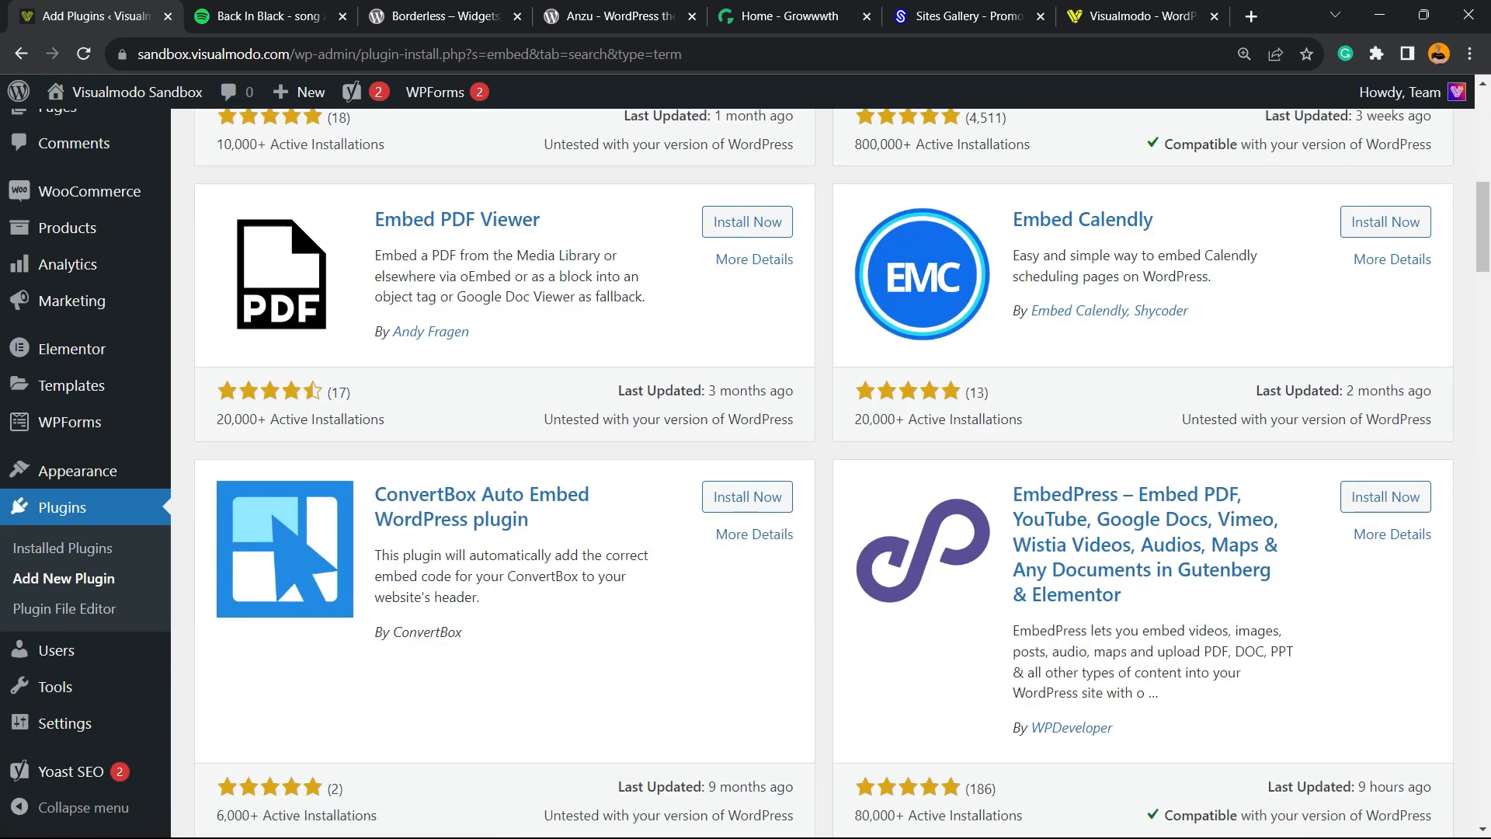
{"action": "scroll", "scroll_direction": "down", "scroll_amount": 3}
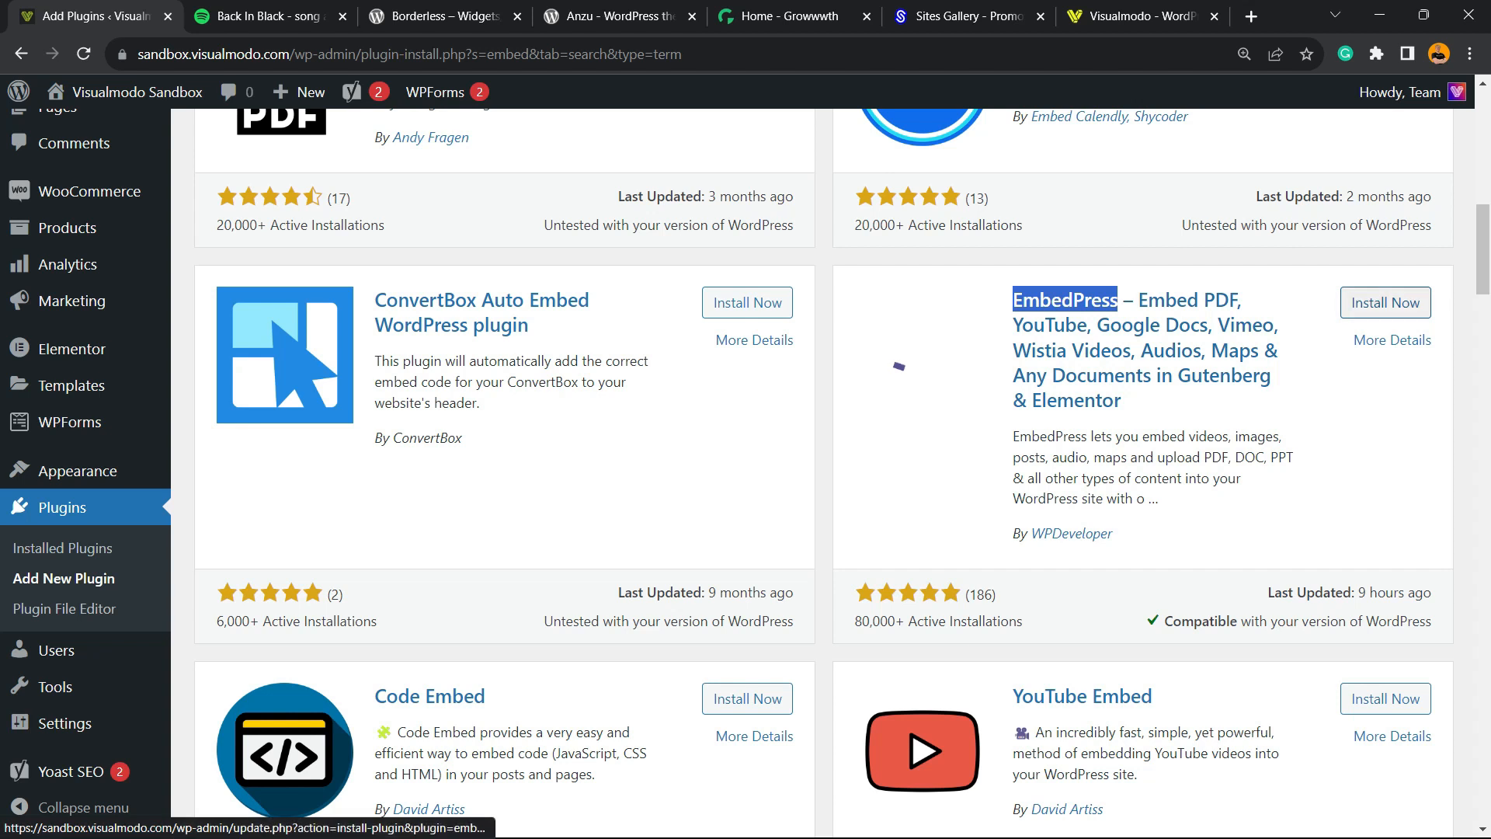
Install and activate the EmbedPress plugin
{"action": "left_click", "coordinate": [1384, 302]}
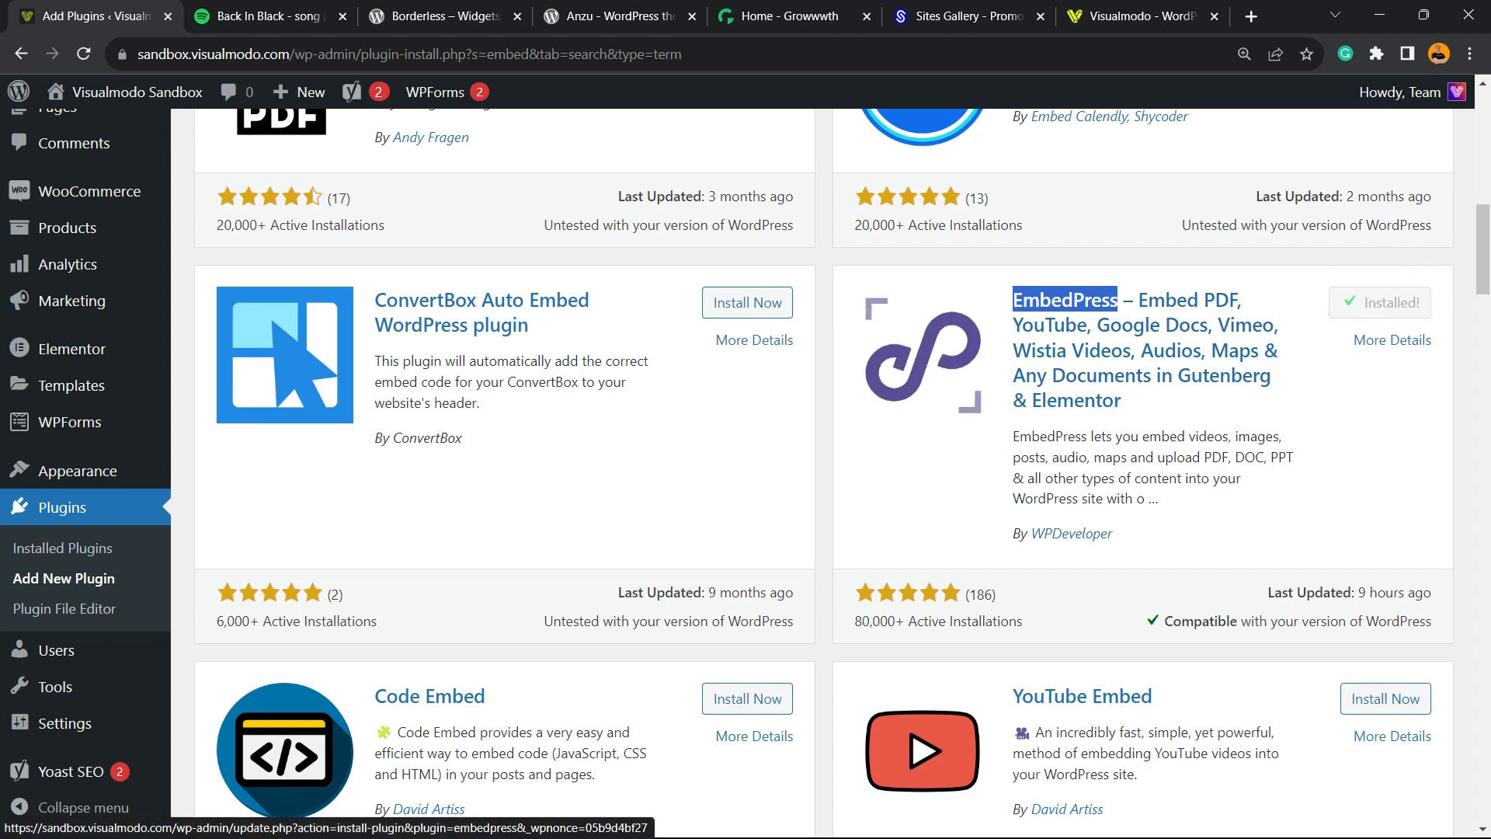
{"action": "left_click", "coordinate": [1380, 302]}
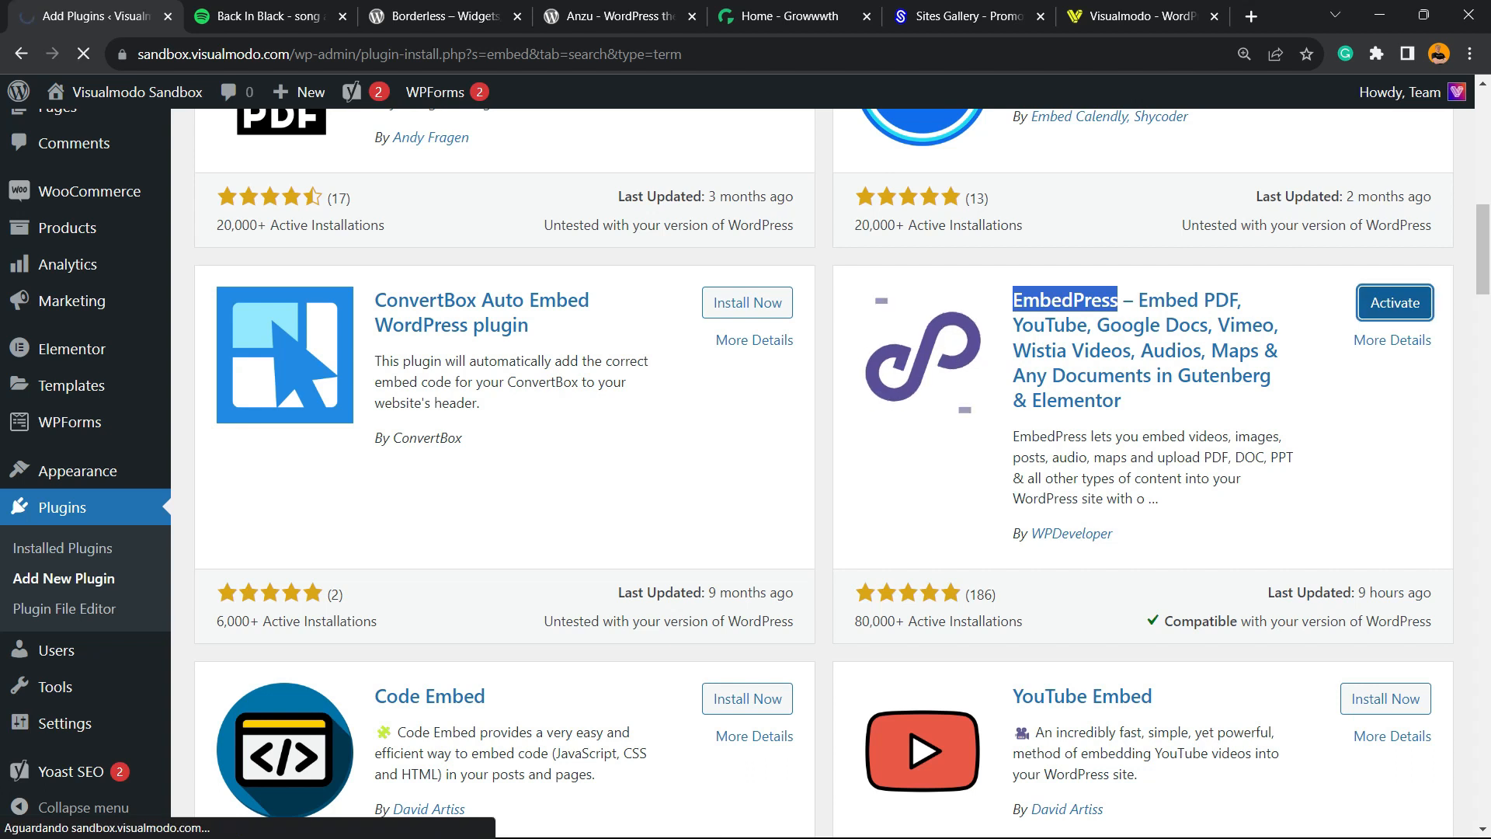
{"action": "left_click", "coordinate": [1394, 302]}
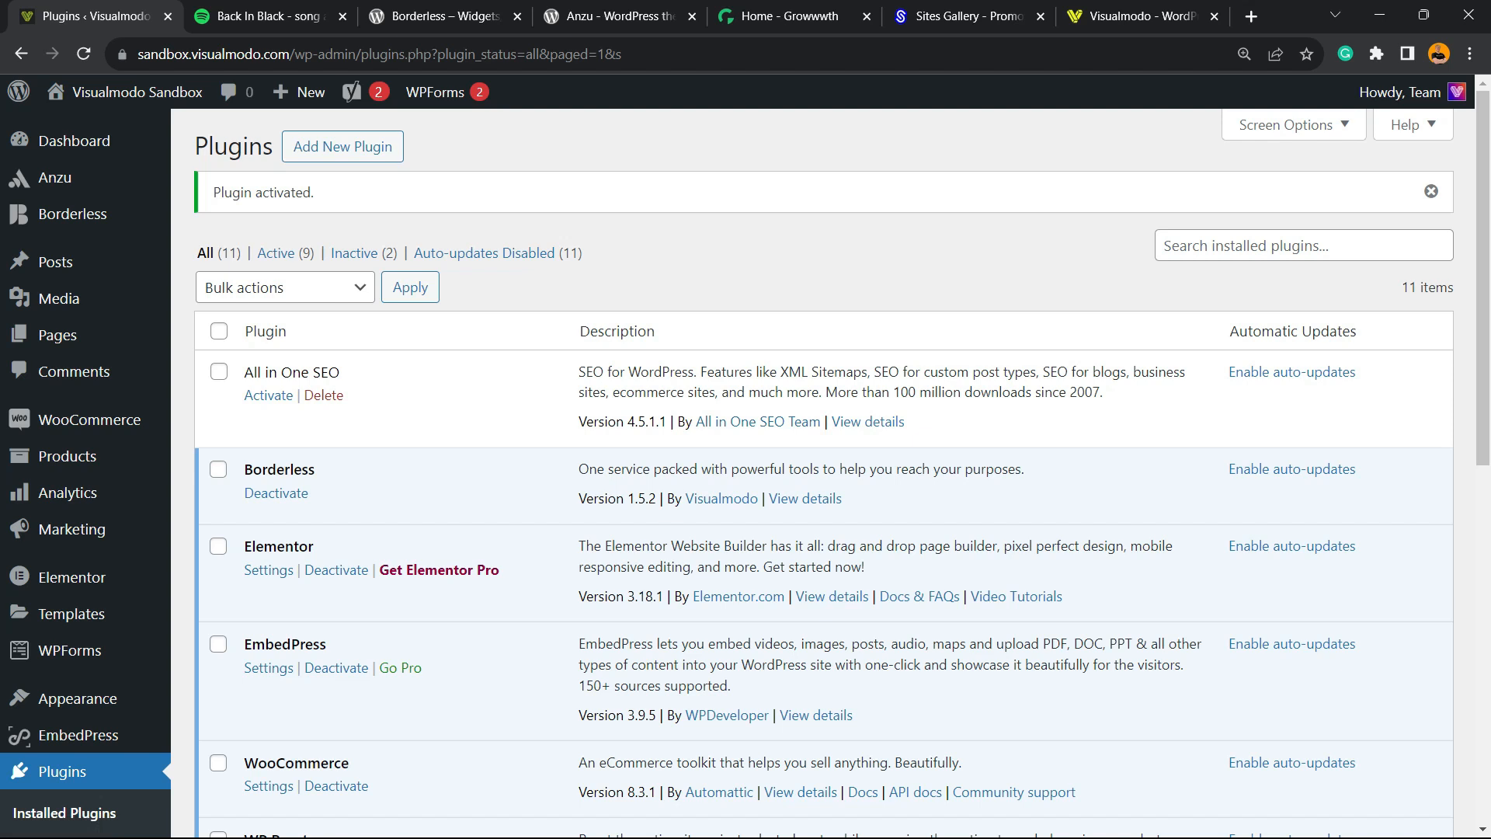
From the Plugins list, start a new blank post via Posts > Add New Post
{"action": "scroll", "scroll_direction": "down", "scroll_amount": 3}
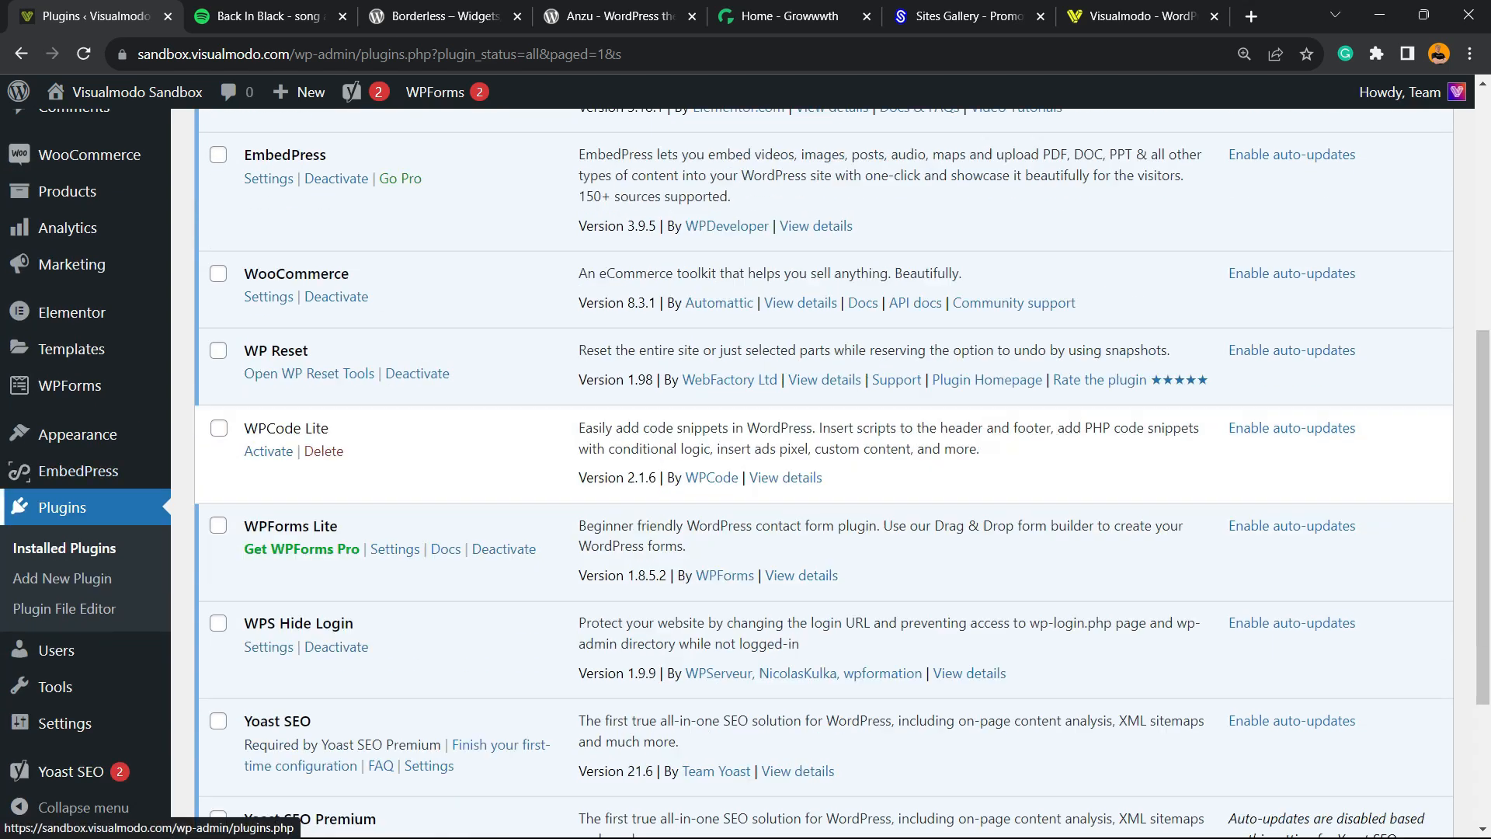
{"action": "scroll", "scroll_direction": "up", "scroll_amount": 3}
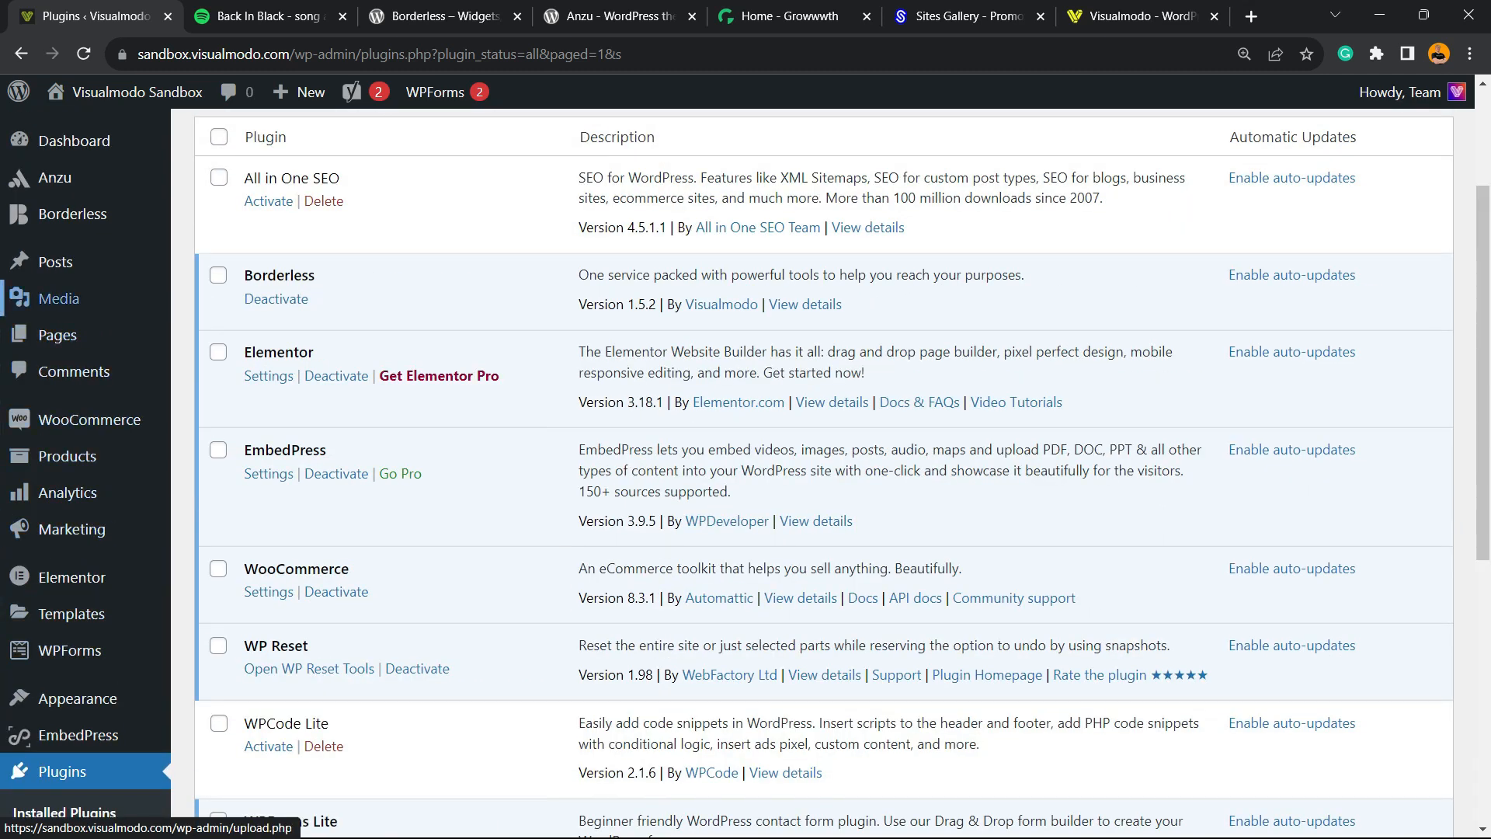
{"action": "left_click", "coordinate": [56, 262]}
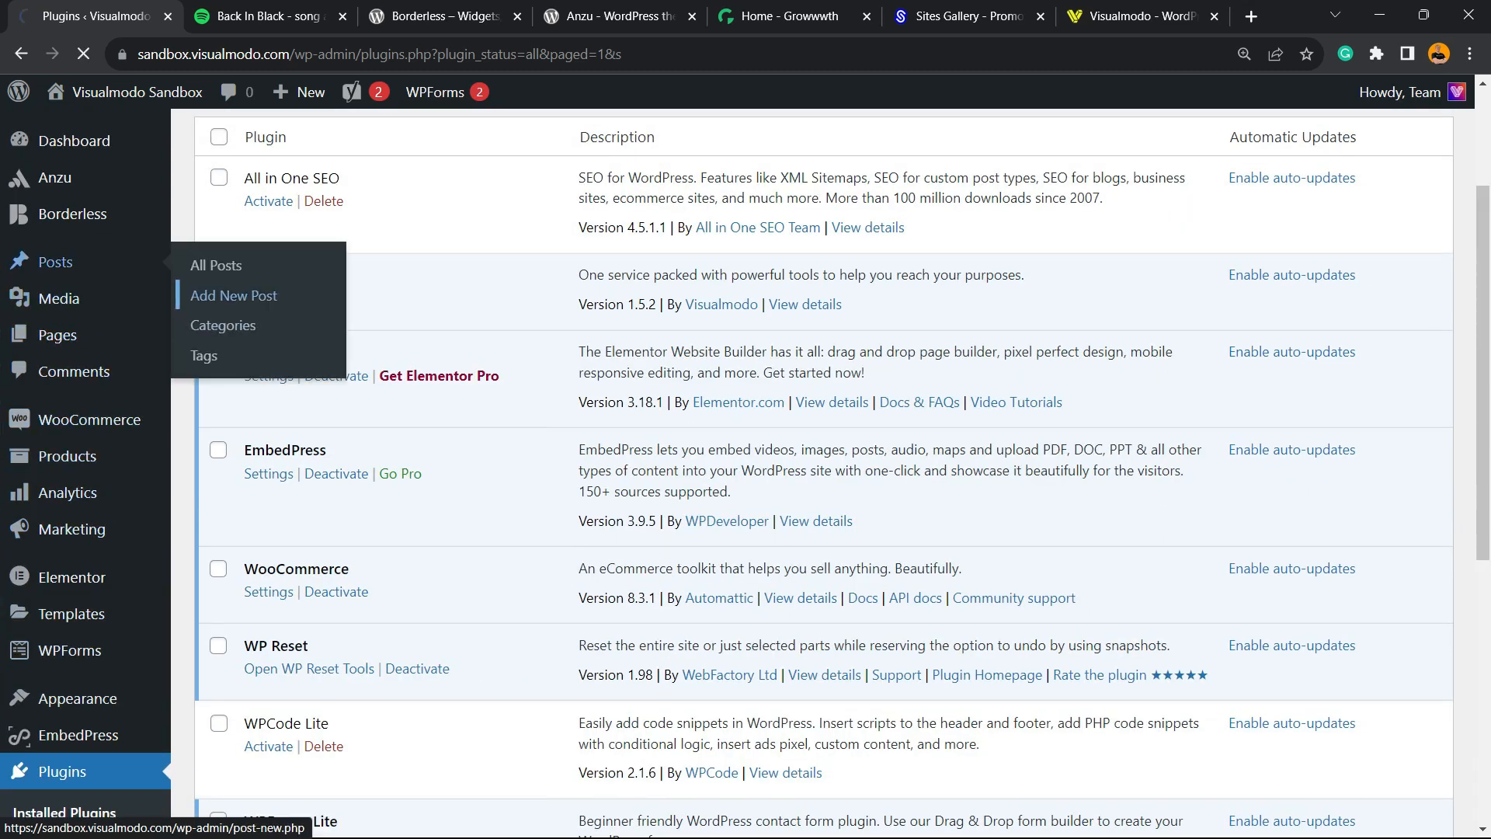
{"action": "left_click", "coordinate": [233, 295]}
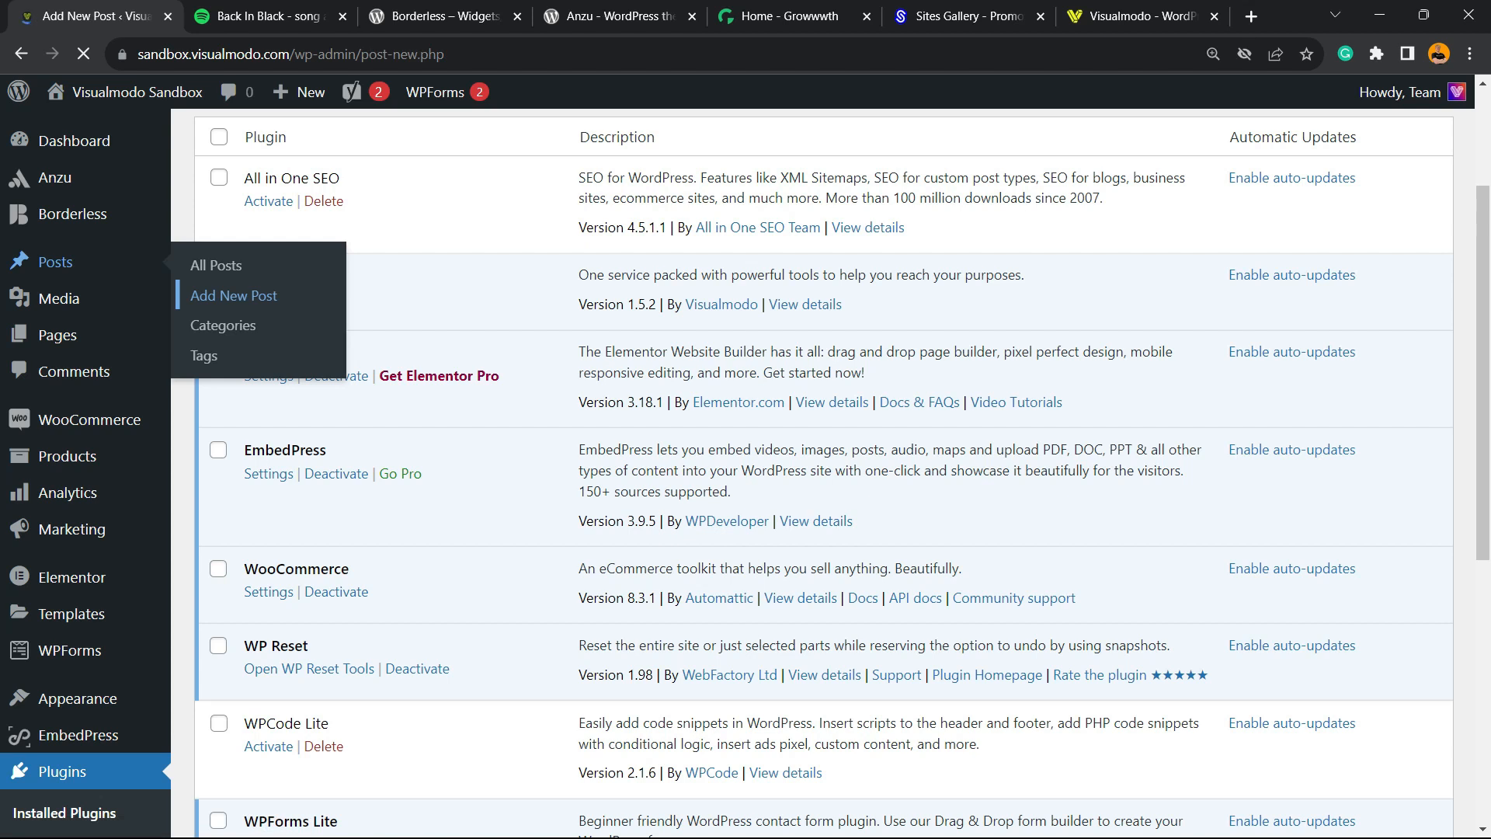
Search the block inserter for 'embed' and add the EmbedPress block to the post
{"action": "left_click", "coordinate": [233, 295]}
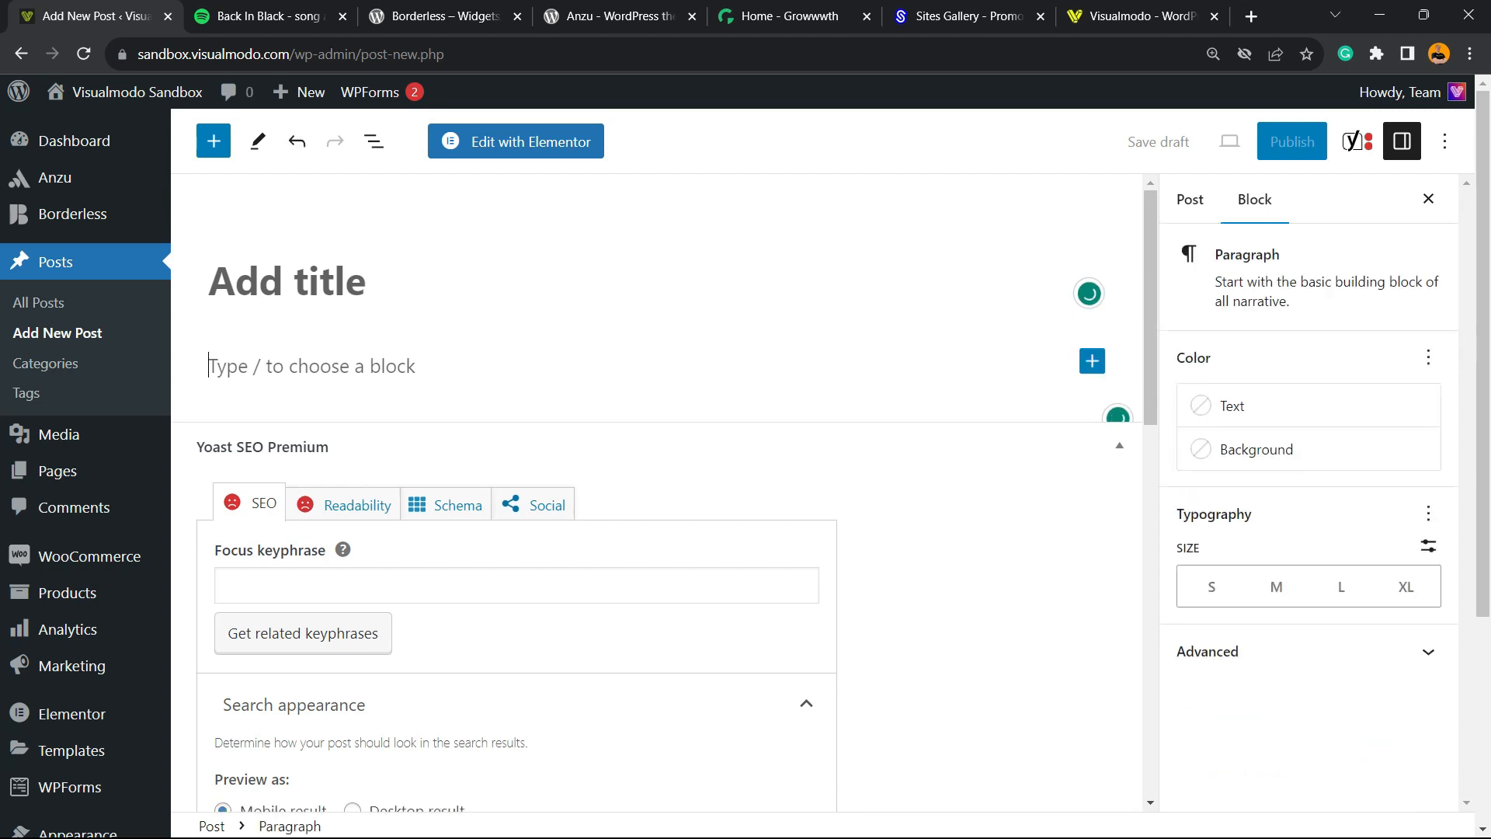
{"action": "left_click", "coordinate": [1092, 361]}
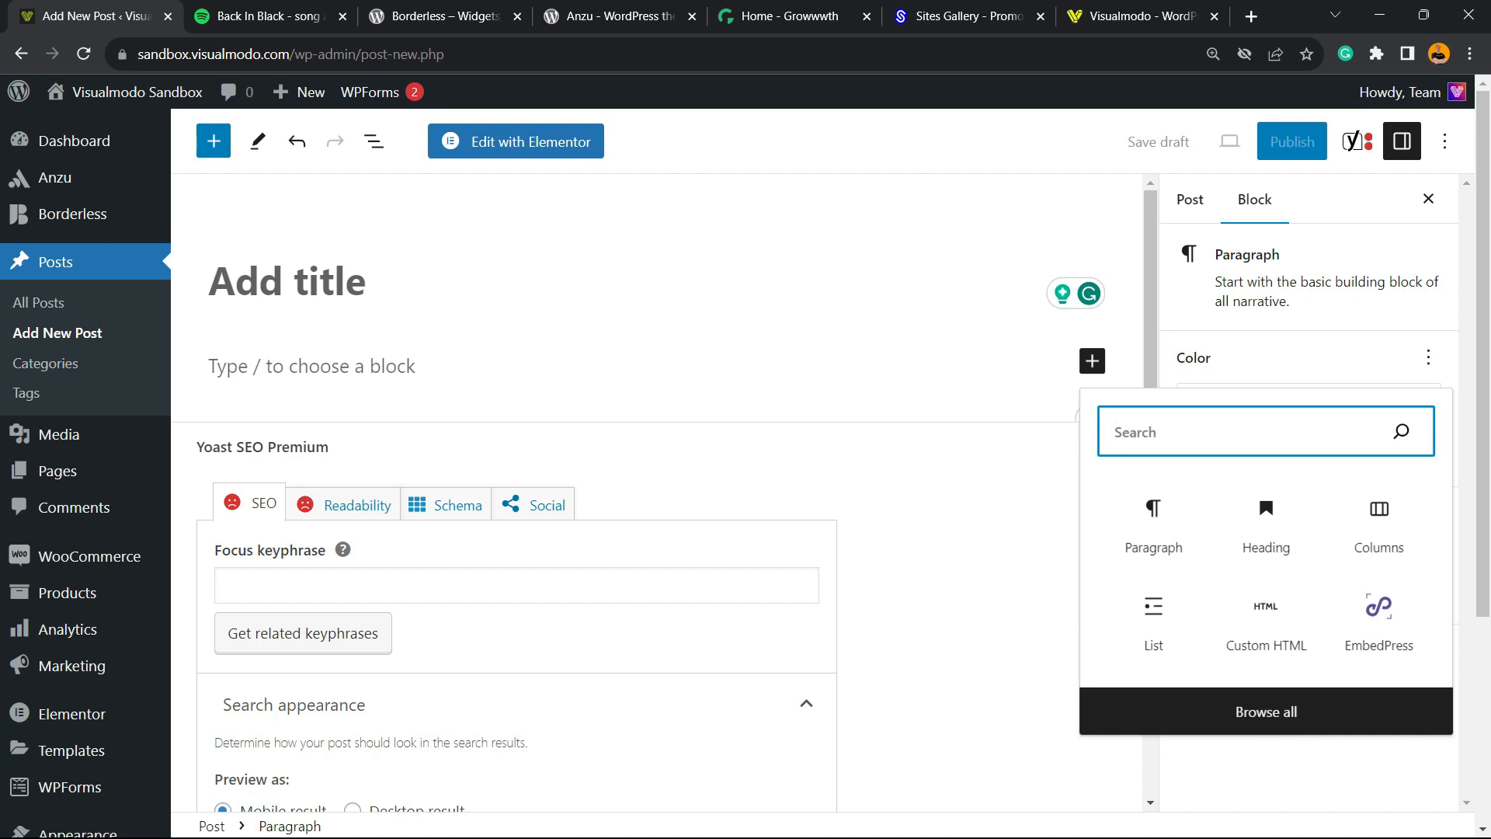
{"action": "type", "text": "emb"}
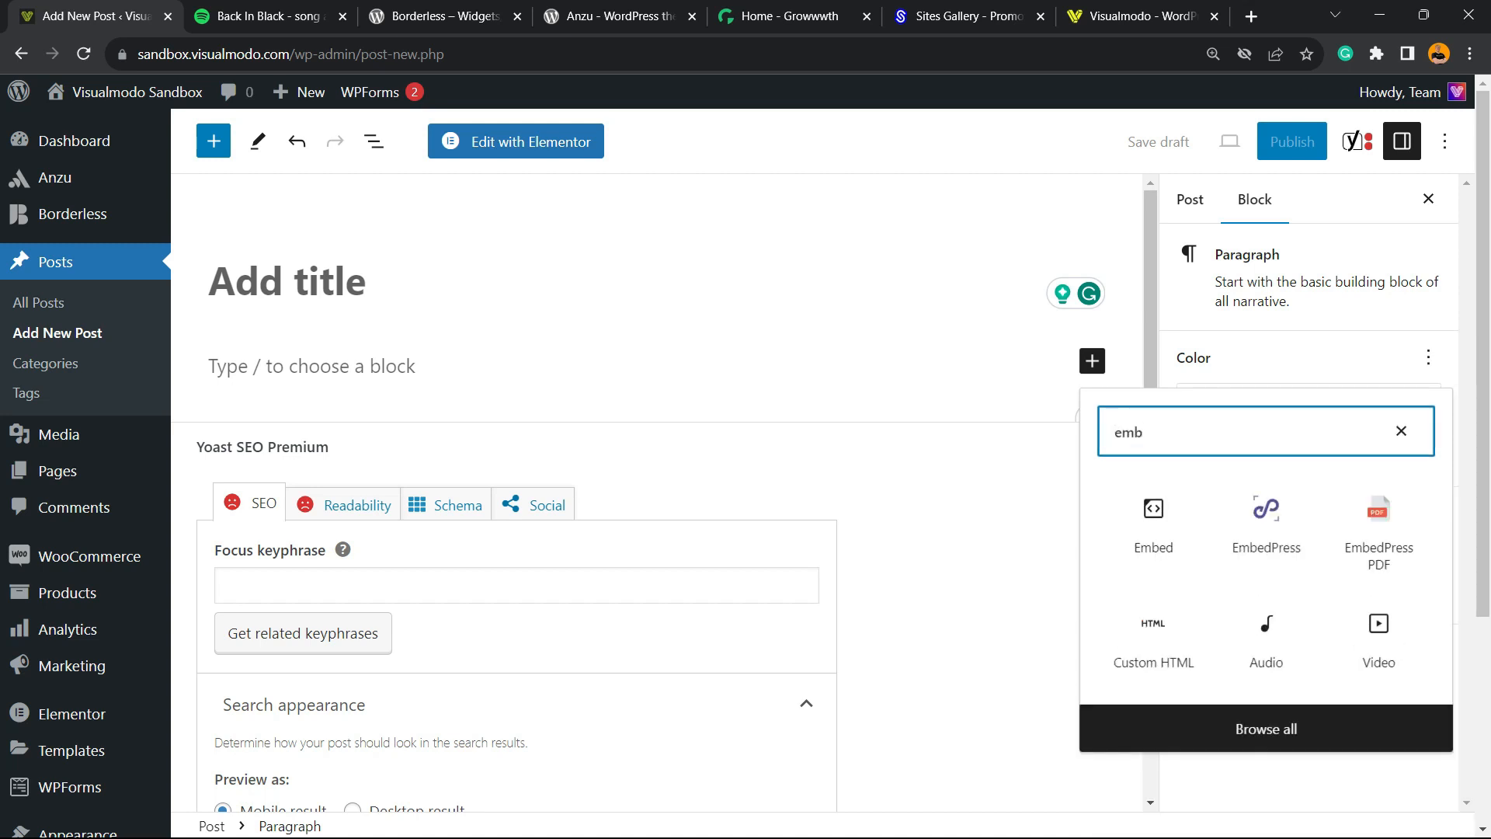
{"action": "type", "text": "ed"}
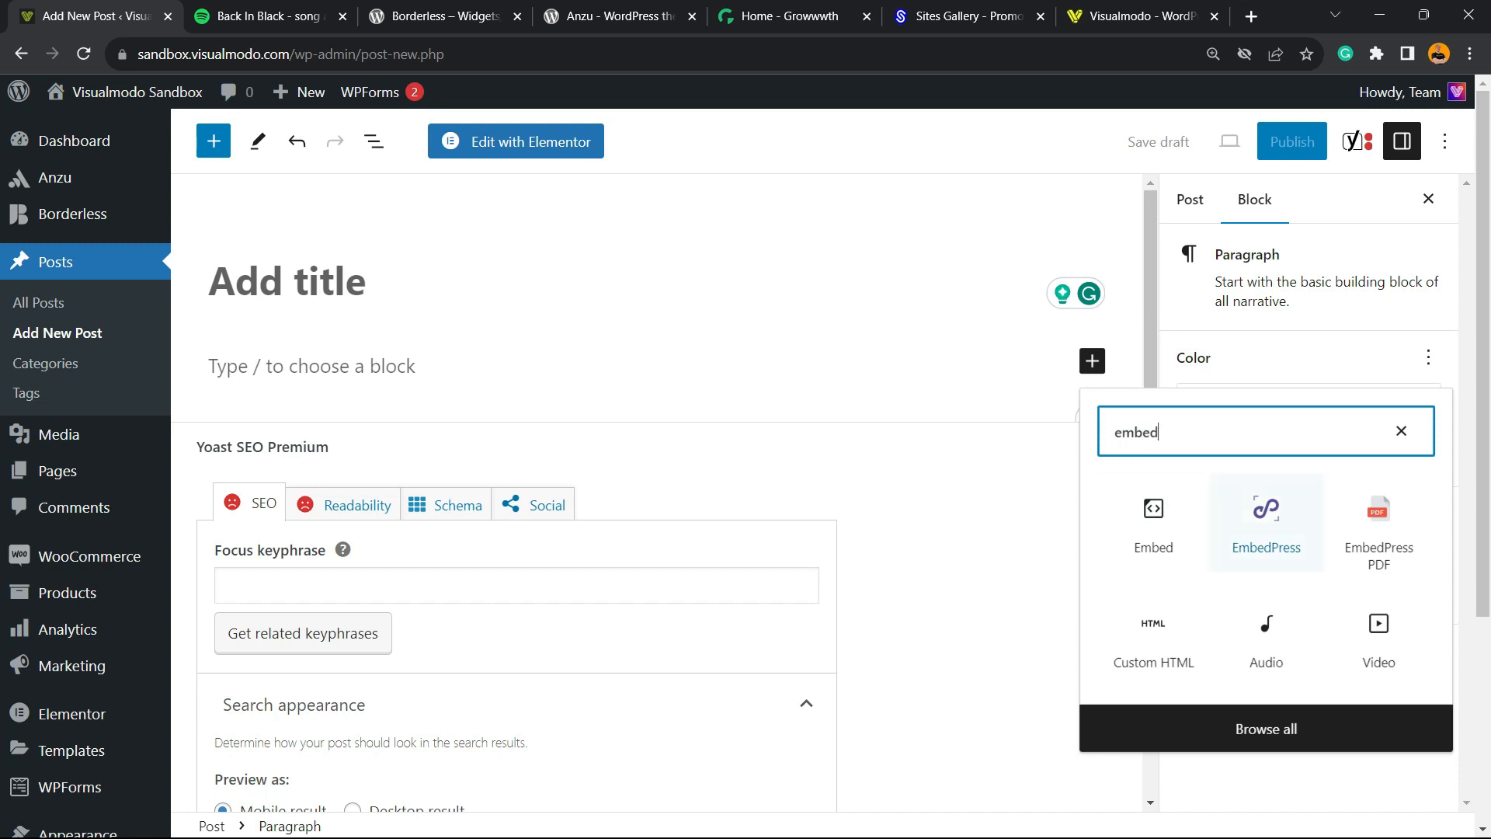
{"action": "left_click", "coordinate": [1265, 513]}
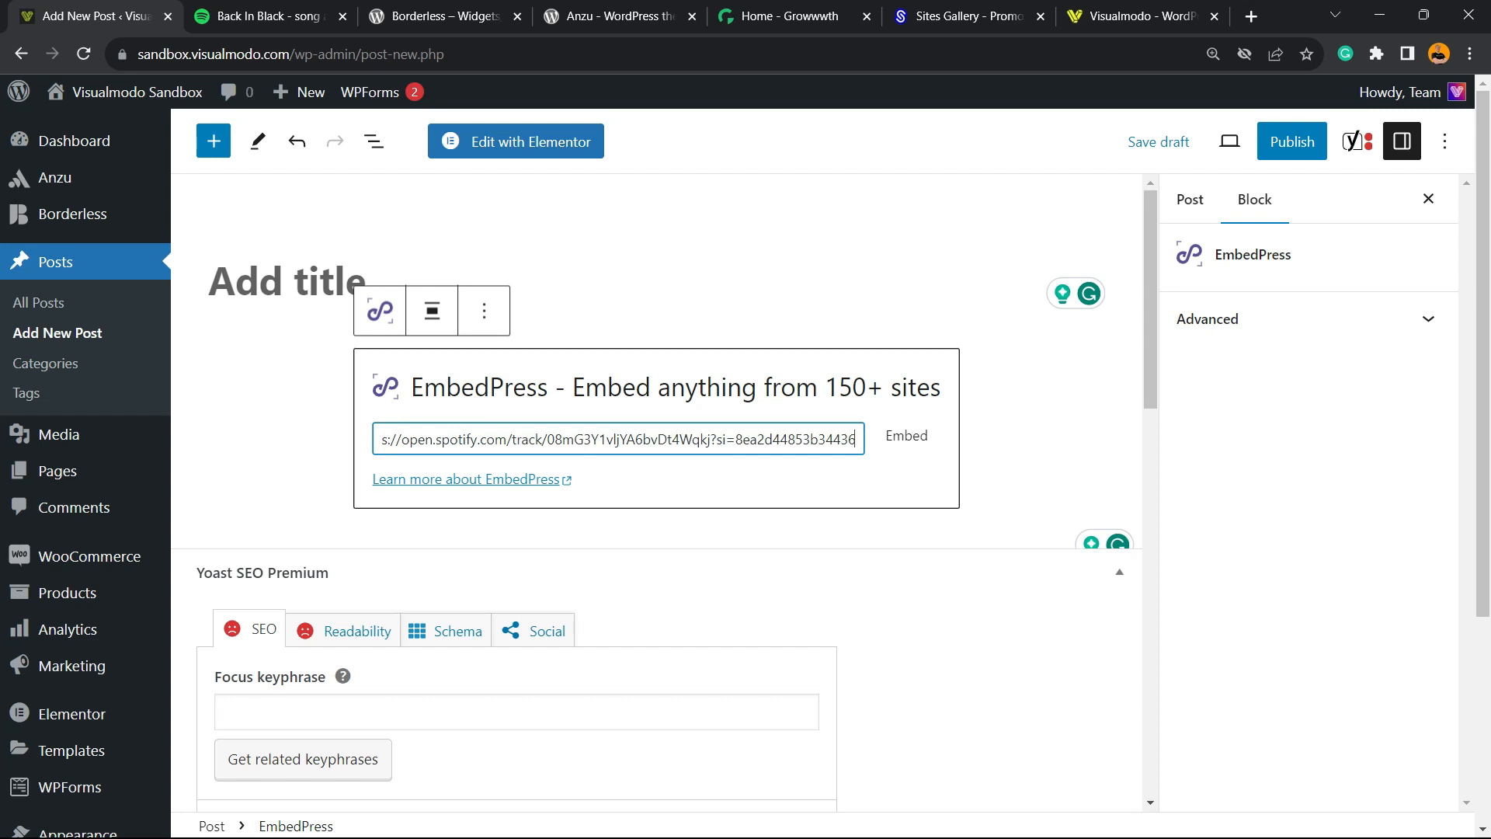
Embed the Back In Black Spotify link and check the block's width 600 and height 450
{"action": "left_click", "coordinate": [905, 436]}
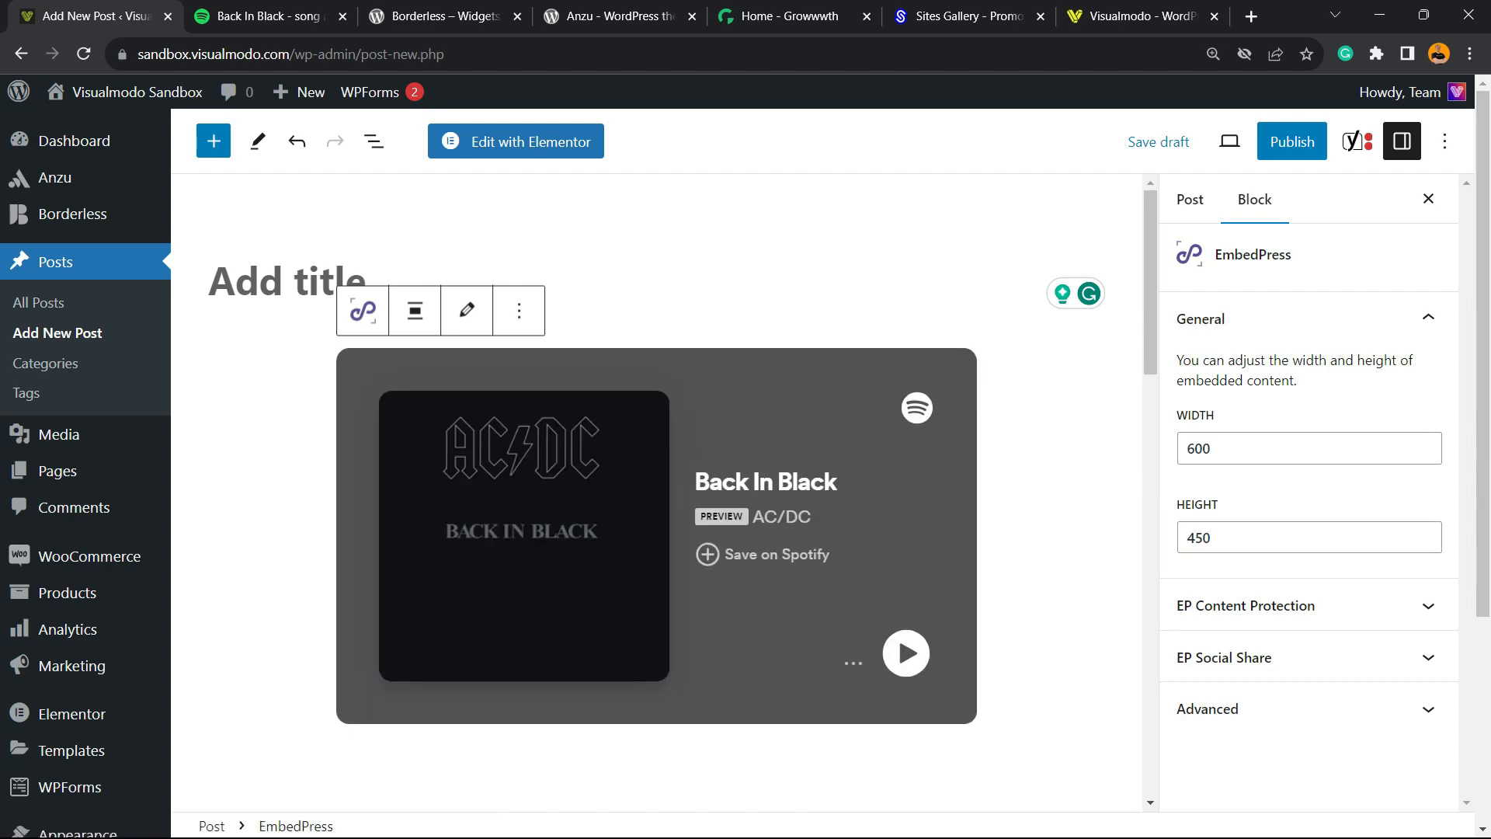
{"action": "scroll", "scroll_direction": "down", "scroll_amount": 3}
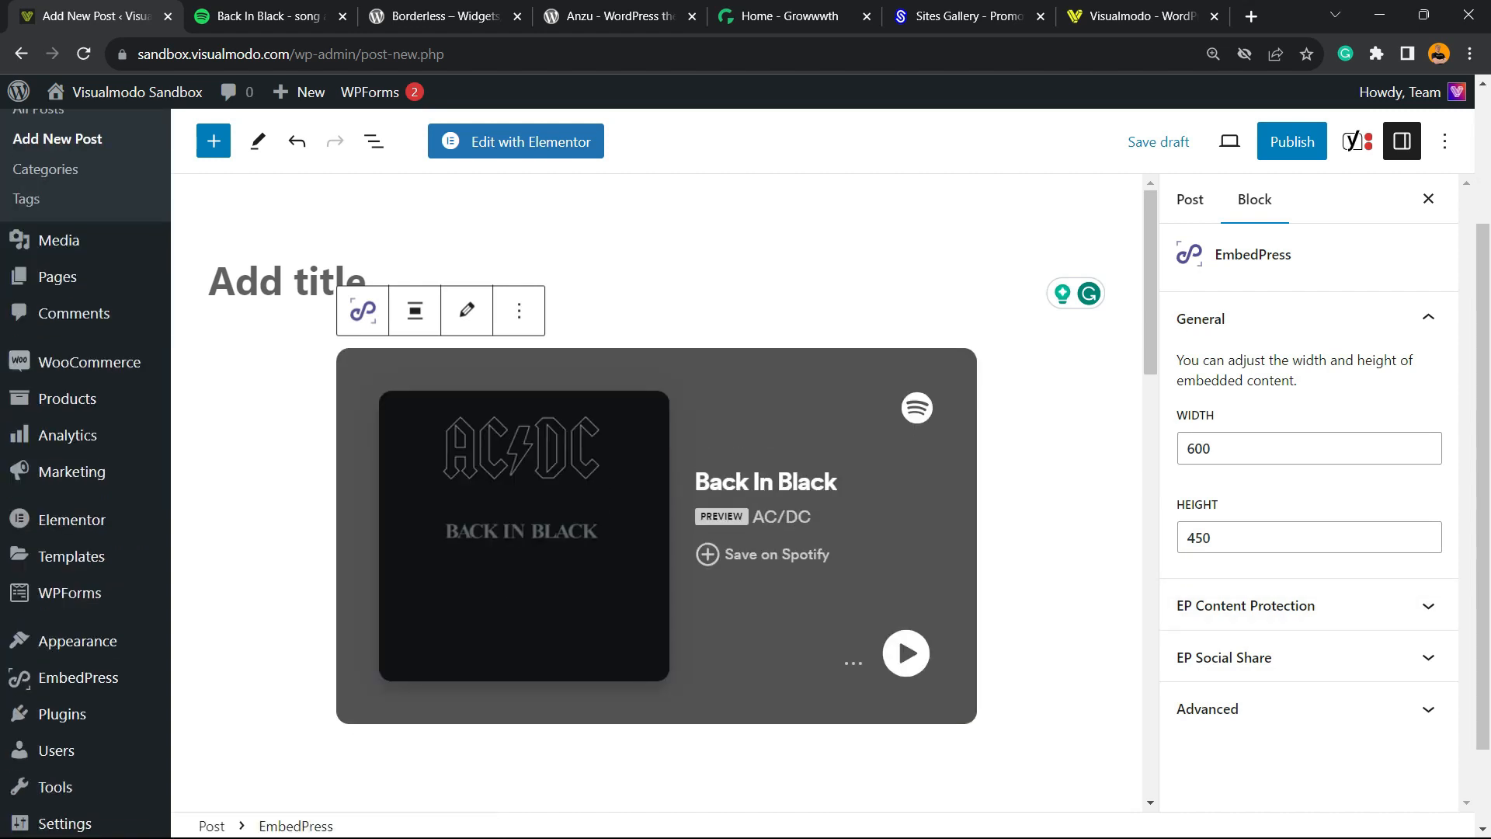
{"action": "left_click", "coordinate": [1308, 448]}
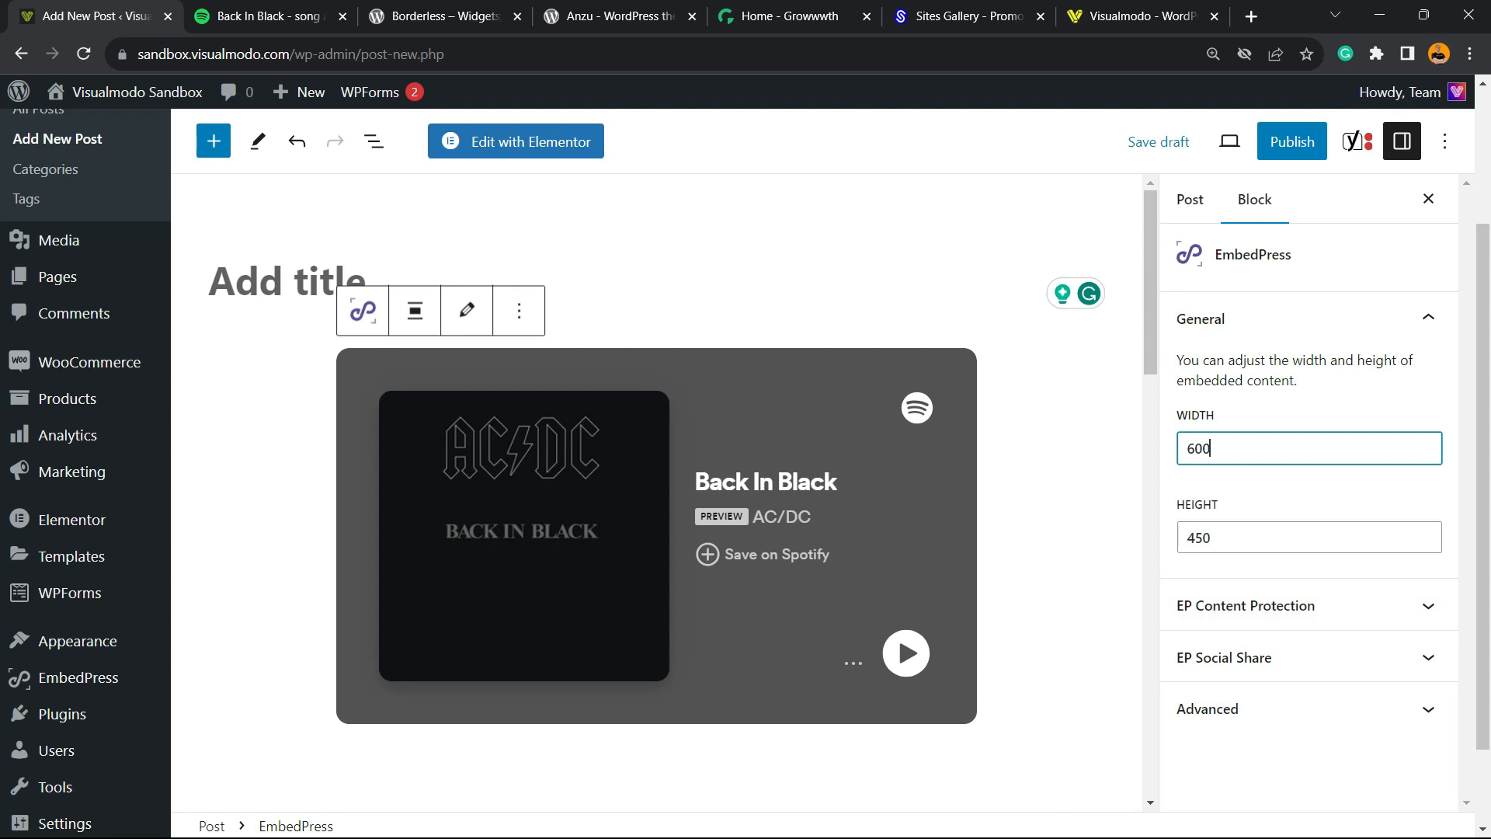
{"action": "left_click", "coordinate": [1309, 537]}
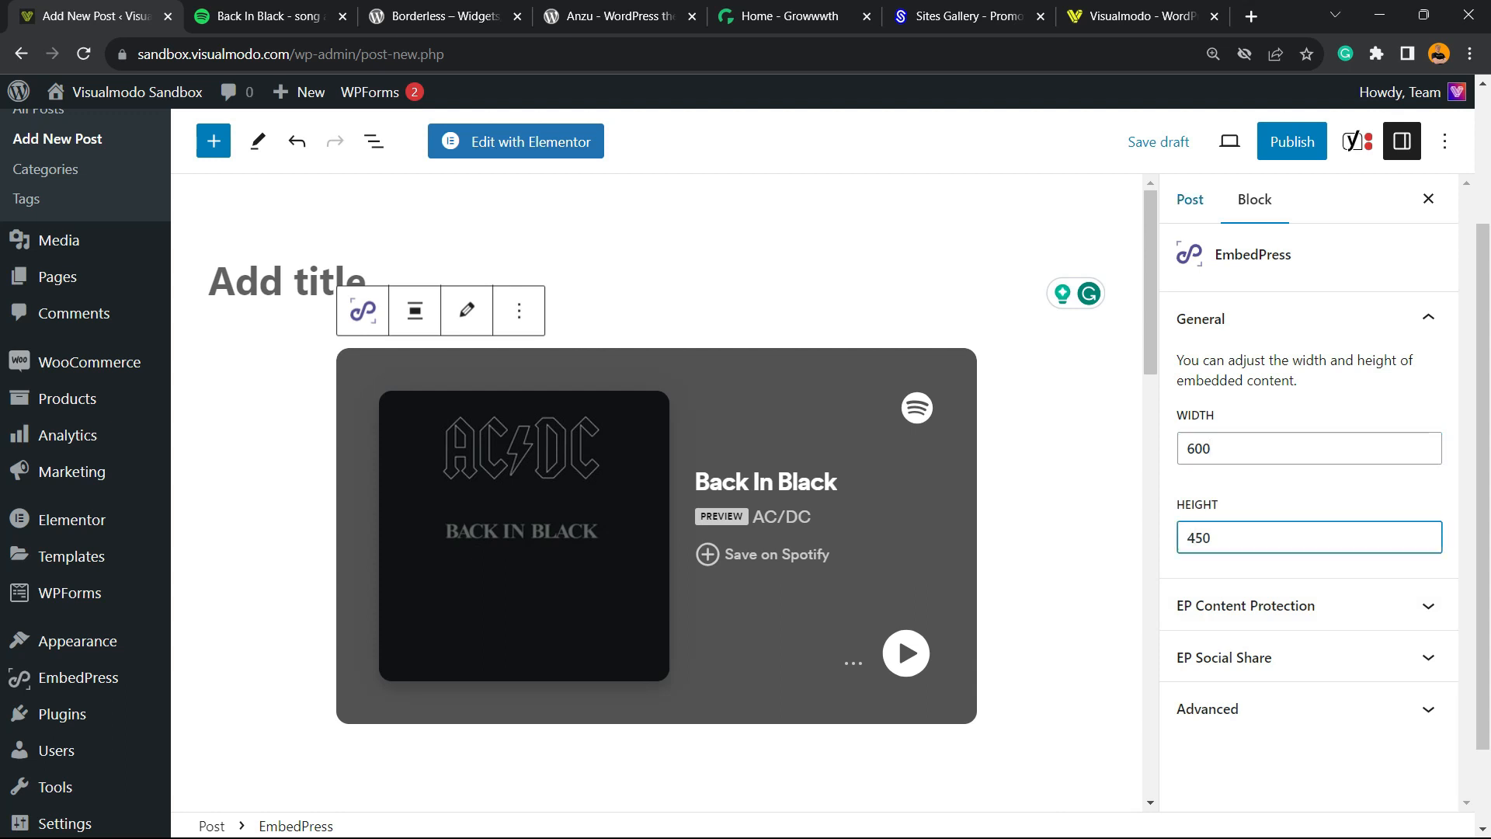
{"action": "scroll", "scroll_direction": "down", "scroll_amount": 3}
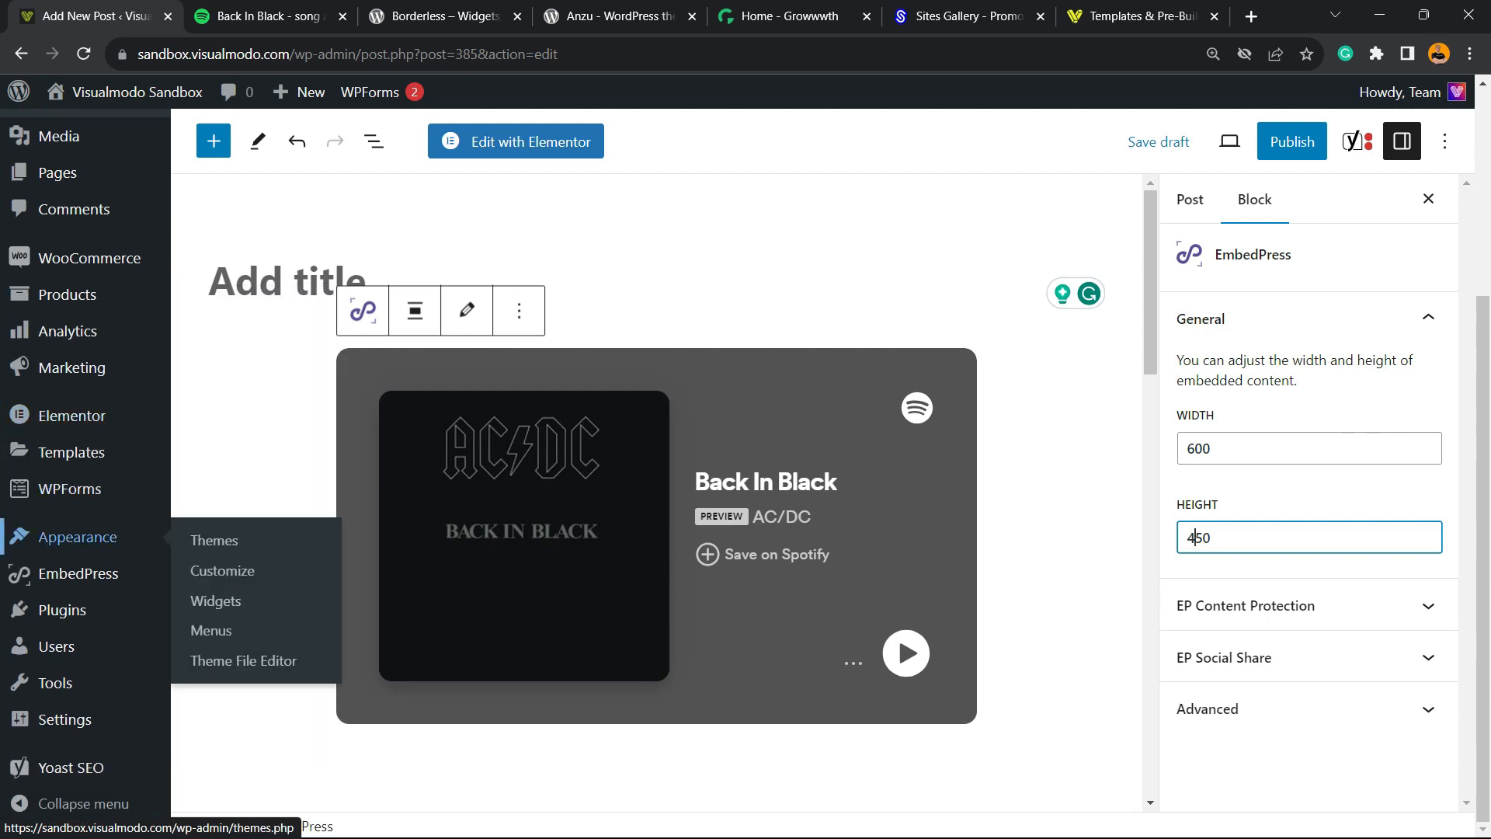
{"action": "mouse_move", "coordinate": [77, 573]}
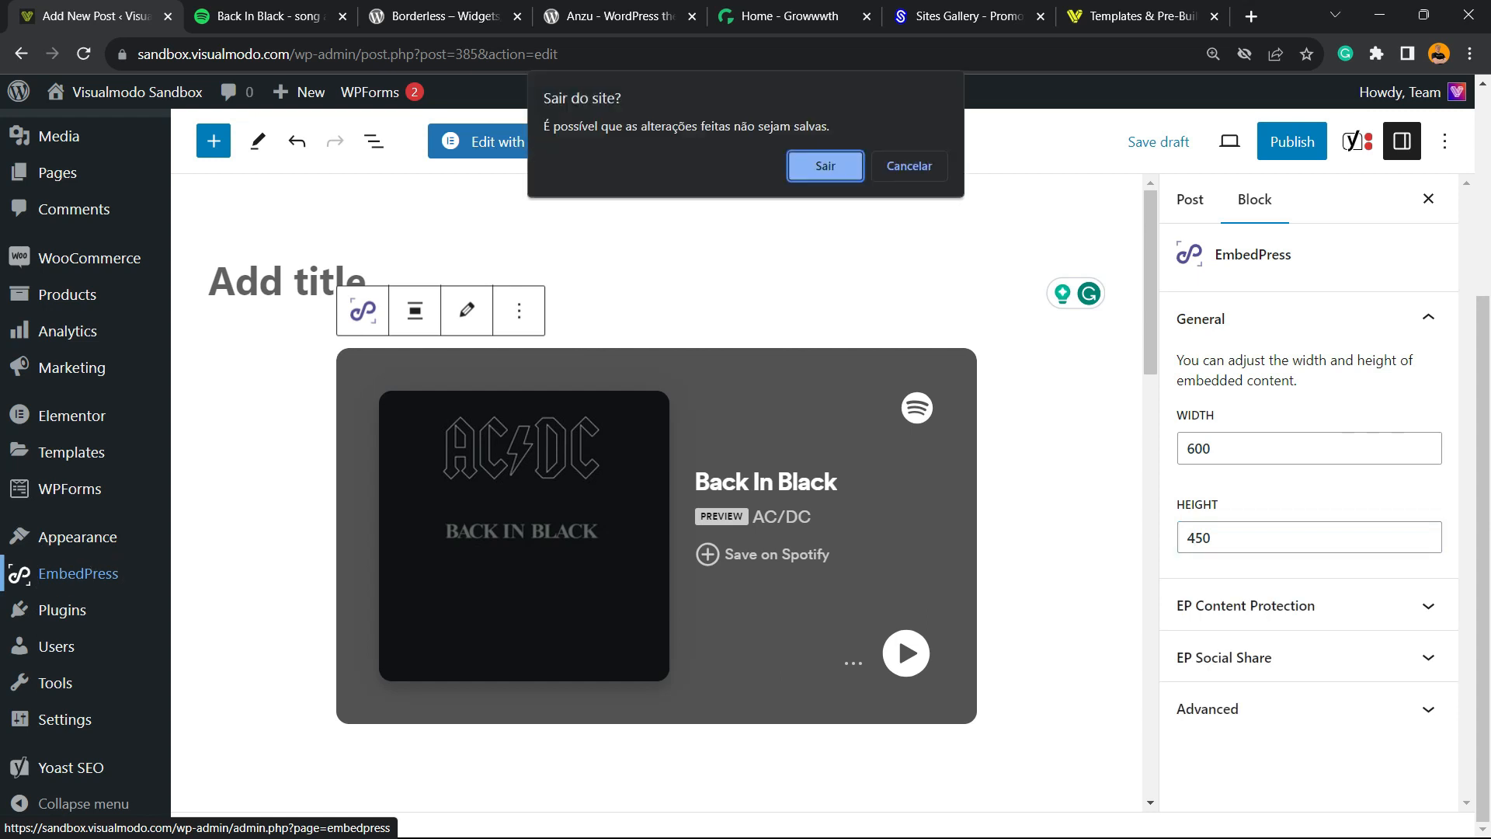
Confirm leaving the unsaved editor and land on the EmbedPress settings page
{"action": "left_click", "coordinate": [823, 166]}
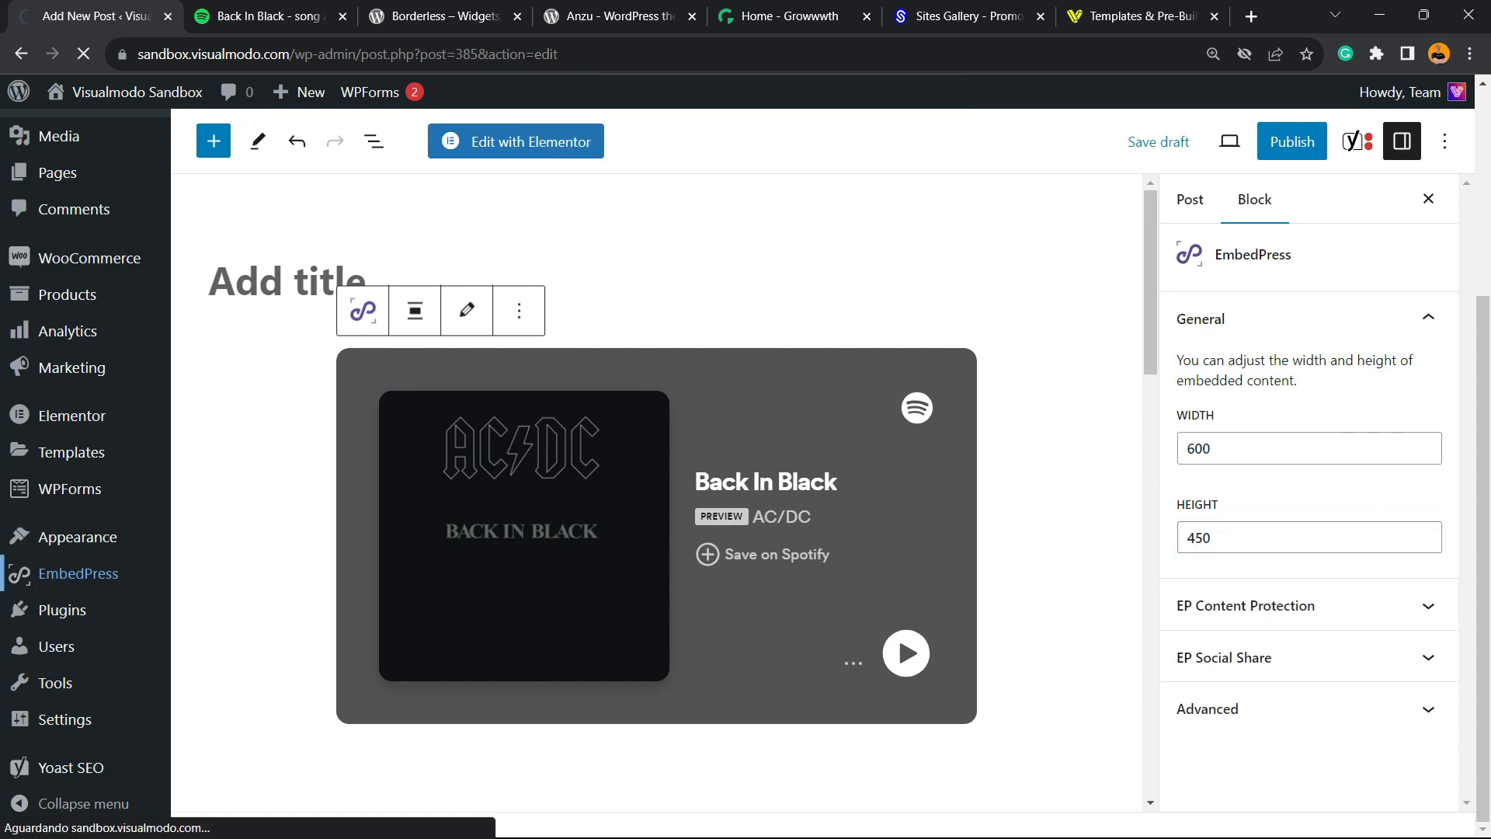
{"action": "left_click", "coordinate": [80, 572]}
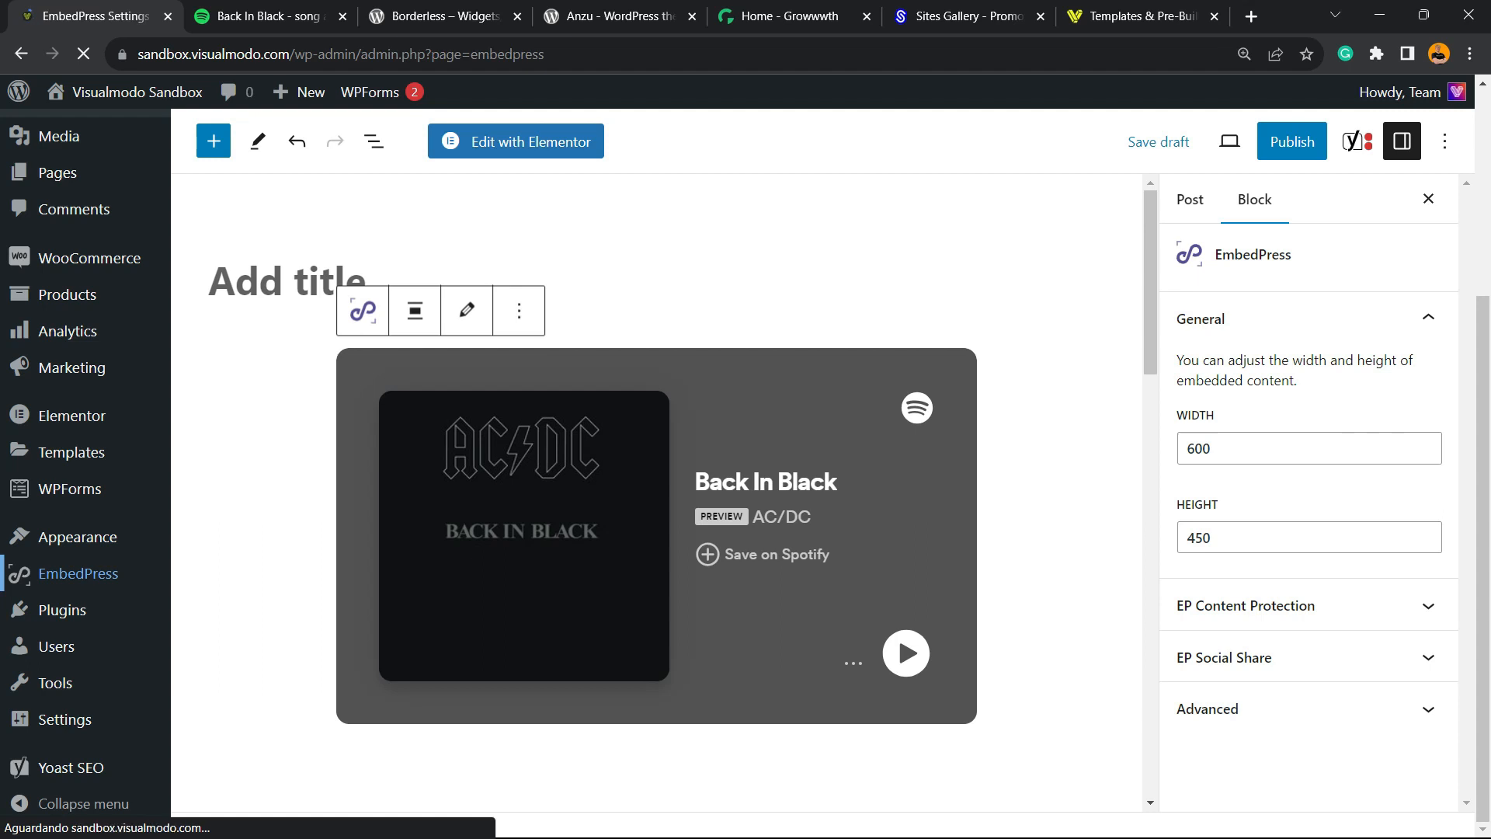
{"action": "left_click", "coordinate": [81, 572]}
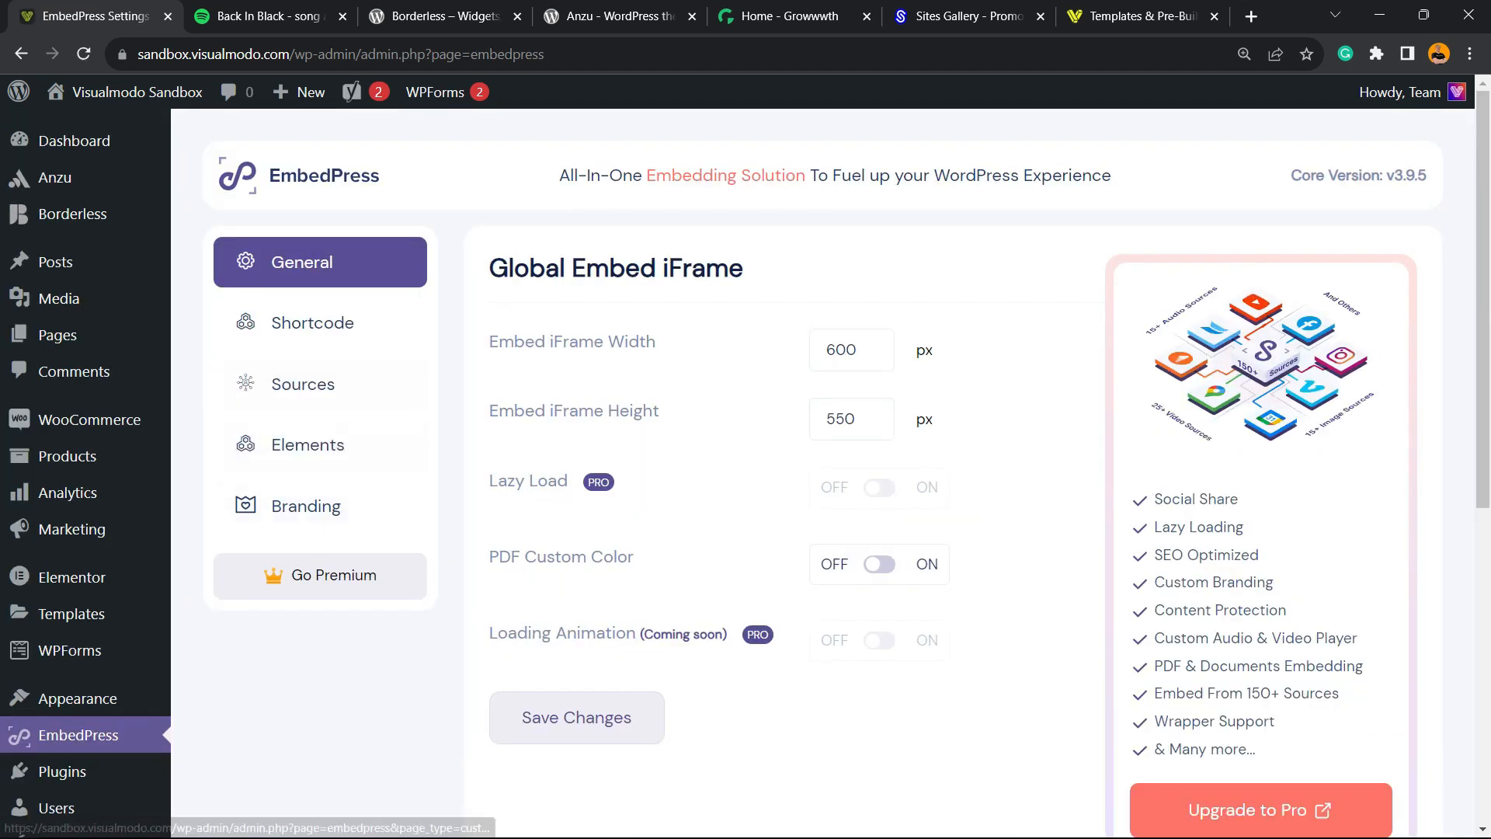
Go to Sources, show audio sources and open the Spotify source settings
{"action": "left_click", "coordinate": [319, 383]}
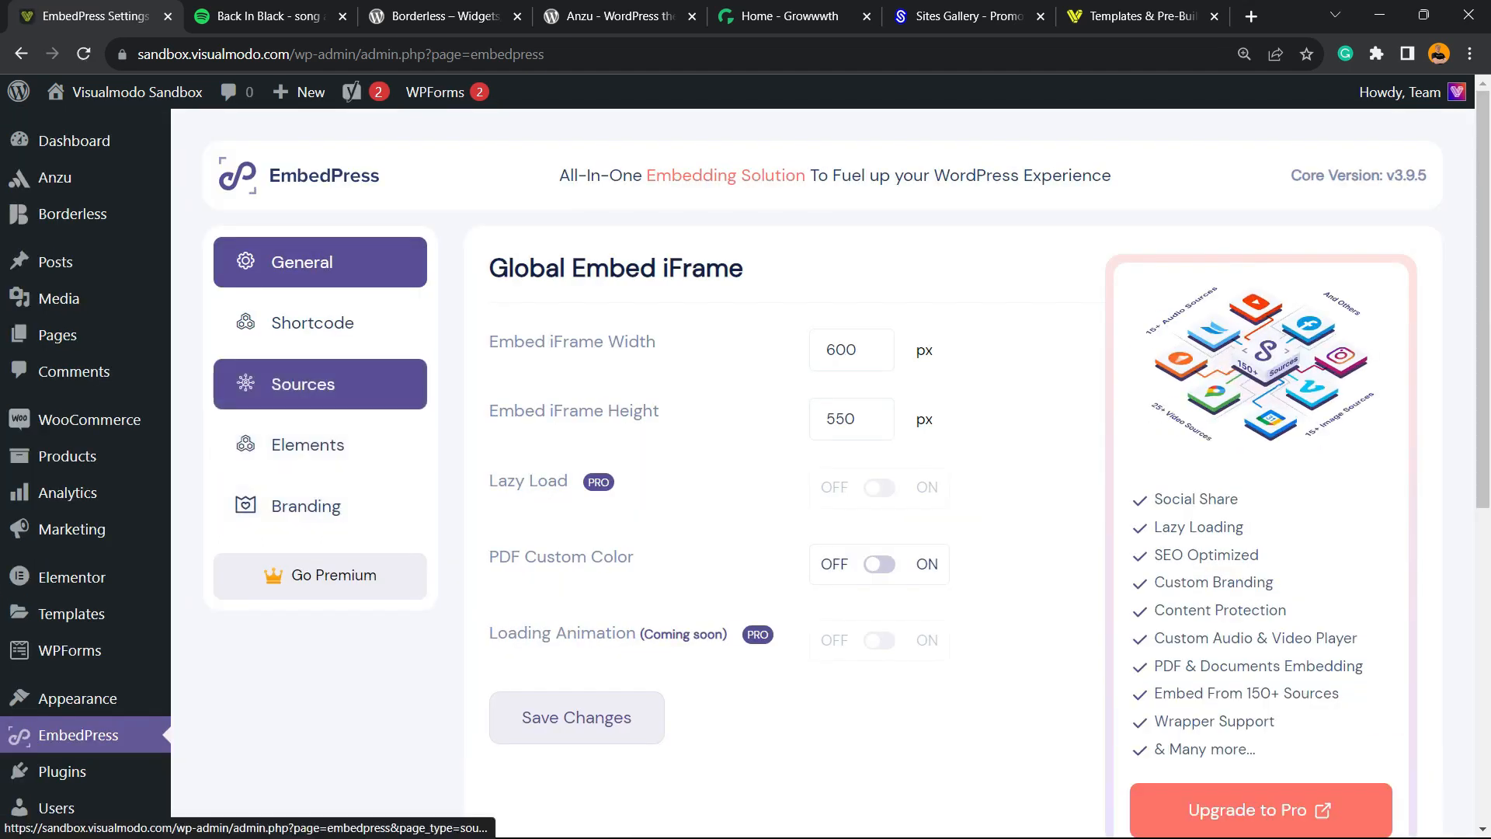
{"action": "left_click", "coordinate": [304, 383]}
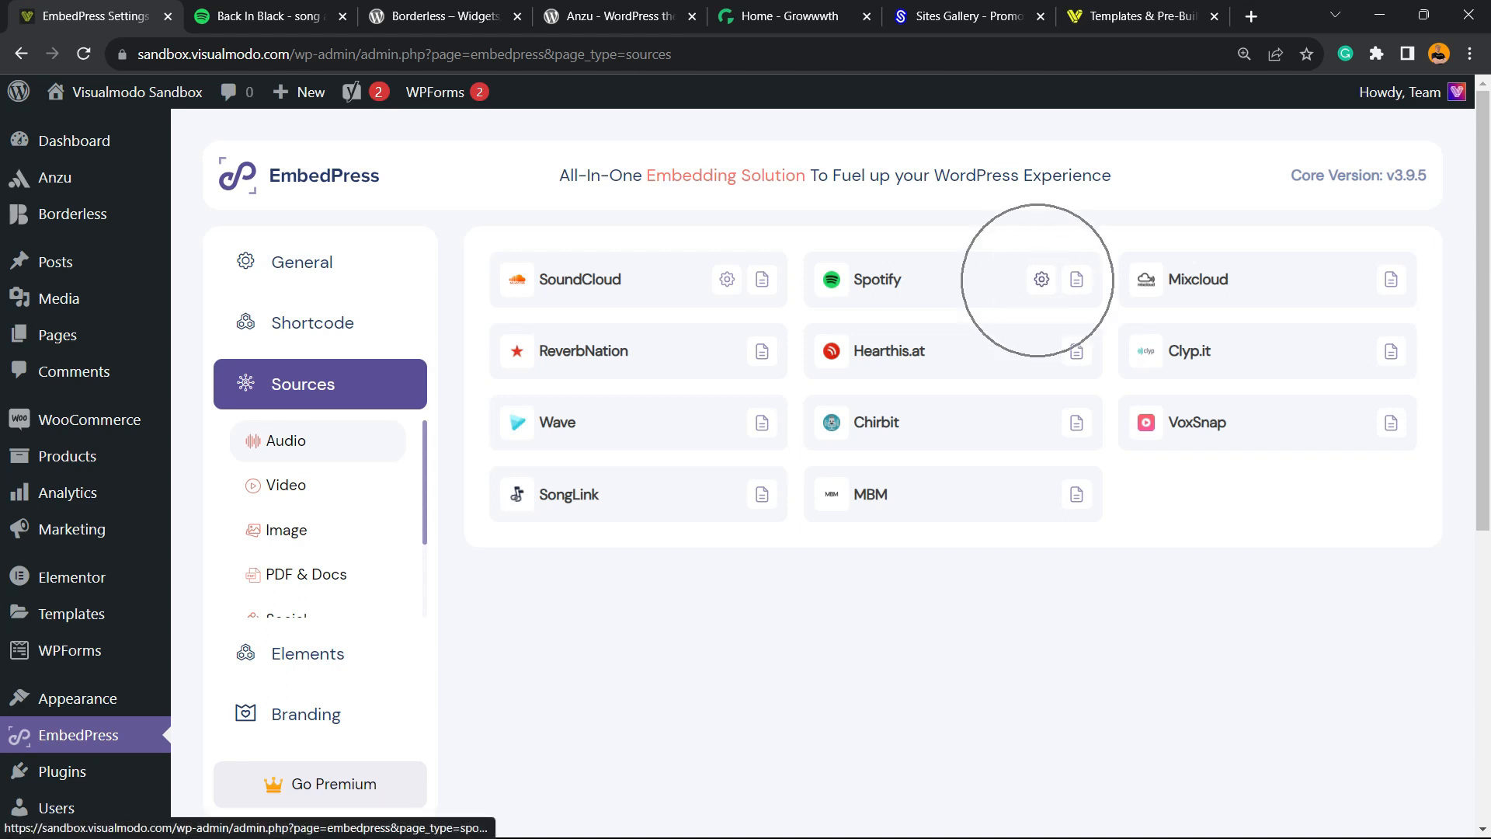
{"action": "left_click", "coordinate": [1042, 279]}
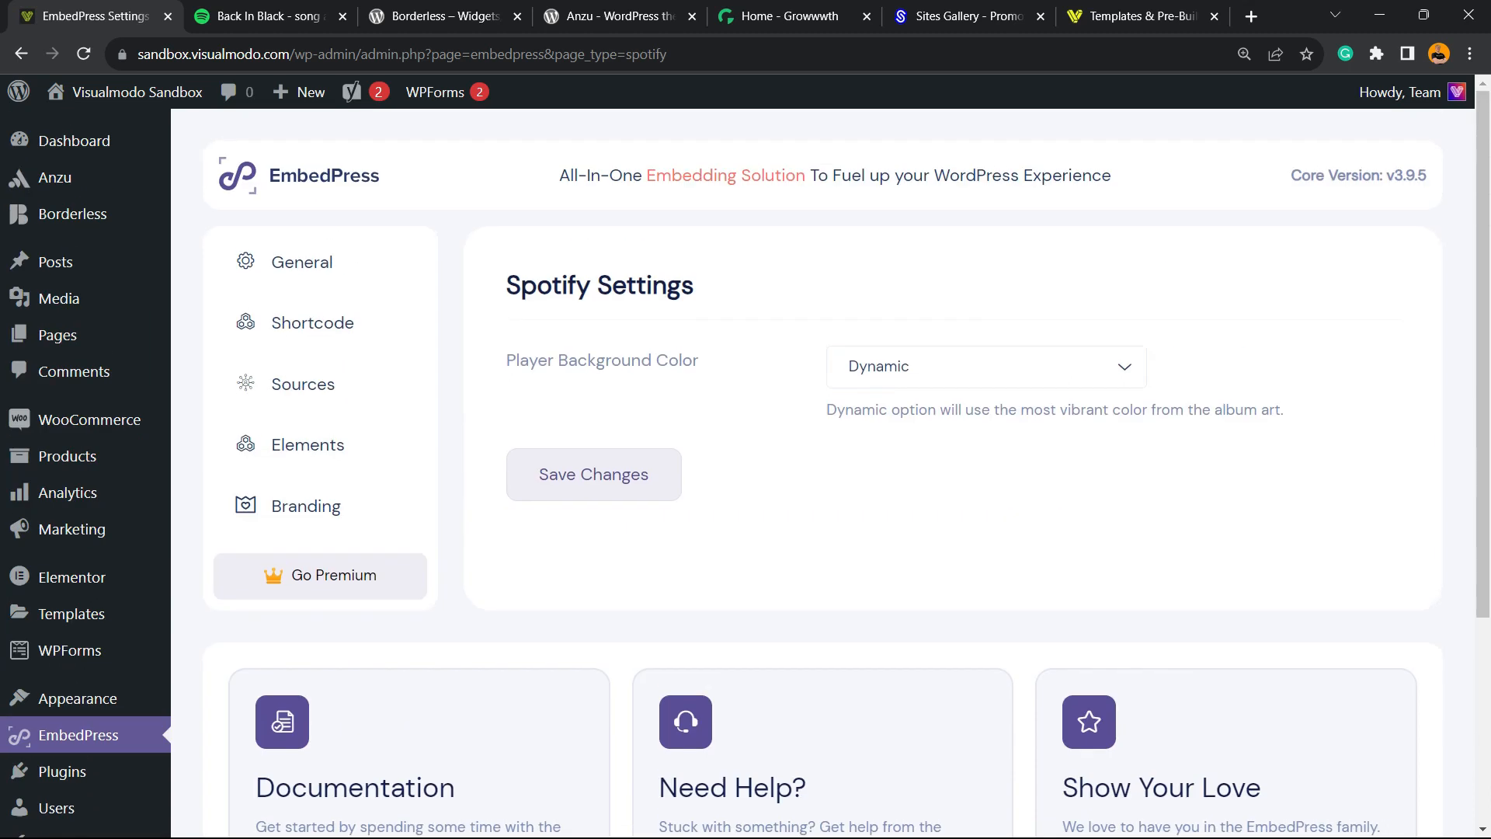
Try Black & White for the Spotify player background, then return it to Dynamic
{"action": "left_click", "coordinate": [984, 365]}
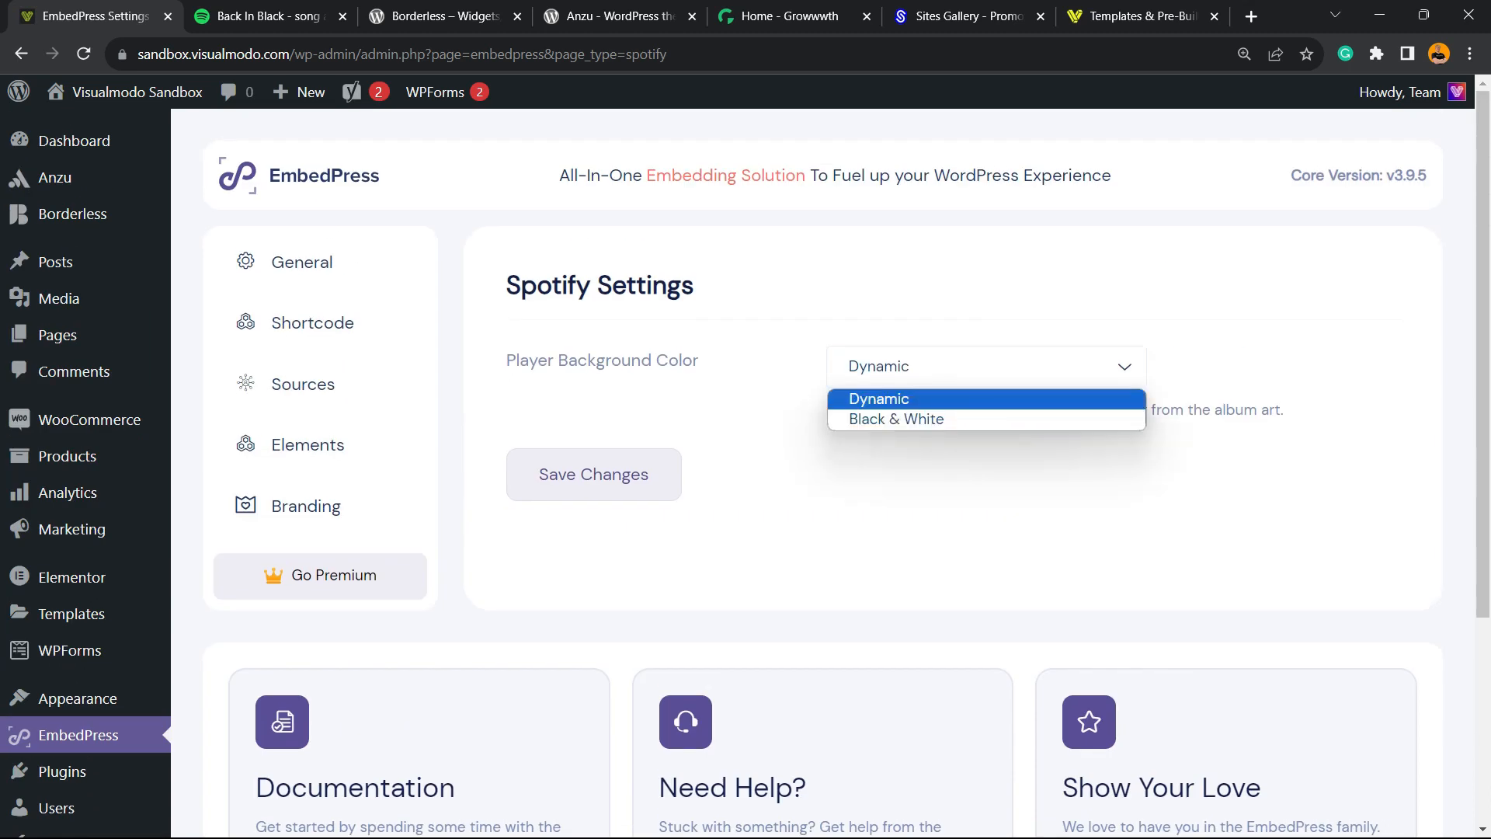
{"action": "left_click", "coordinate": [894, 419]}
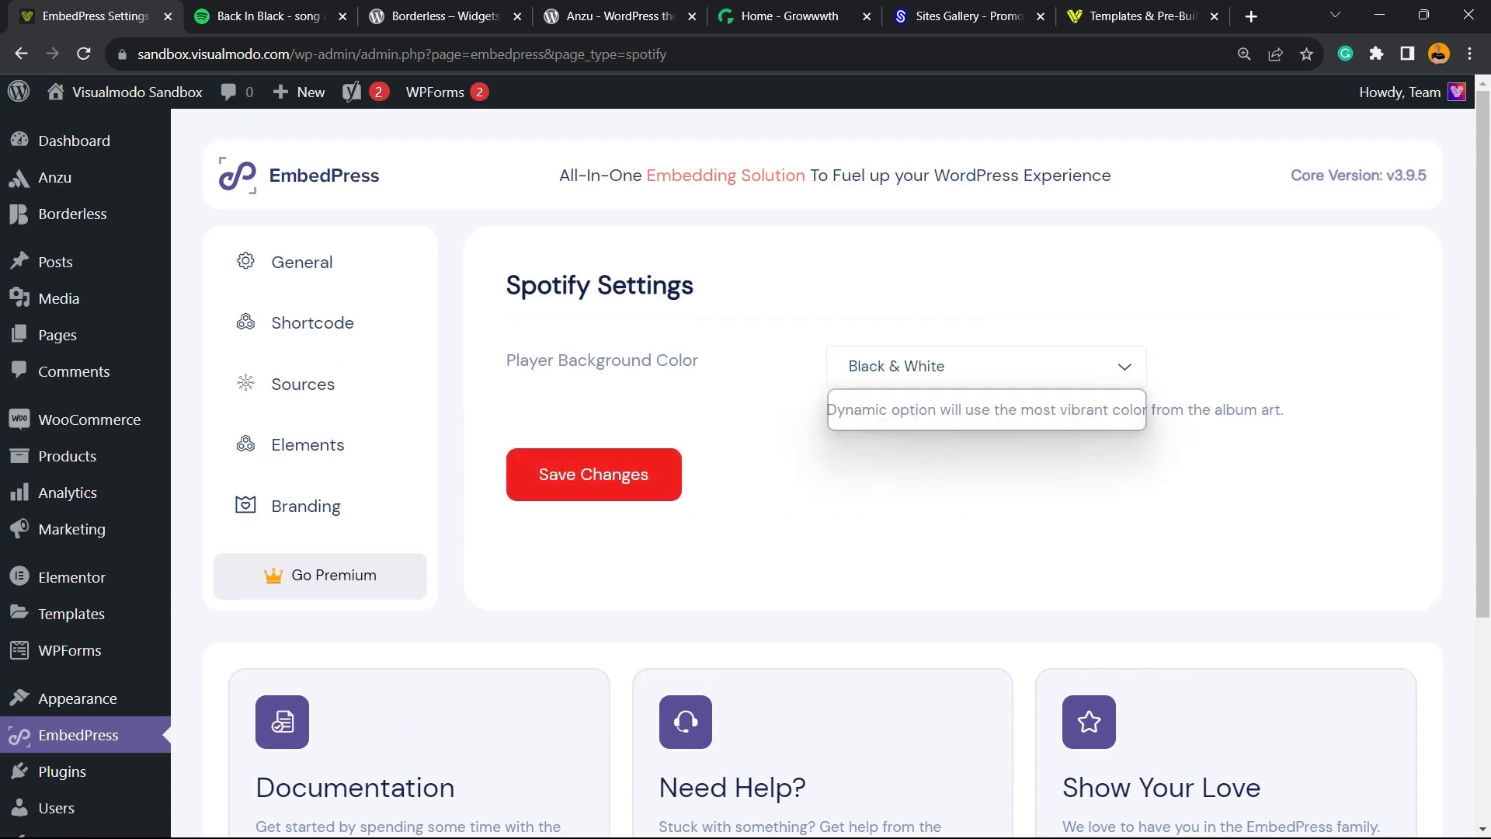
{"action": "left_click", "coordinate": [984, 409]}
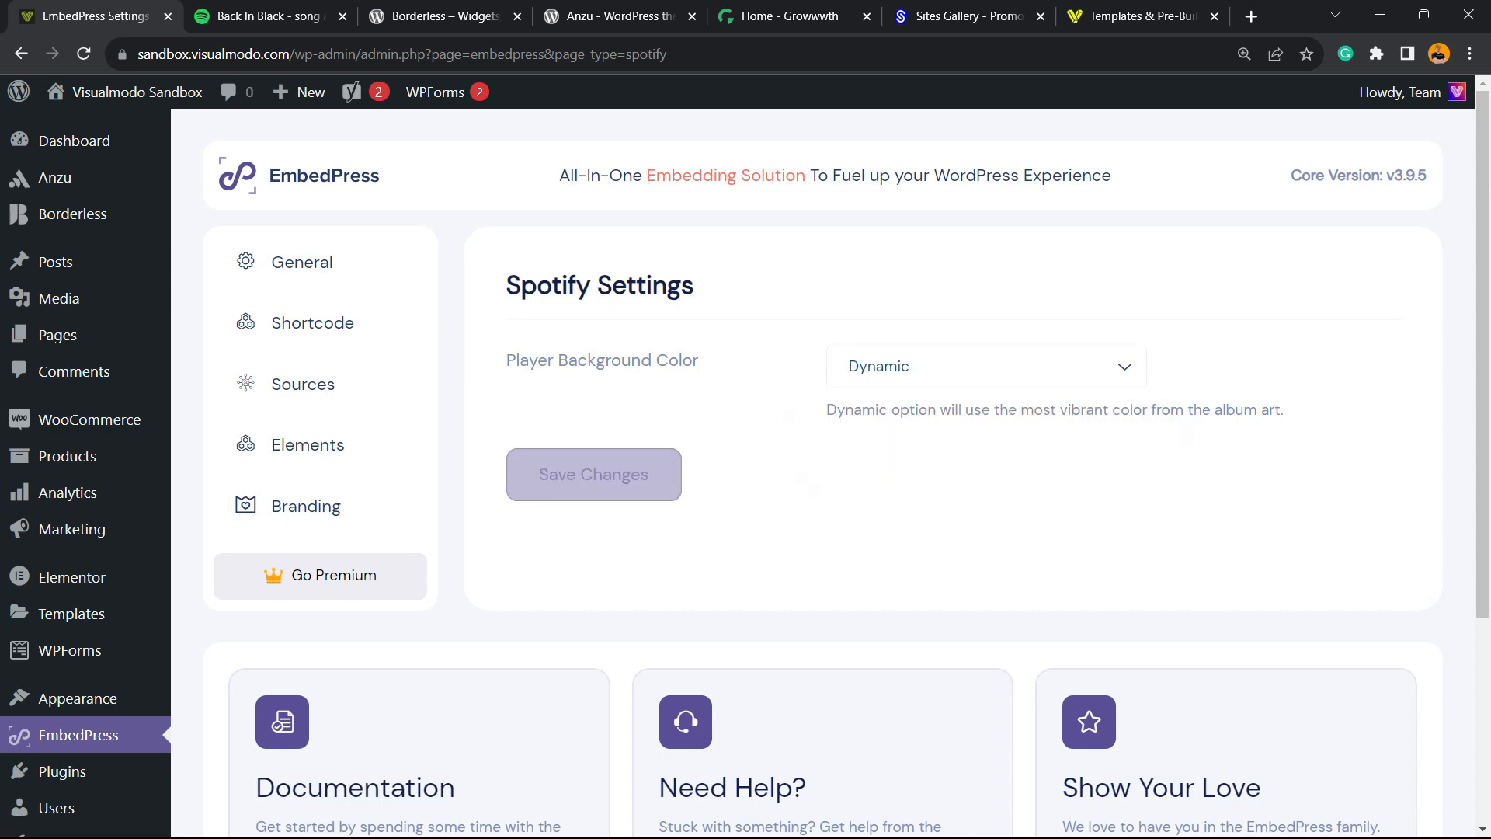
Browse the General and Elements settings, then show the full Sources list
{"action": "left_click", "coordinate": [302, 262]}
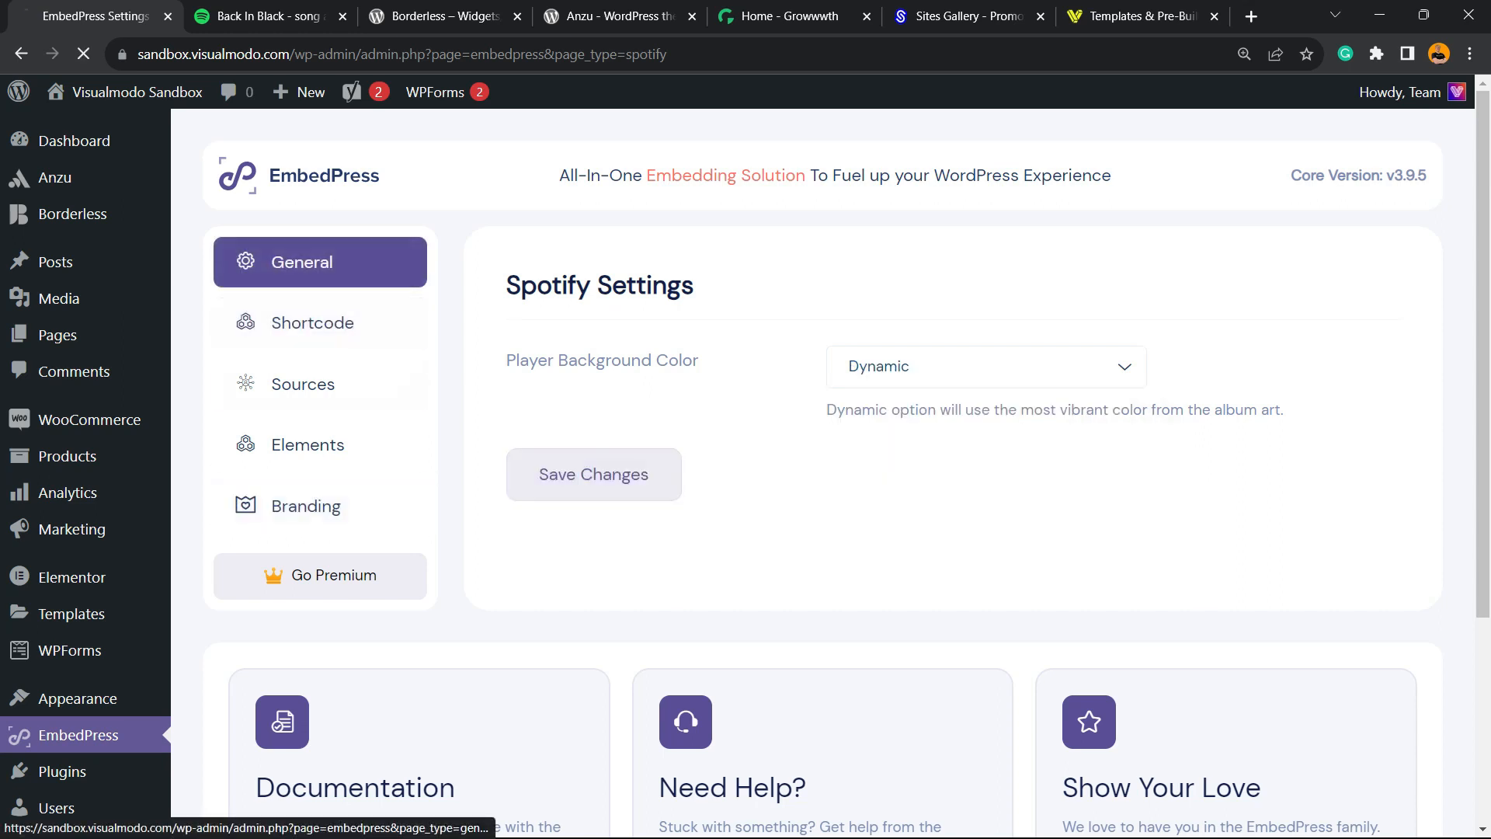
{"action": "left_click", "coordinate": [302, 261]}
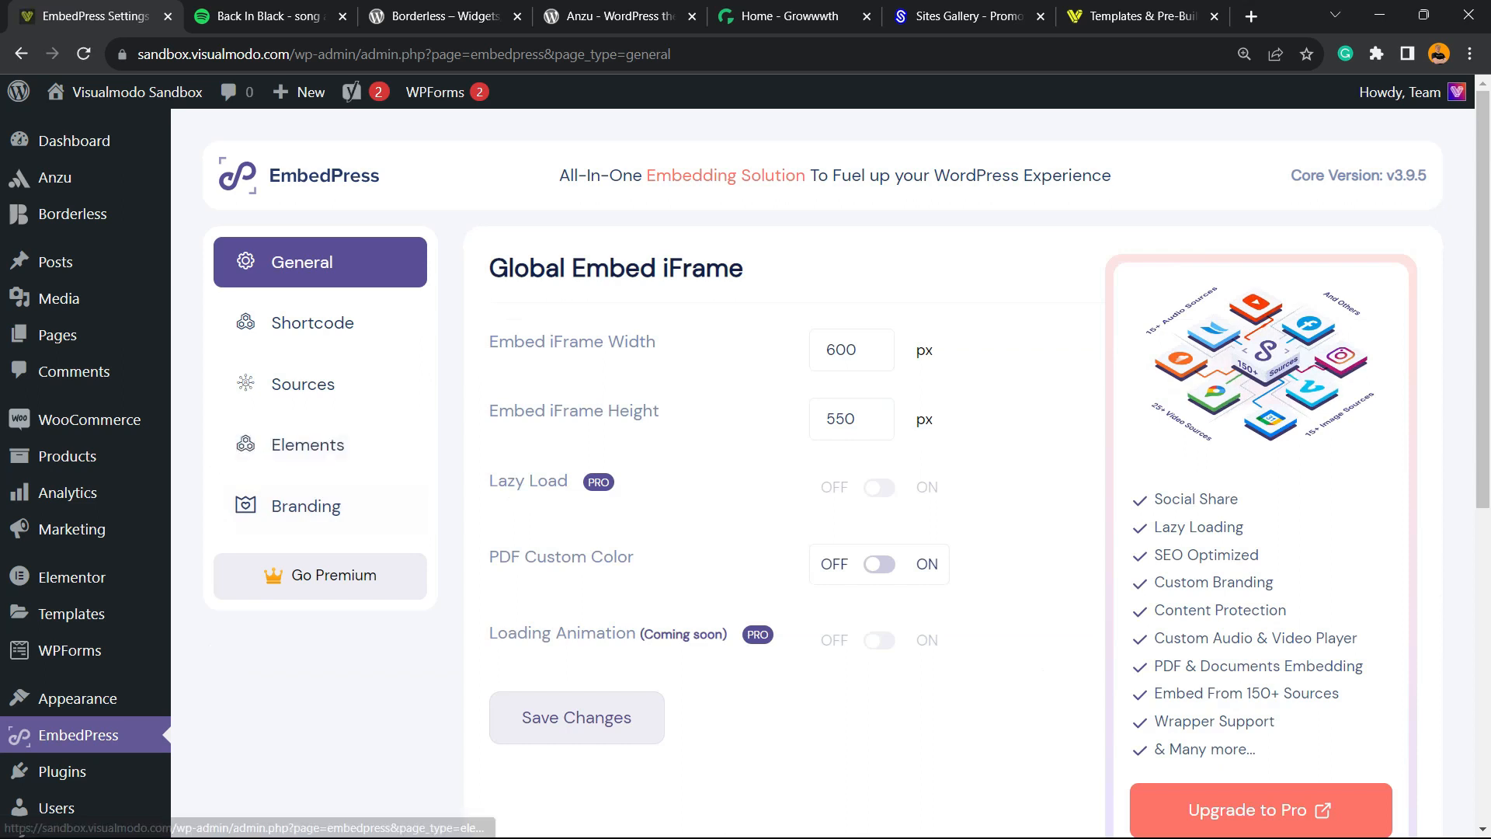
{"action": "left_click", "coordinate": [307, 444]}
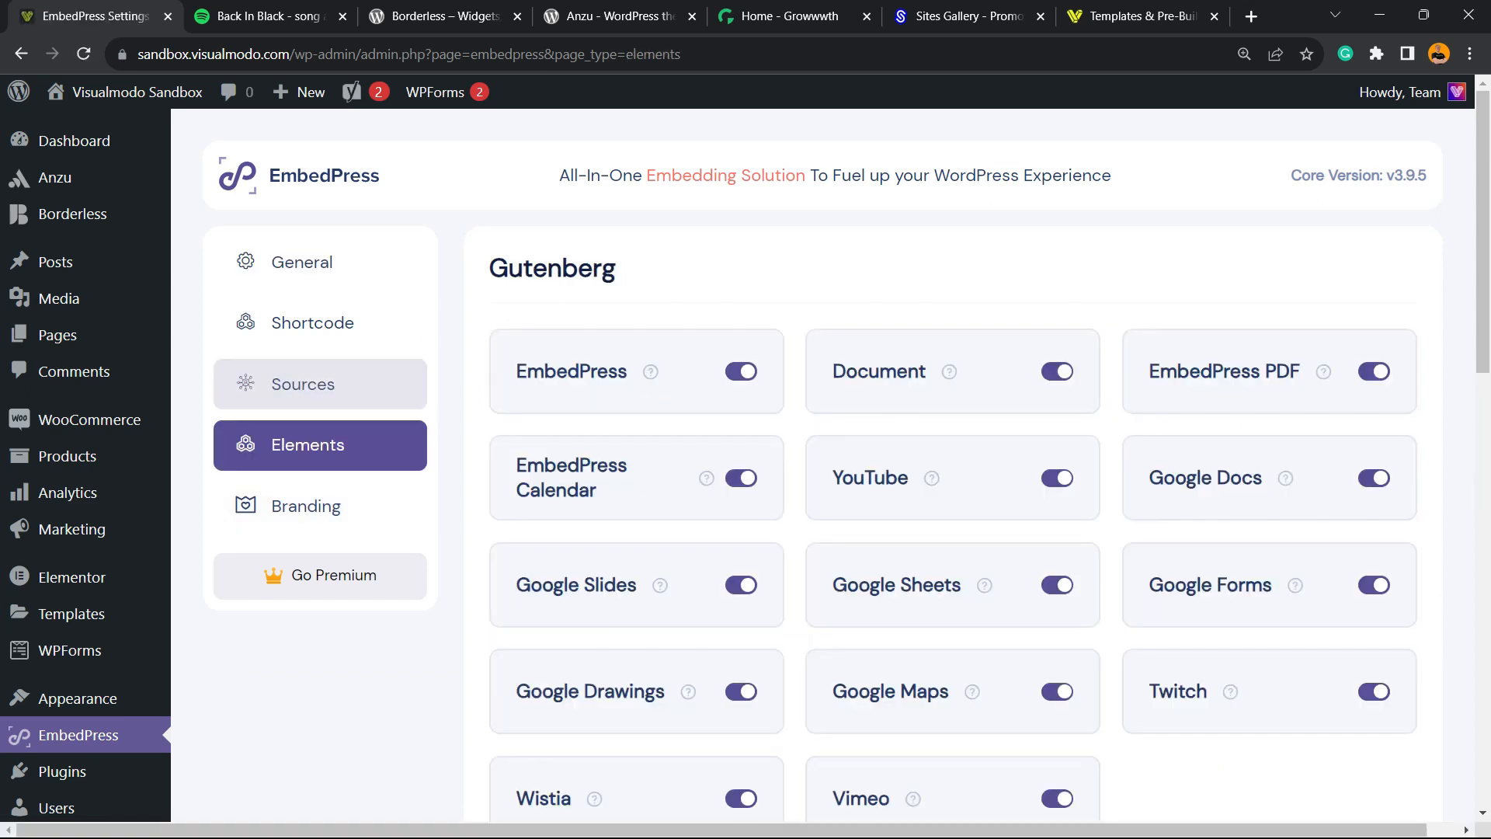
{"action": "left_click", "coordinate": [302, 262]}
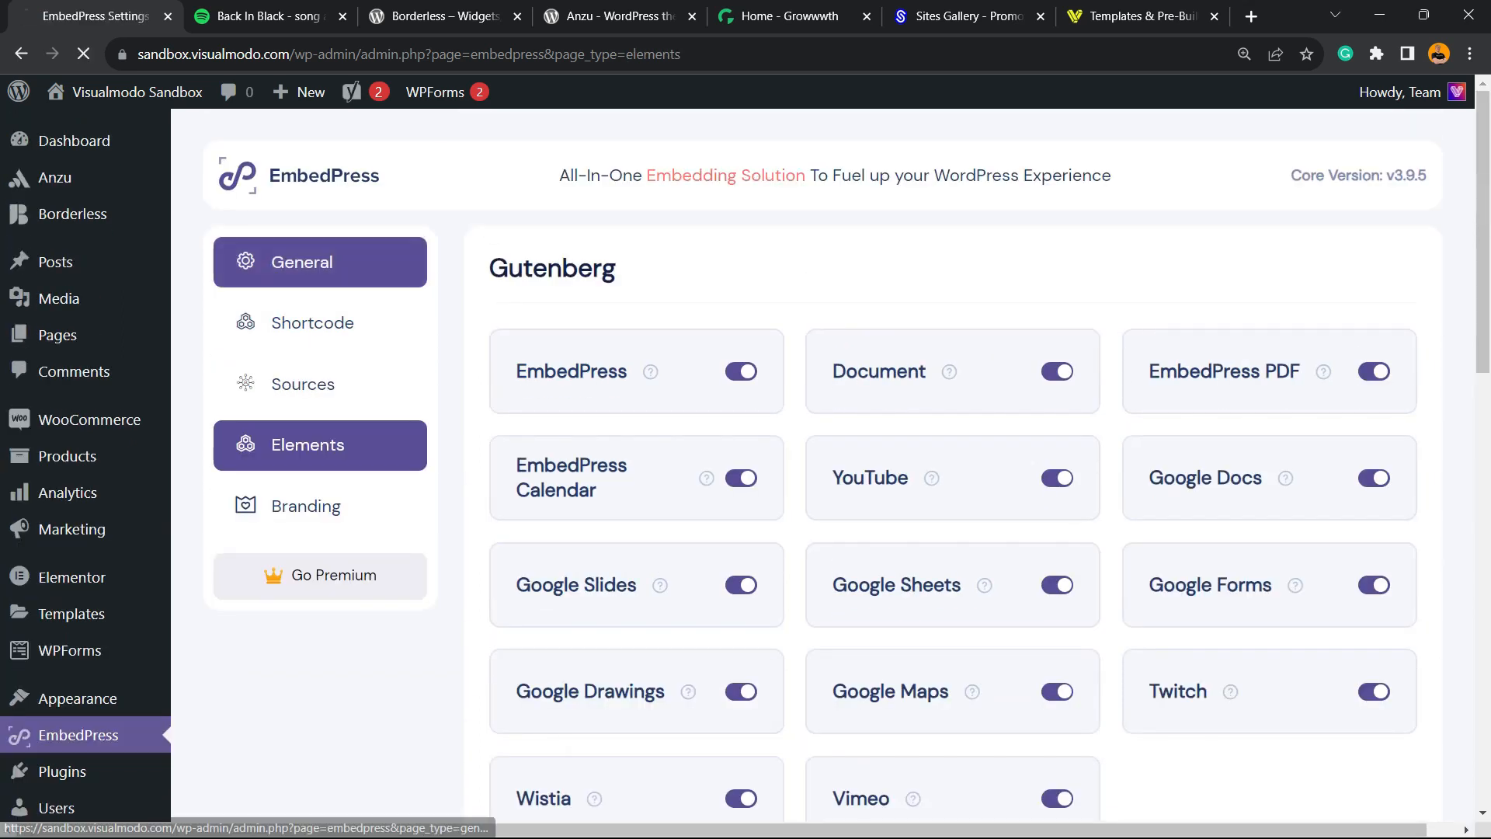
{"action": "left_click", "coordinate": [303, 262]}
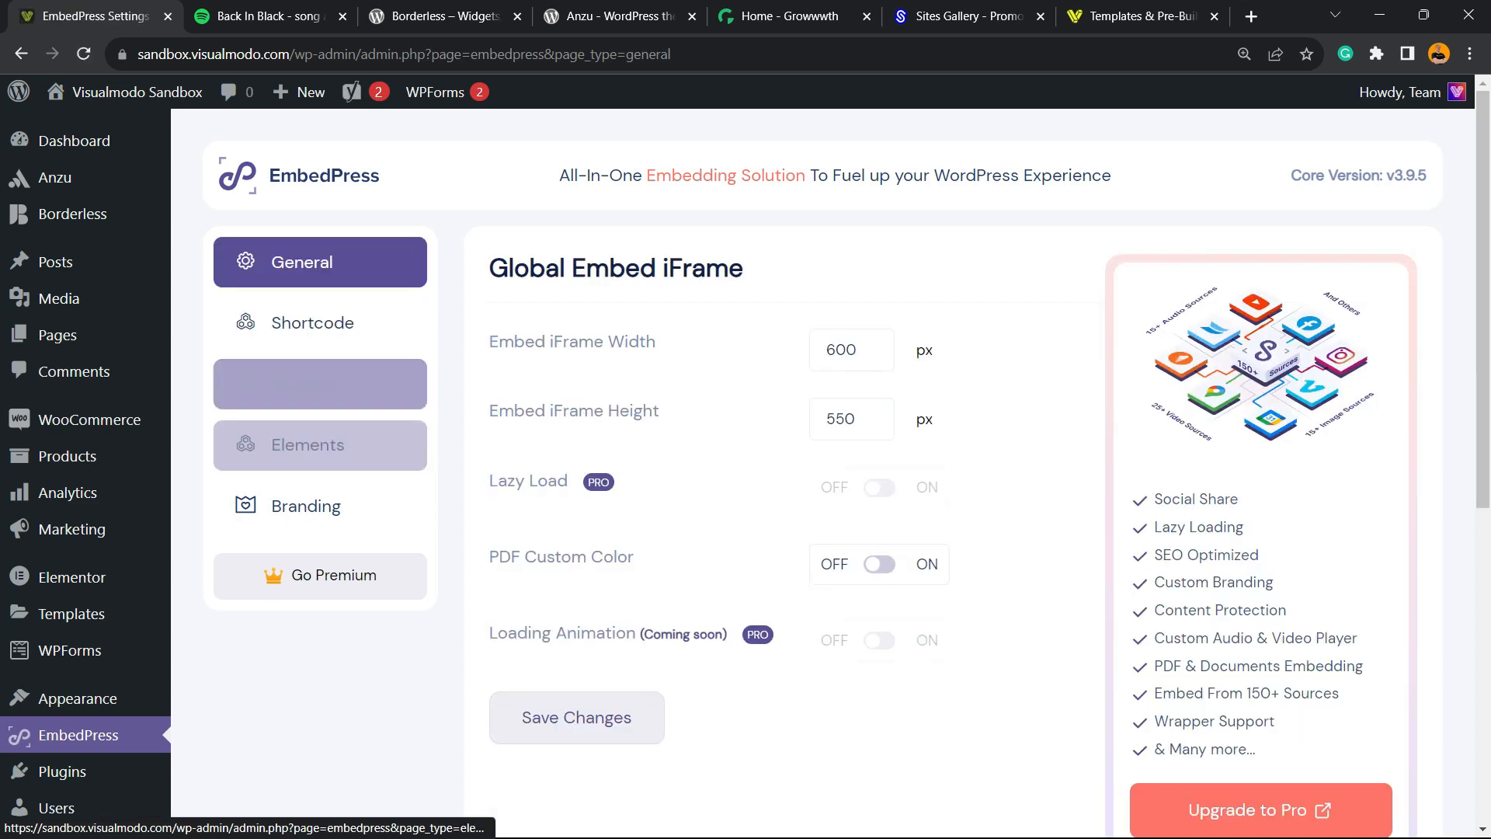
{"action": "left_click", "coordinate": [319, 384]}
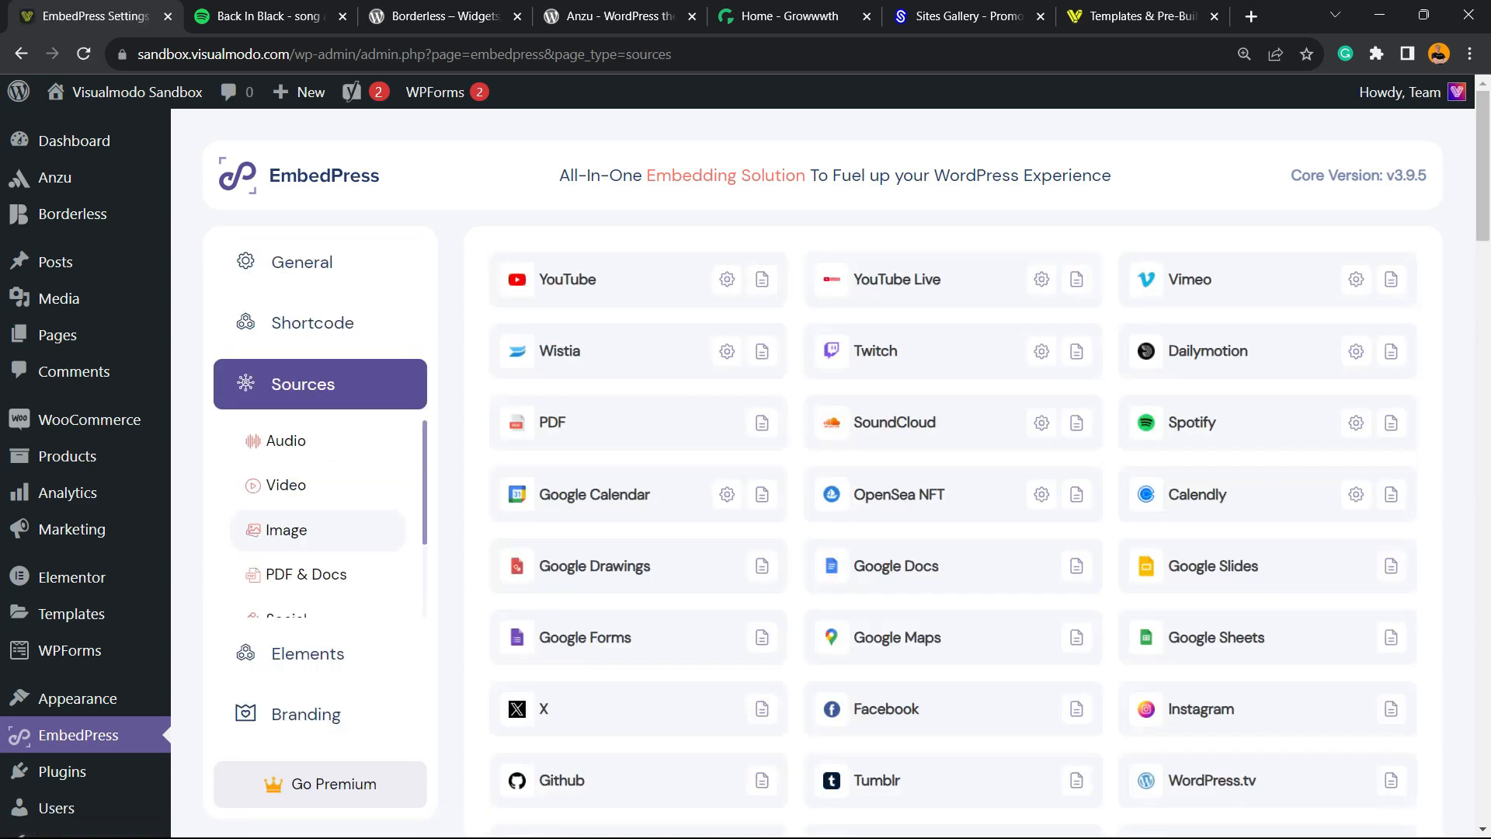
Scroll through the sources list, then return to General with iframe width 600 and height 550
{"action": "scroll", "scroll_direction": "down", "scroll_amount": 3}
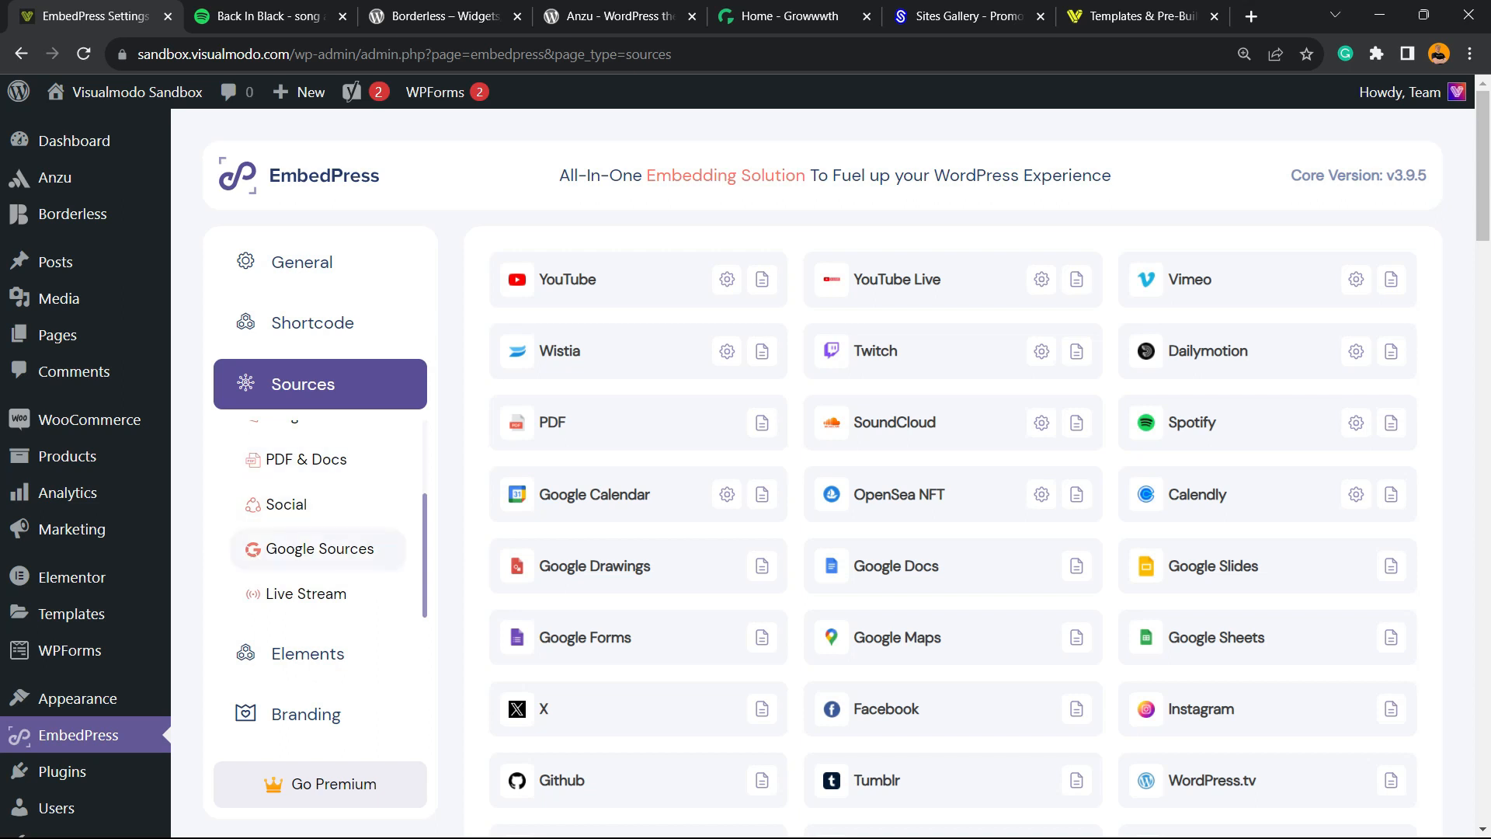
{"action": "scroll", "scroll_direction": "down", "scroll_amount": 3}
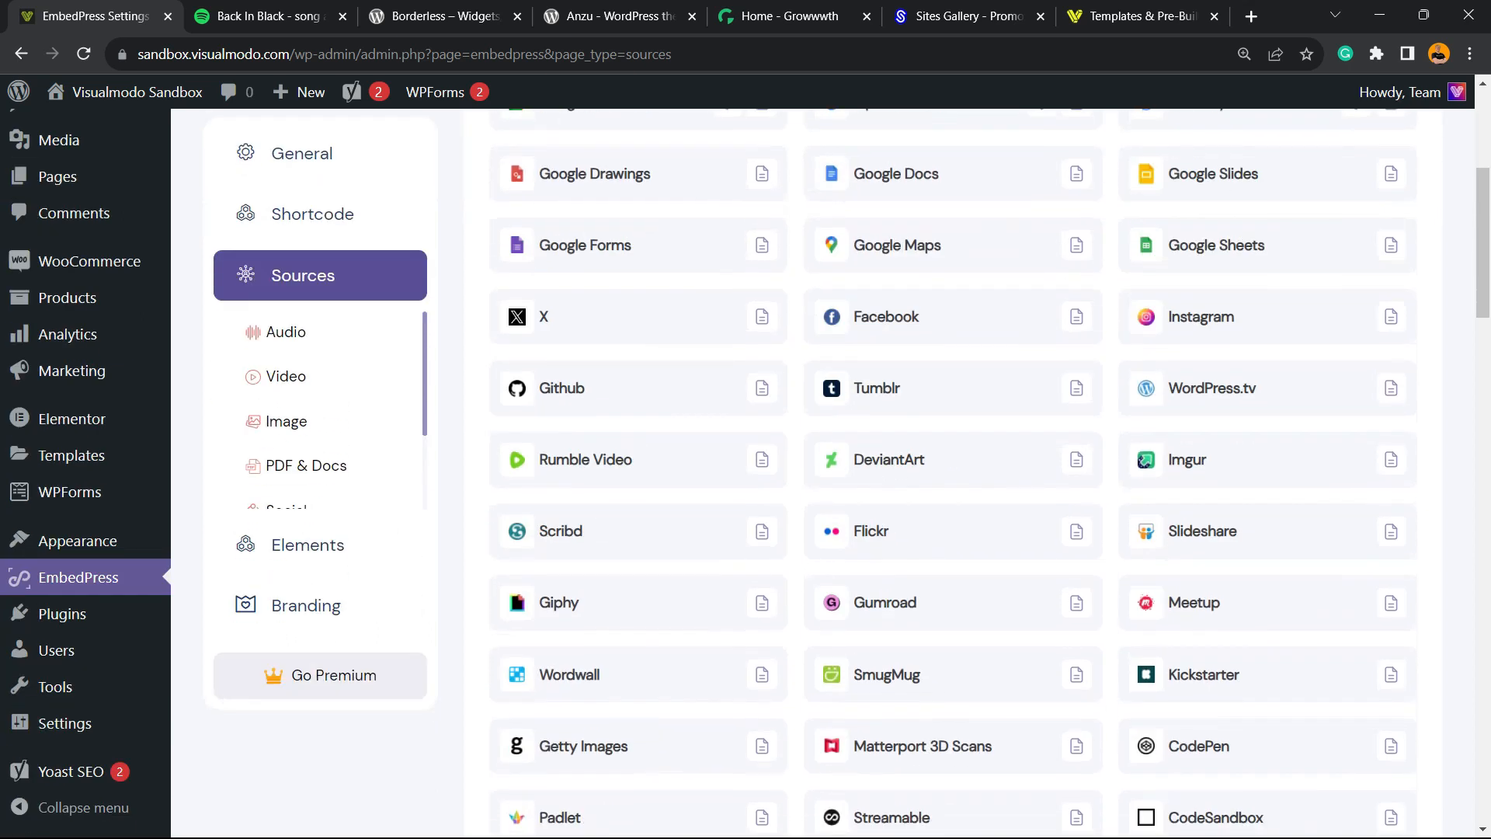
{"action": "scroll", "scroll_direction": "down", "scroll_amount": 3}
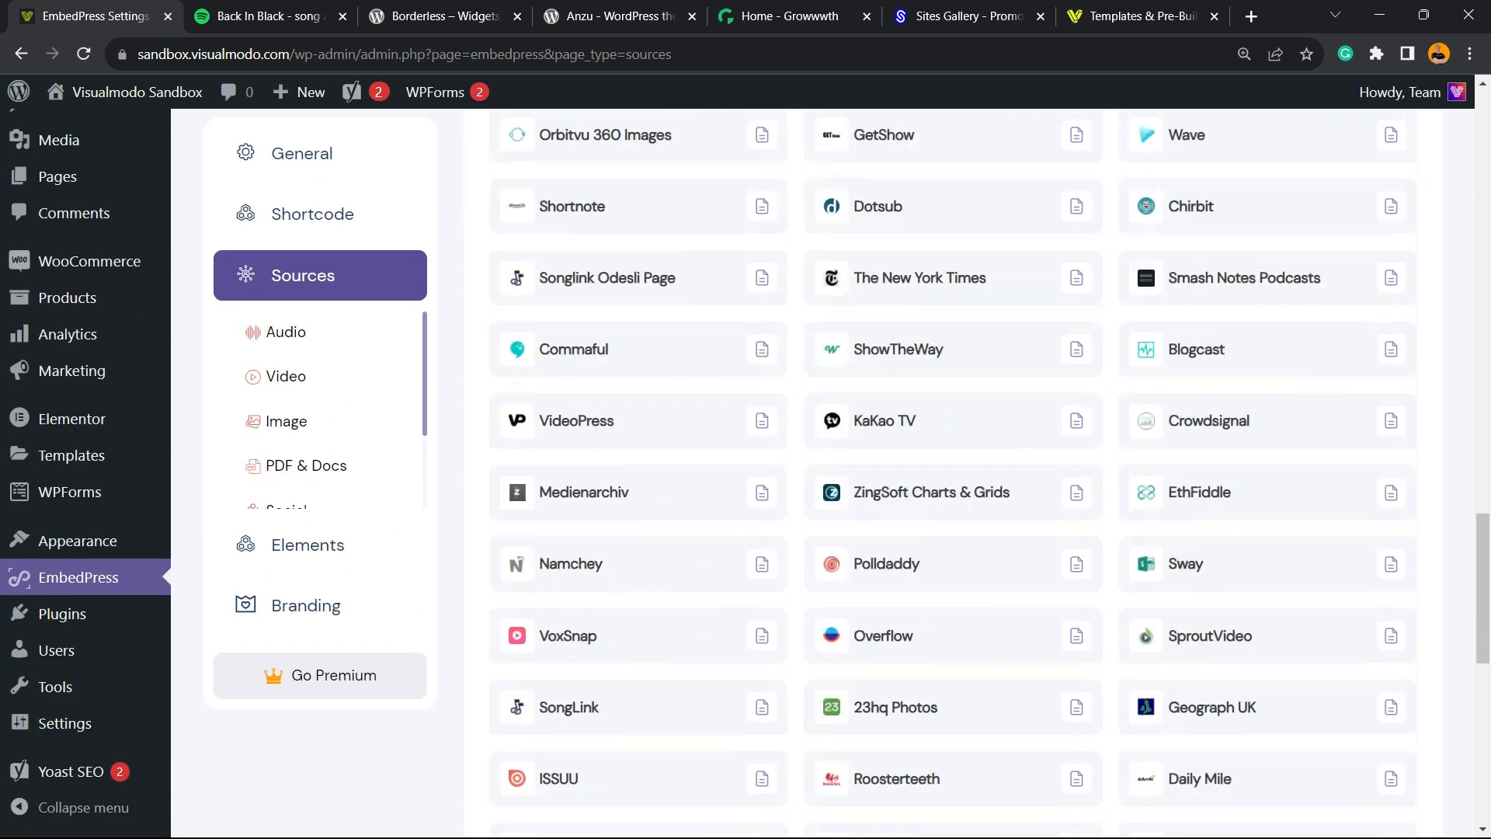
{"action": "scroll", "scroll_direction": "down", "scroll_amount": 3}
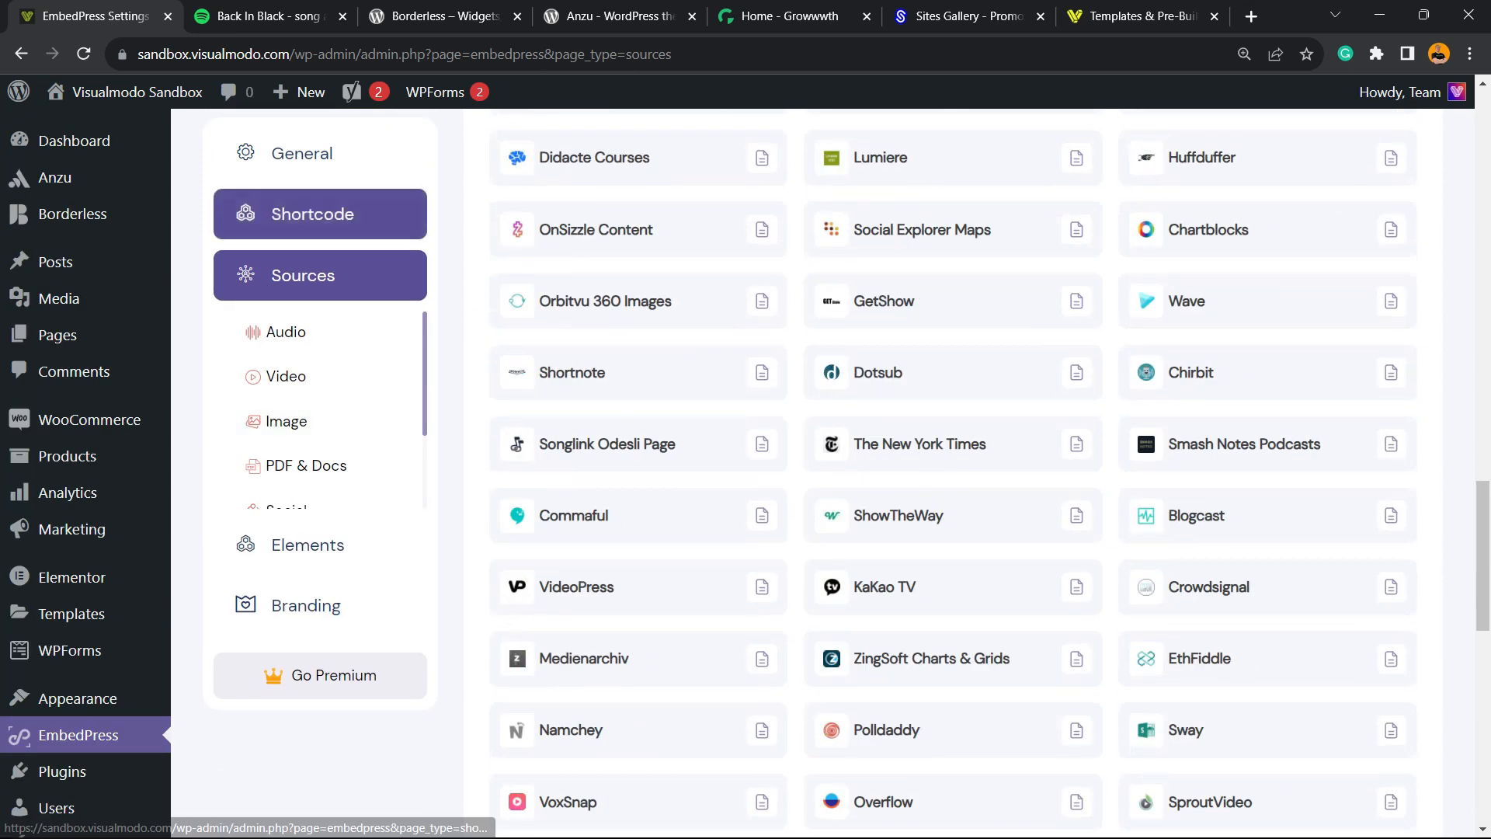
{"action": "left_click", "coordinate": [301, 153]}
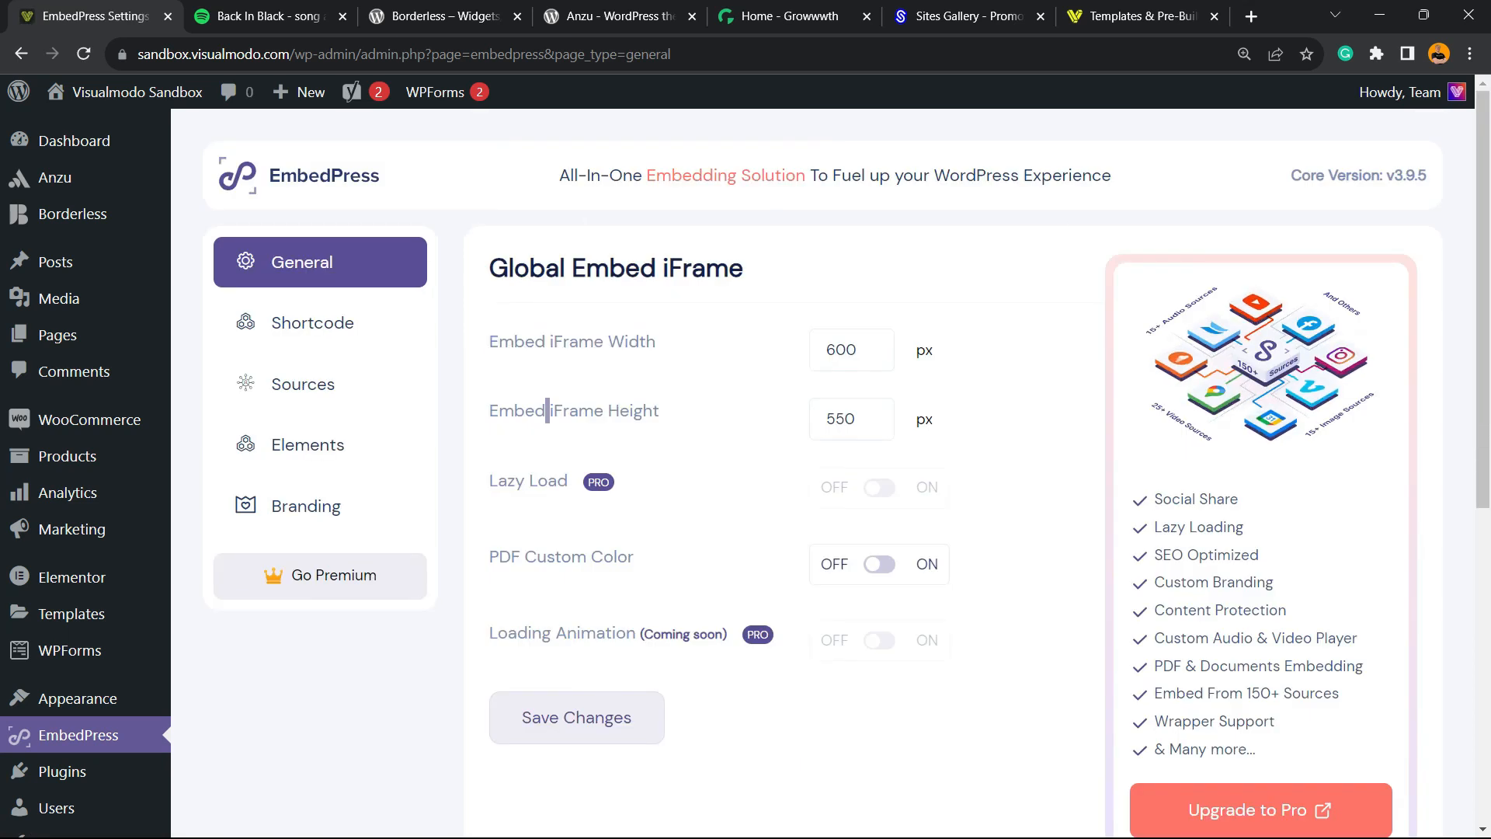
Select the PDF Custom Color label, then return to the post editor with the Spotify player
{"action": "double_click", "coordinate": [560, 556]}
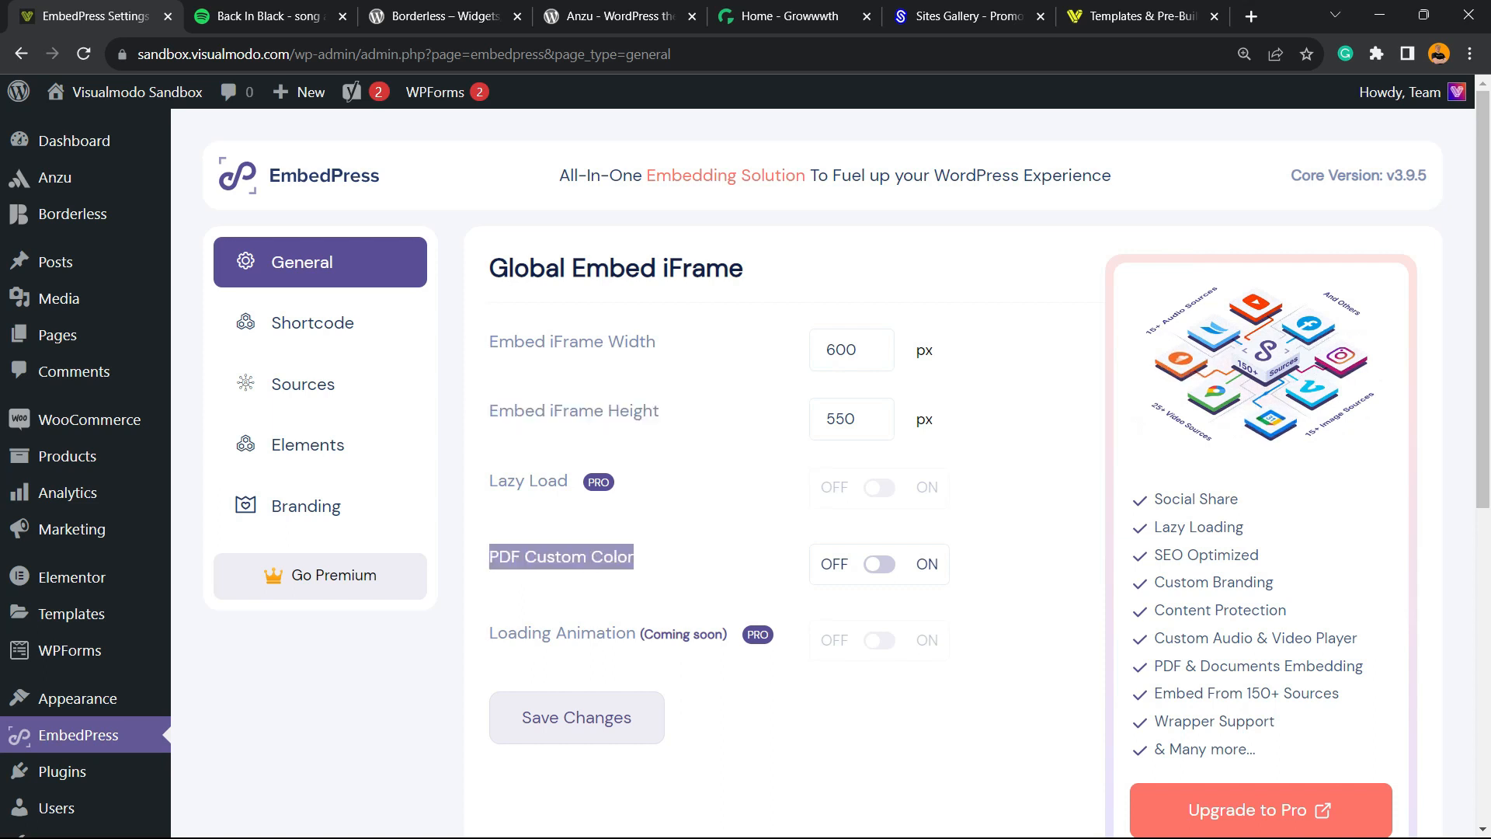
{"action": "mouse_move", "coordinate": [319, 445]}
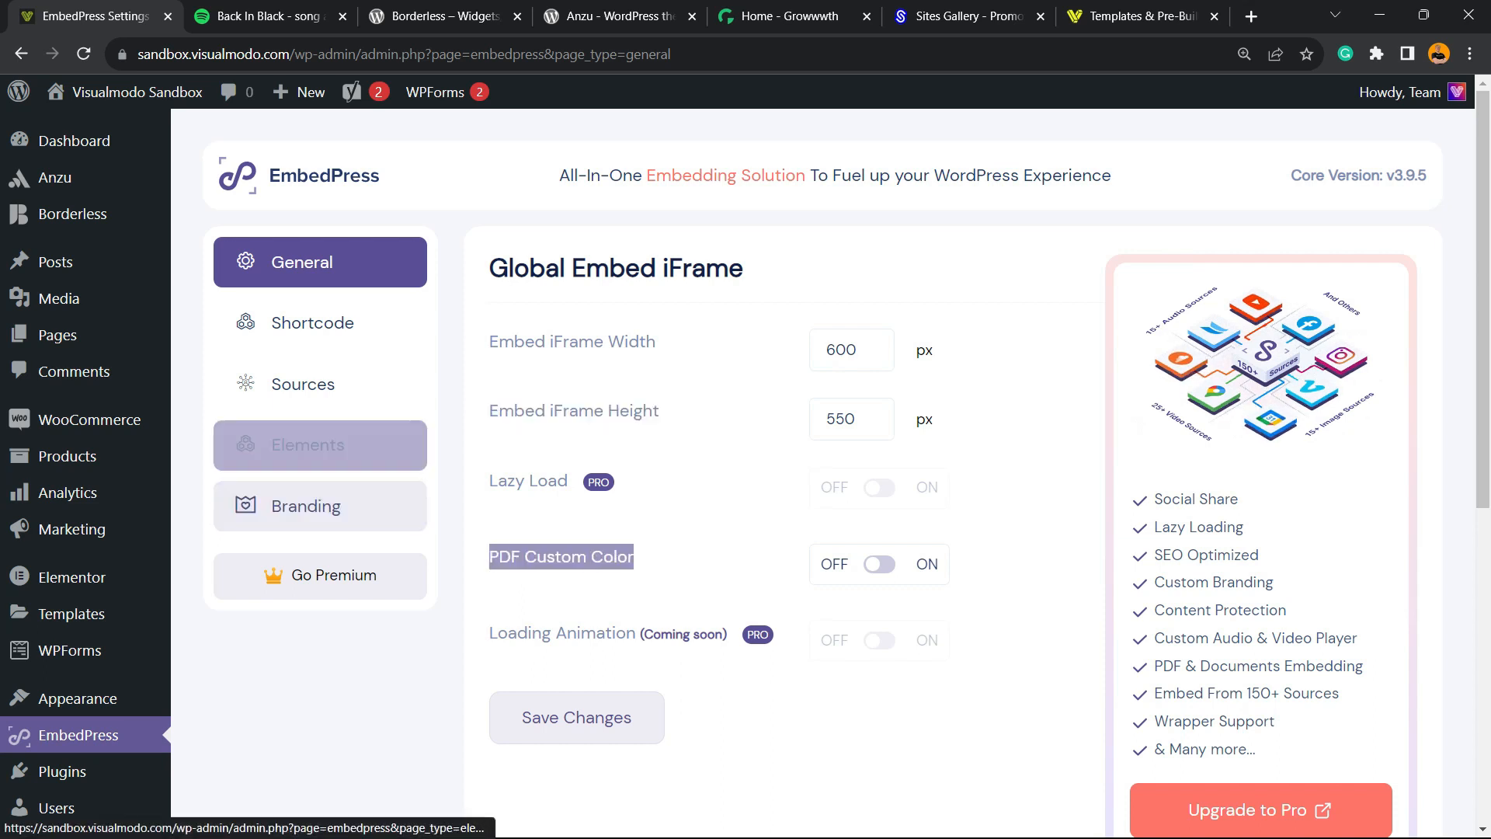
{"action": "left_click", "coordinate": [320, 445]}
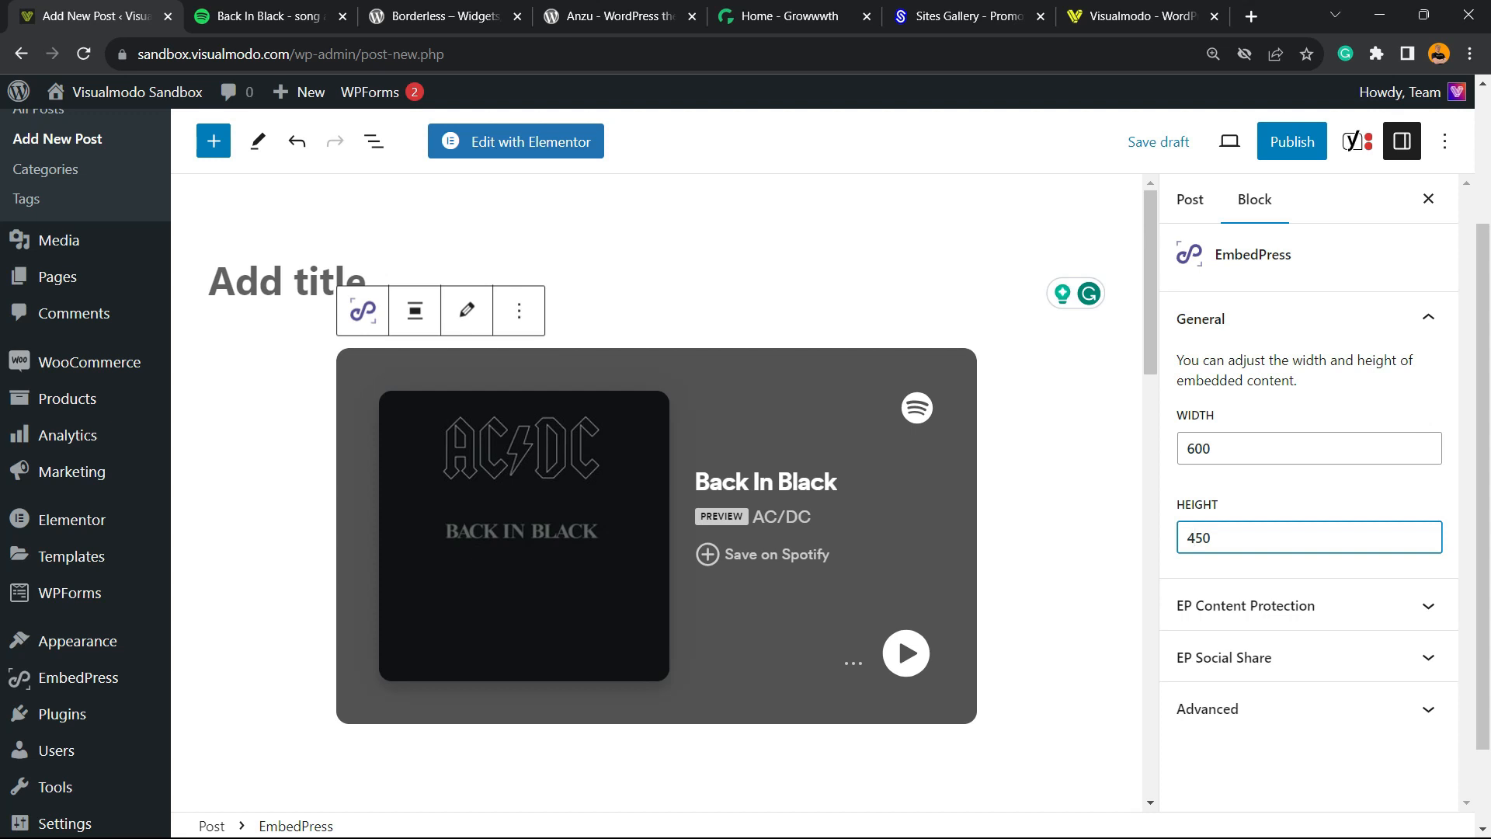
Switch to the Borderless – Widgets plugin page on WordPress.org
{"action": "left_click", "coordinate": [442, 16]}
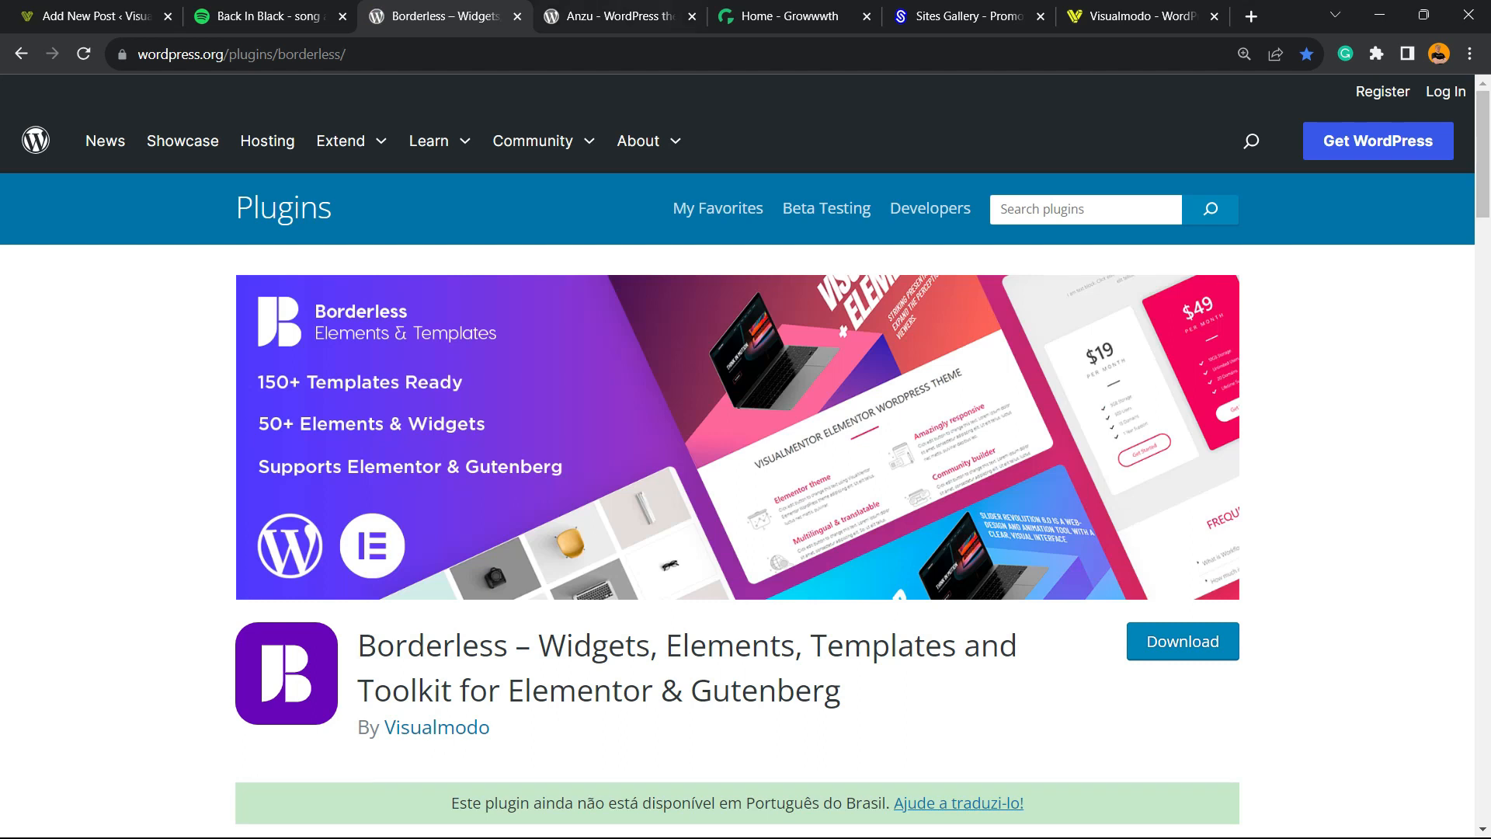
View the Anzu theme page, then switch to the Growwwth guest posting site
{"action": "left_click", "coordinate": [616, 16]}
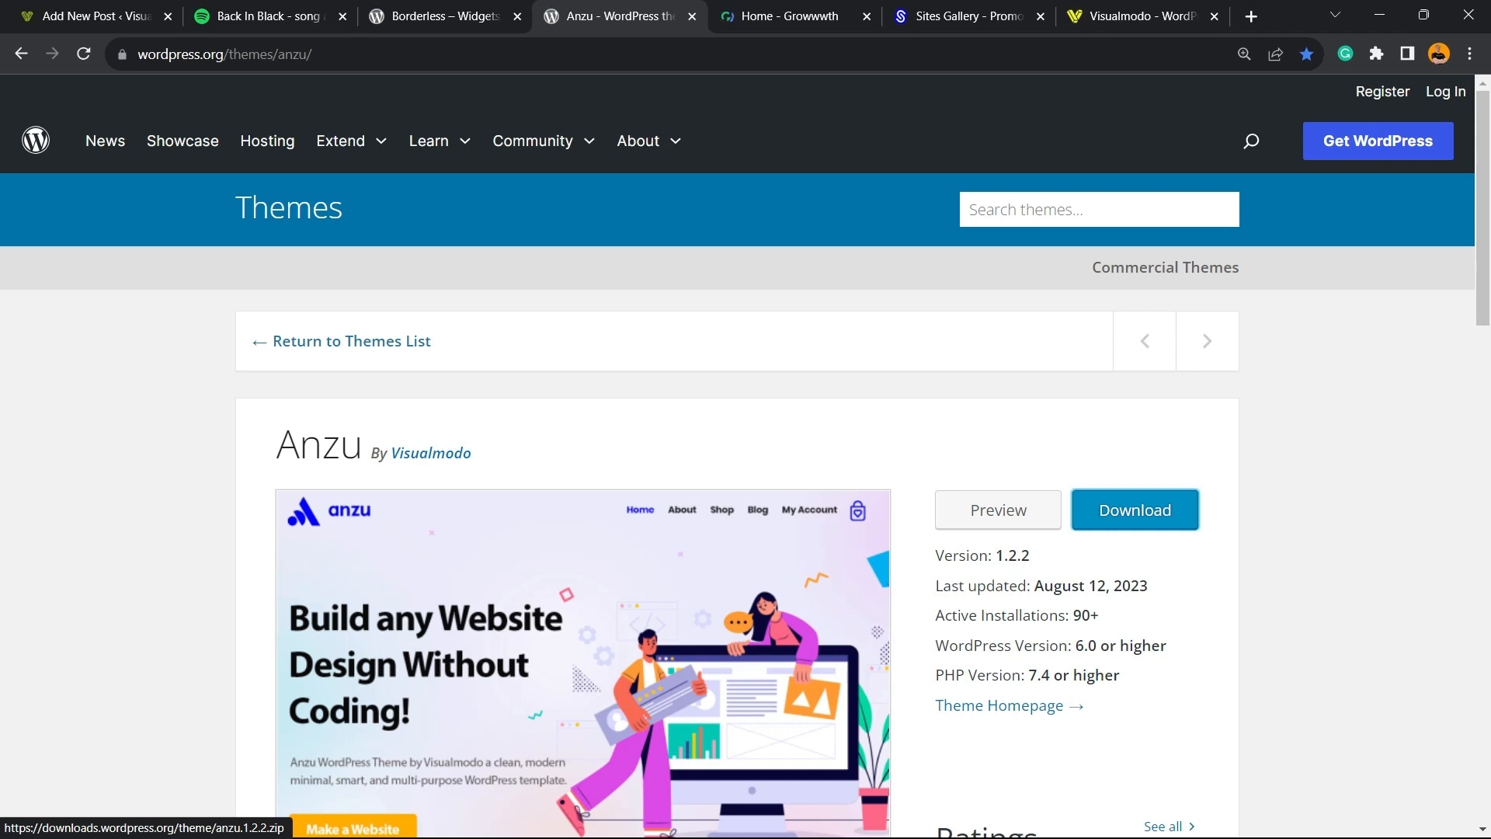
{"action": "left_click", "coordinate": [794, 16]}
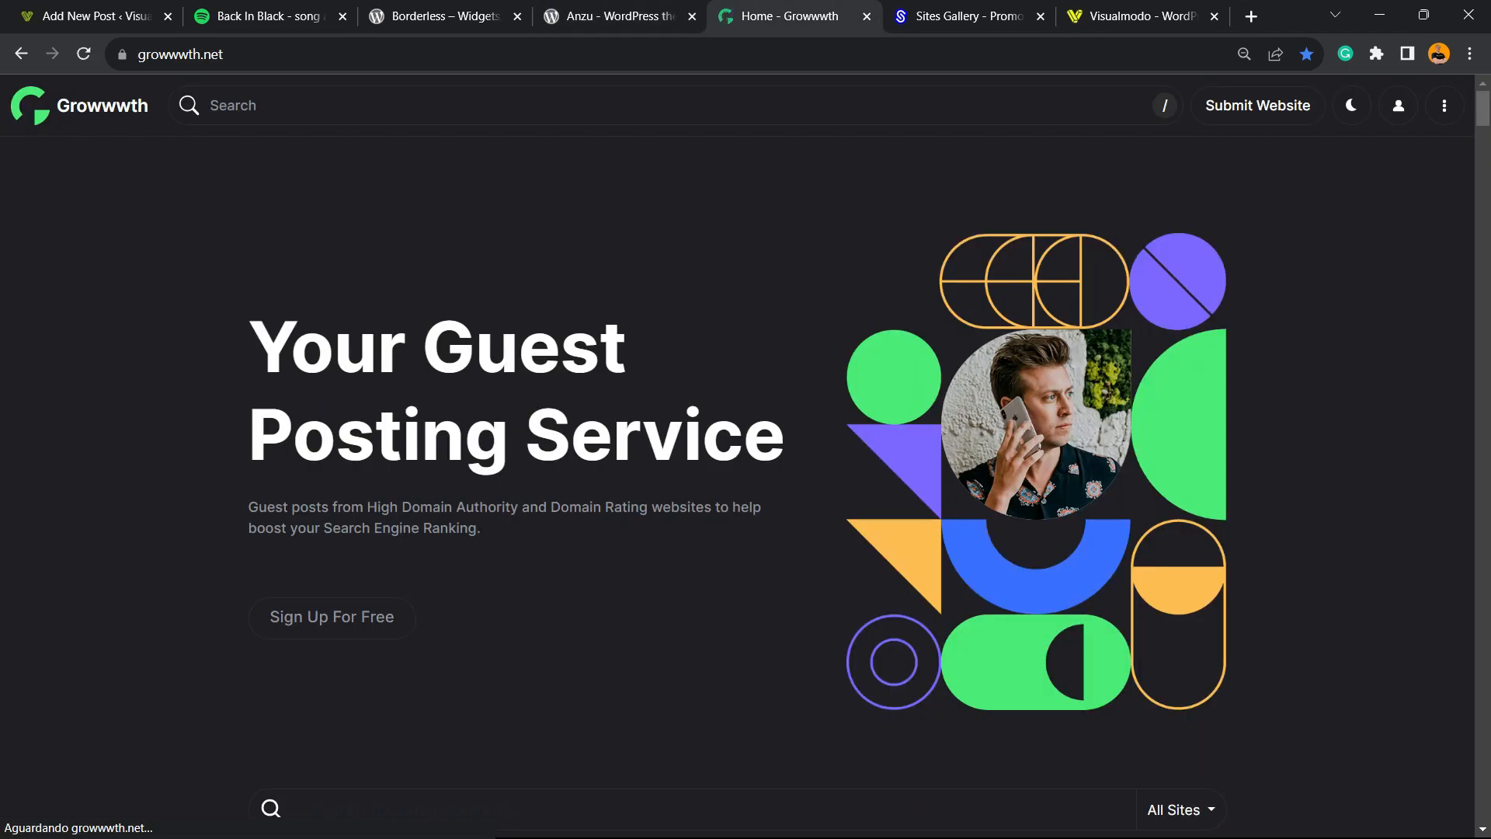
Scroll through Growwwth's guest posting site cards, then move to the Sites Gallery showcase
{"action": "scroll", "scroll_direction": "down", "scroll_amount": 3}
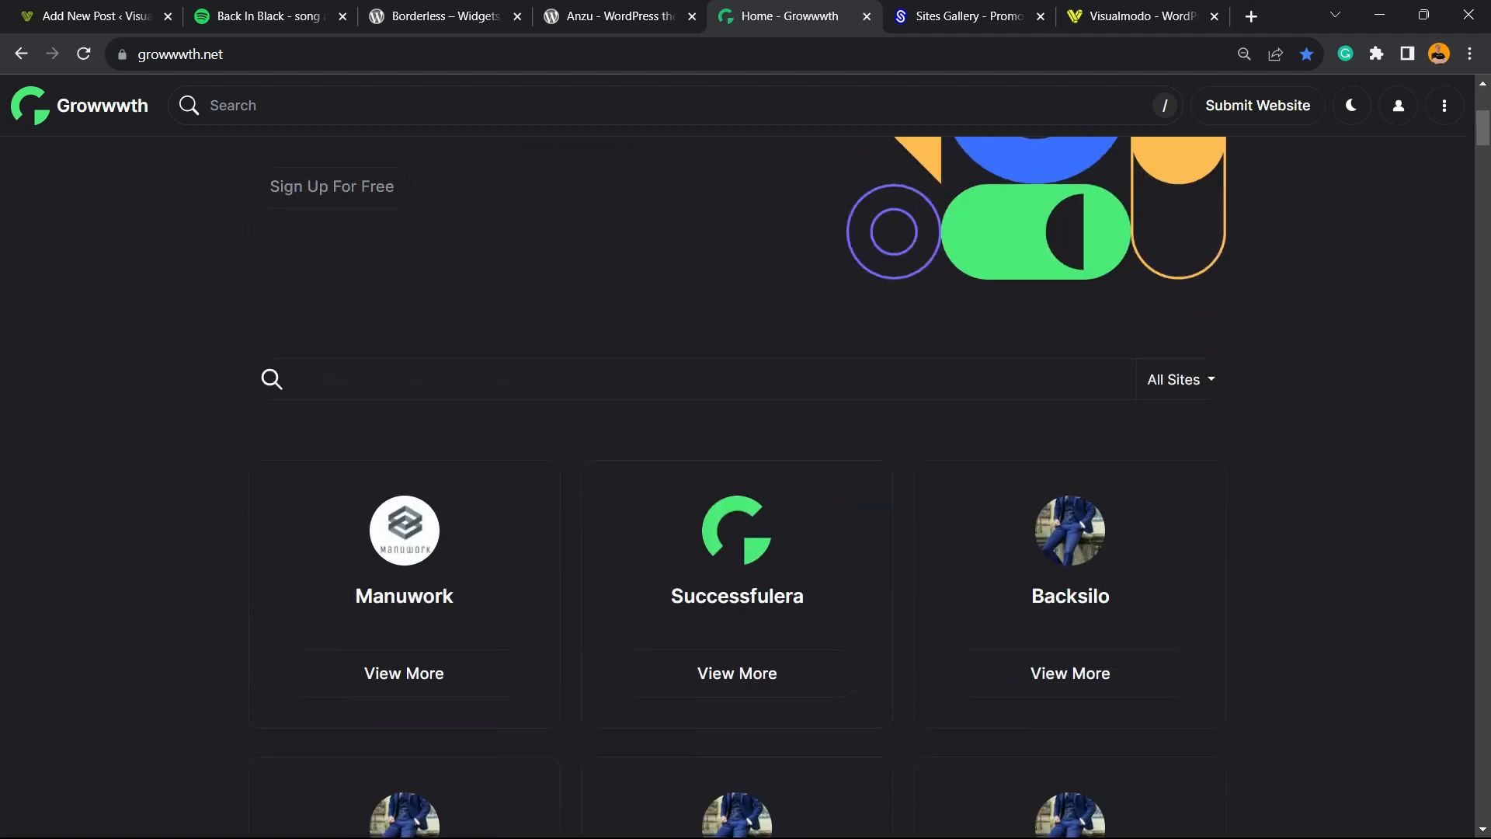
{"action": "scroll", "scroll_direction": "down", "scroll_amount": 3}
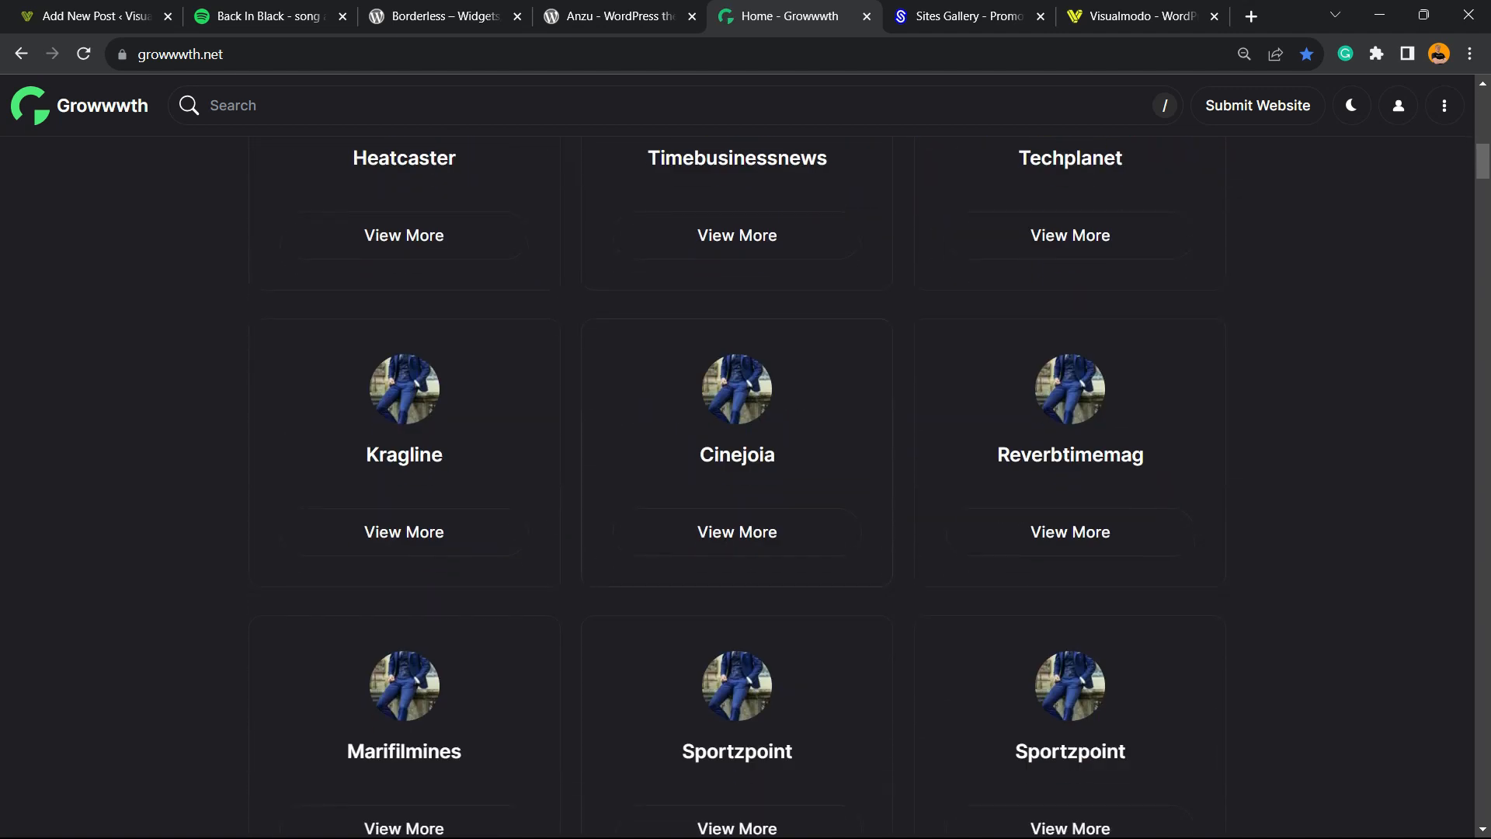
{"action": "scroll", "scroll_direction": "down", "scroll_amount": 3}
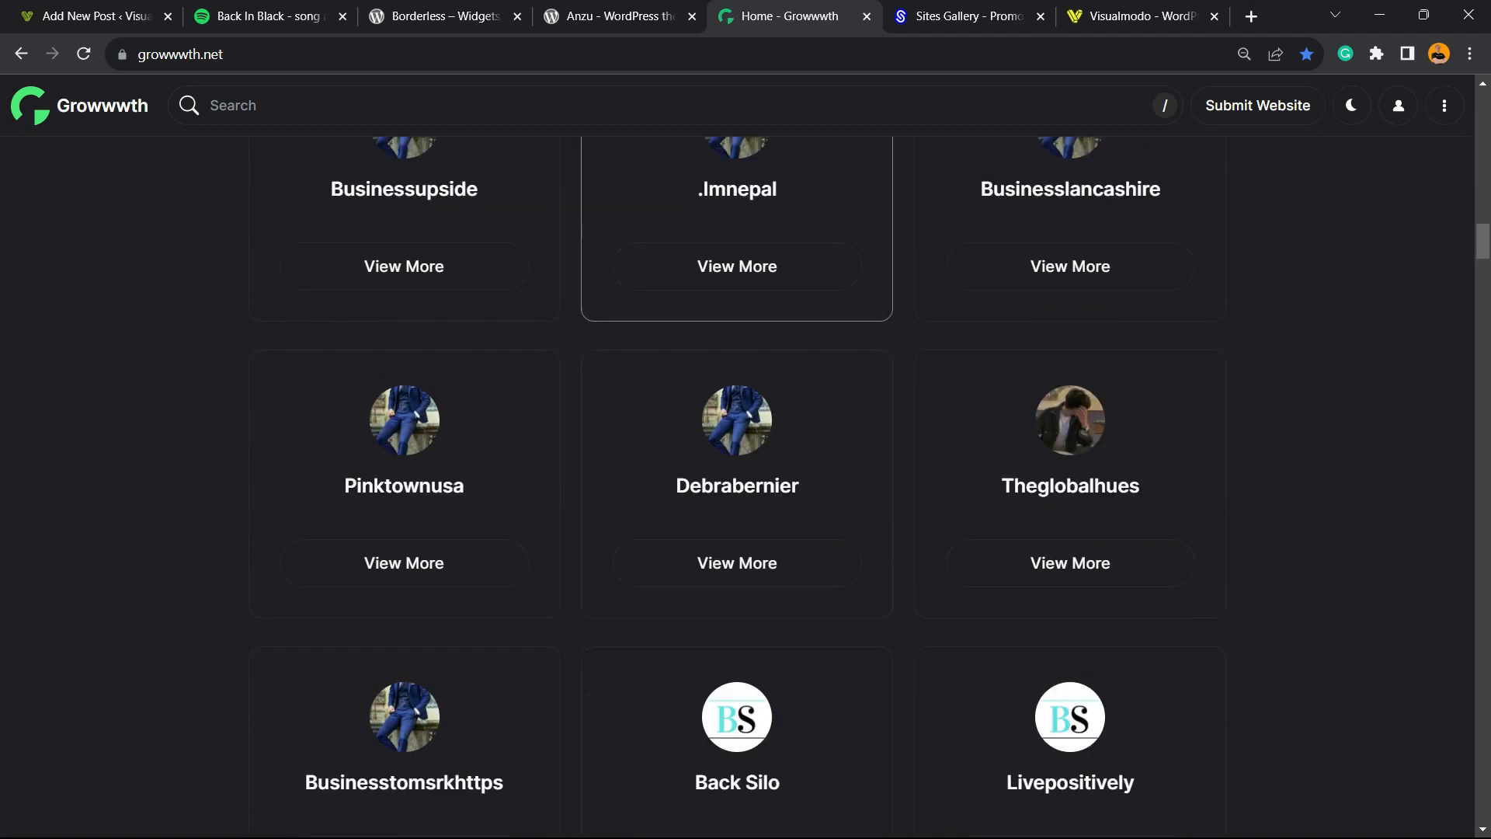
{"action": "scroll", "scroll_direction": "down", "scroll_amount": 3}
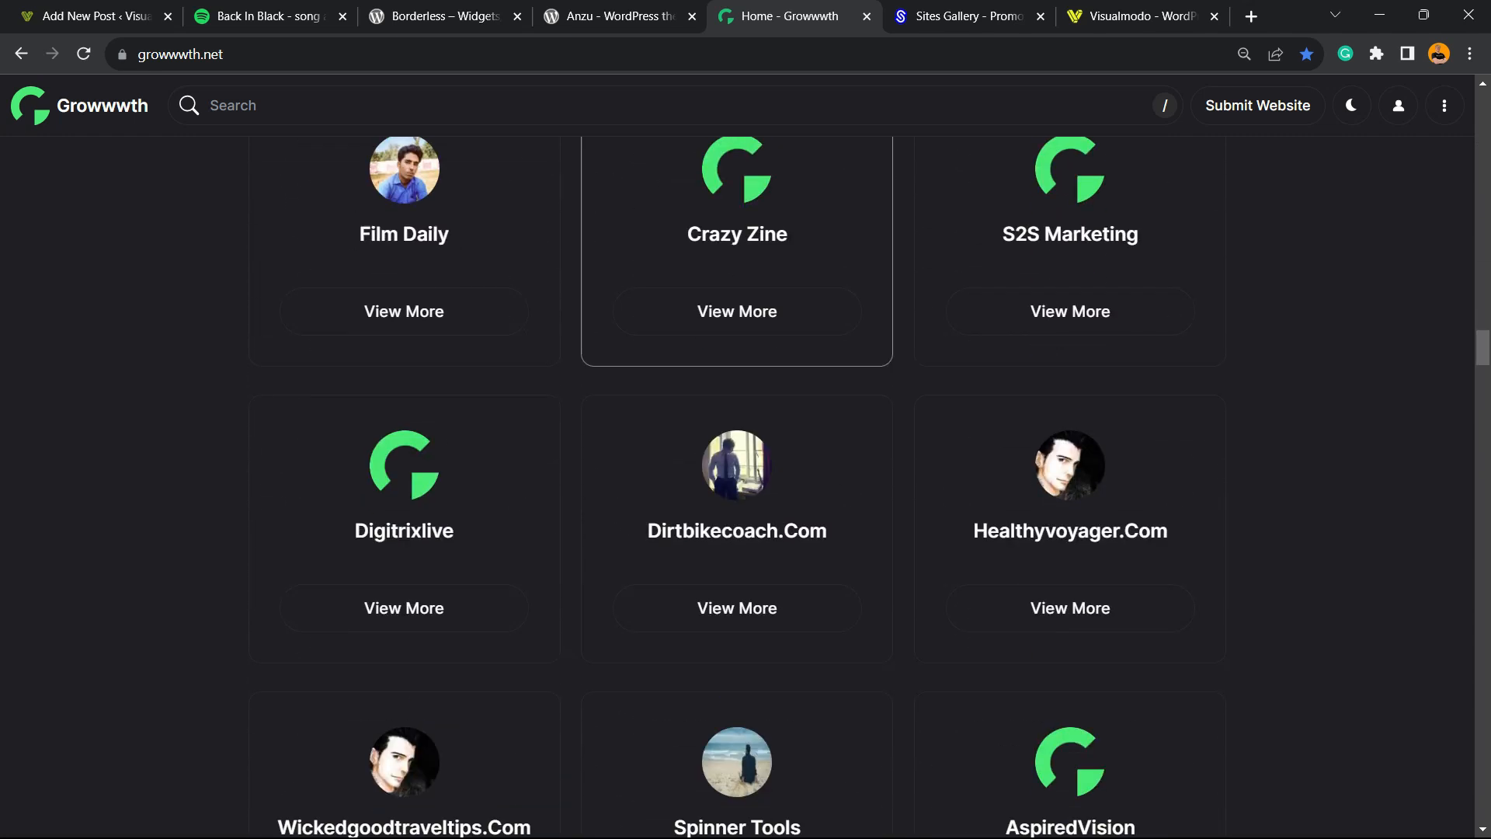
{"action": "left_click", "coordinate": [963, 16]}
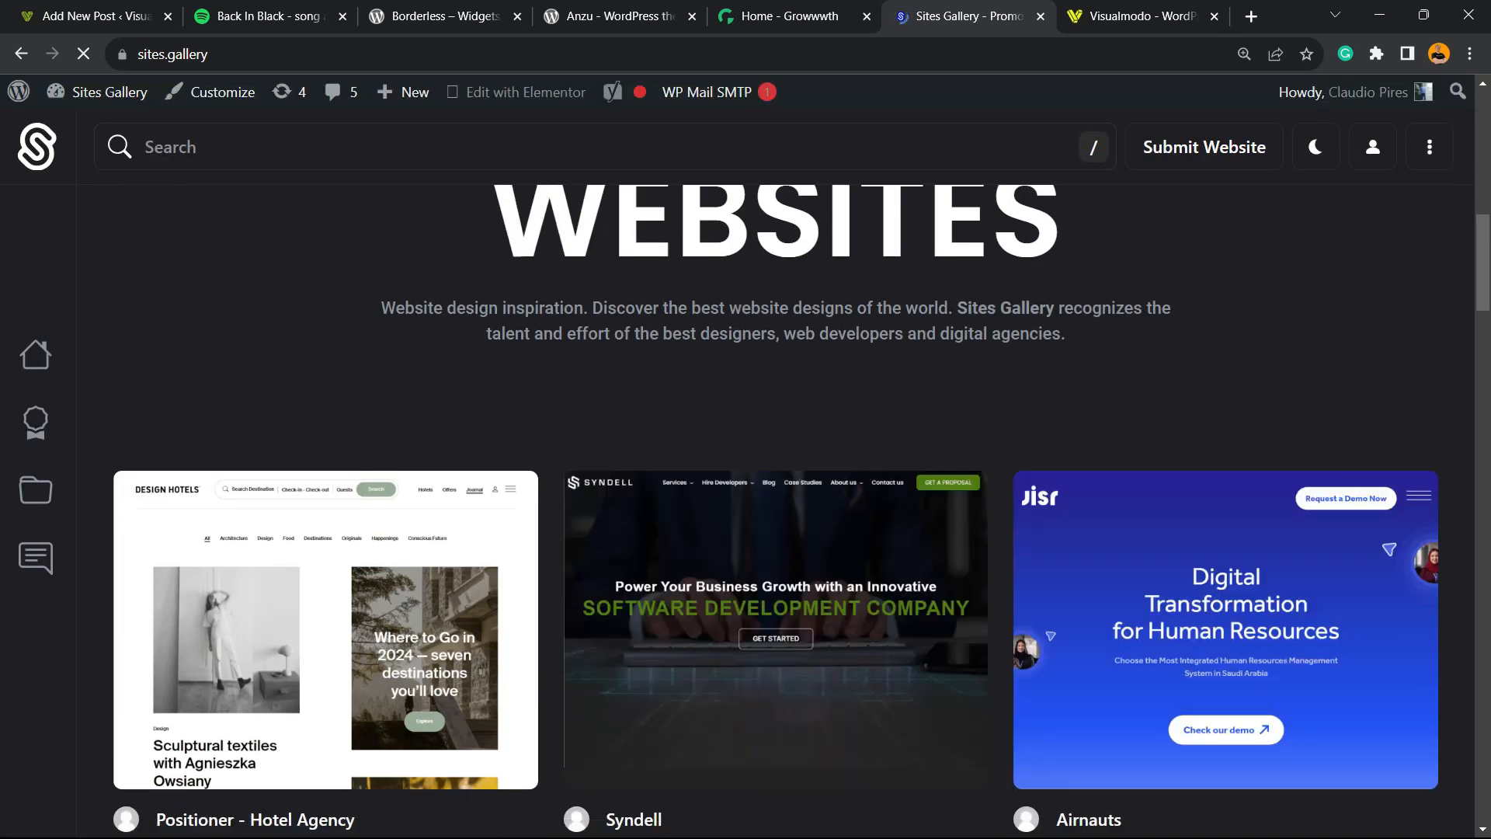
Scroll to the bottom of the Sites Gallery showcase, then move to the Visualmodo home page
{"action": "scroll", "scroll_direction": "down", "scroll_amount": 3}
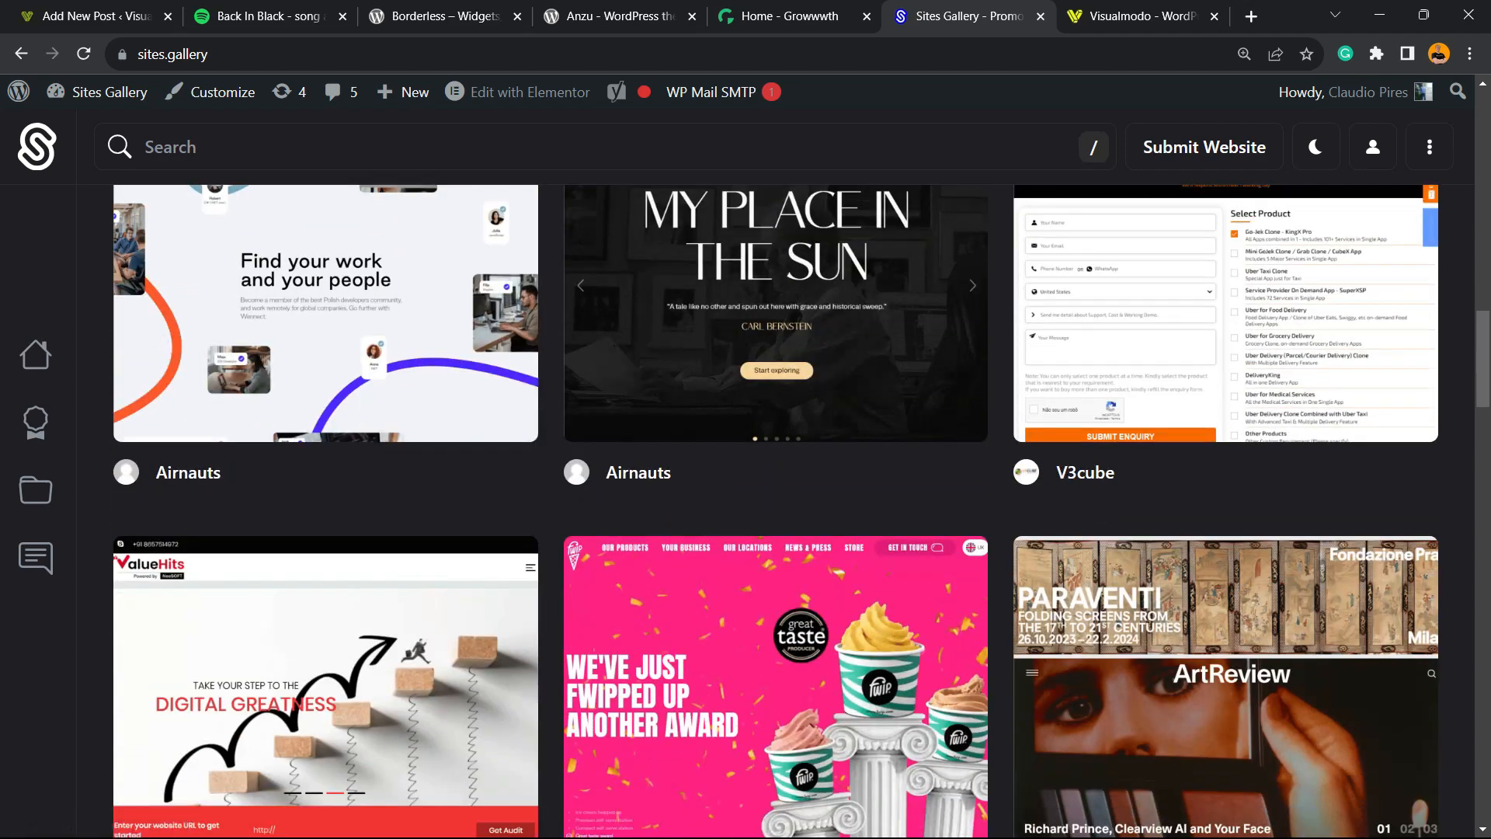
{"action": "scroll", "scroll_direction": "down", "scroll_amount": 3}
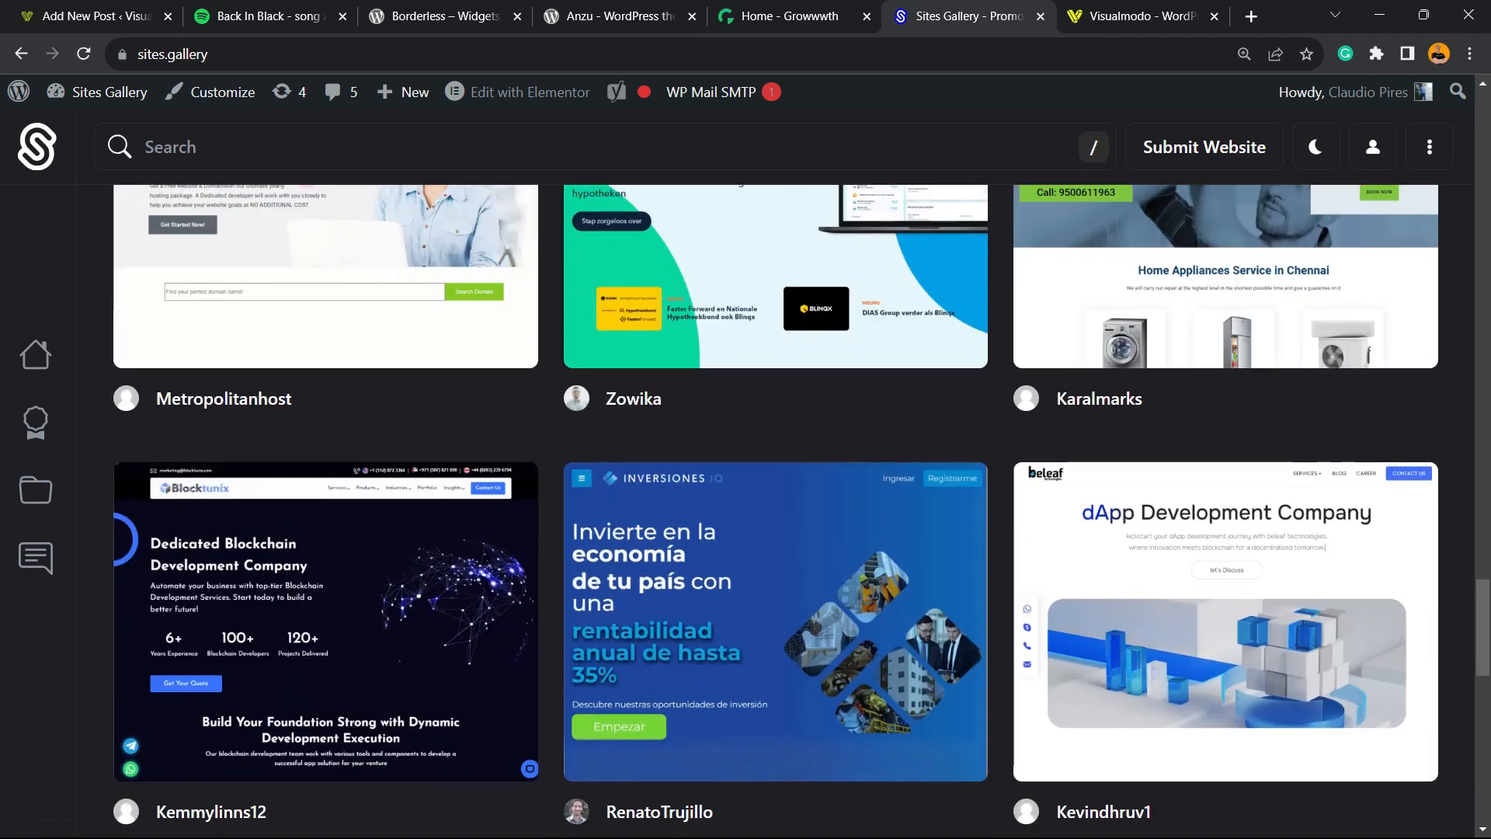
{"action": "scroll", "scroll_direction": "down", "scroll_amount": 3}
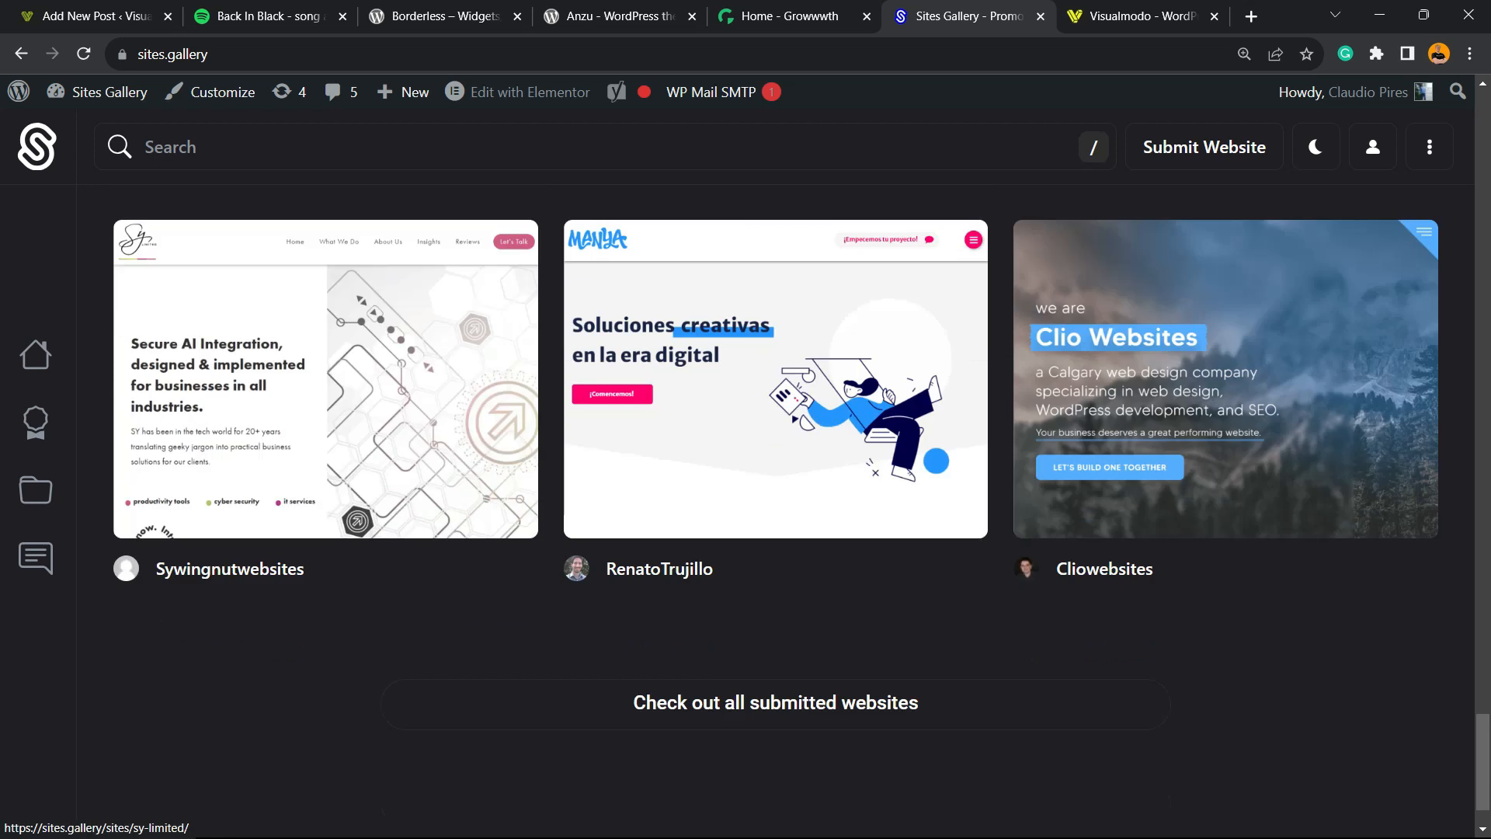
{"action": "left_click", "coordinate": [1131, 16]}
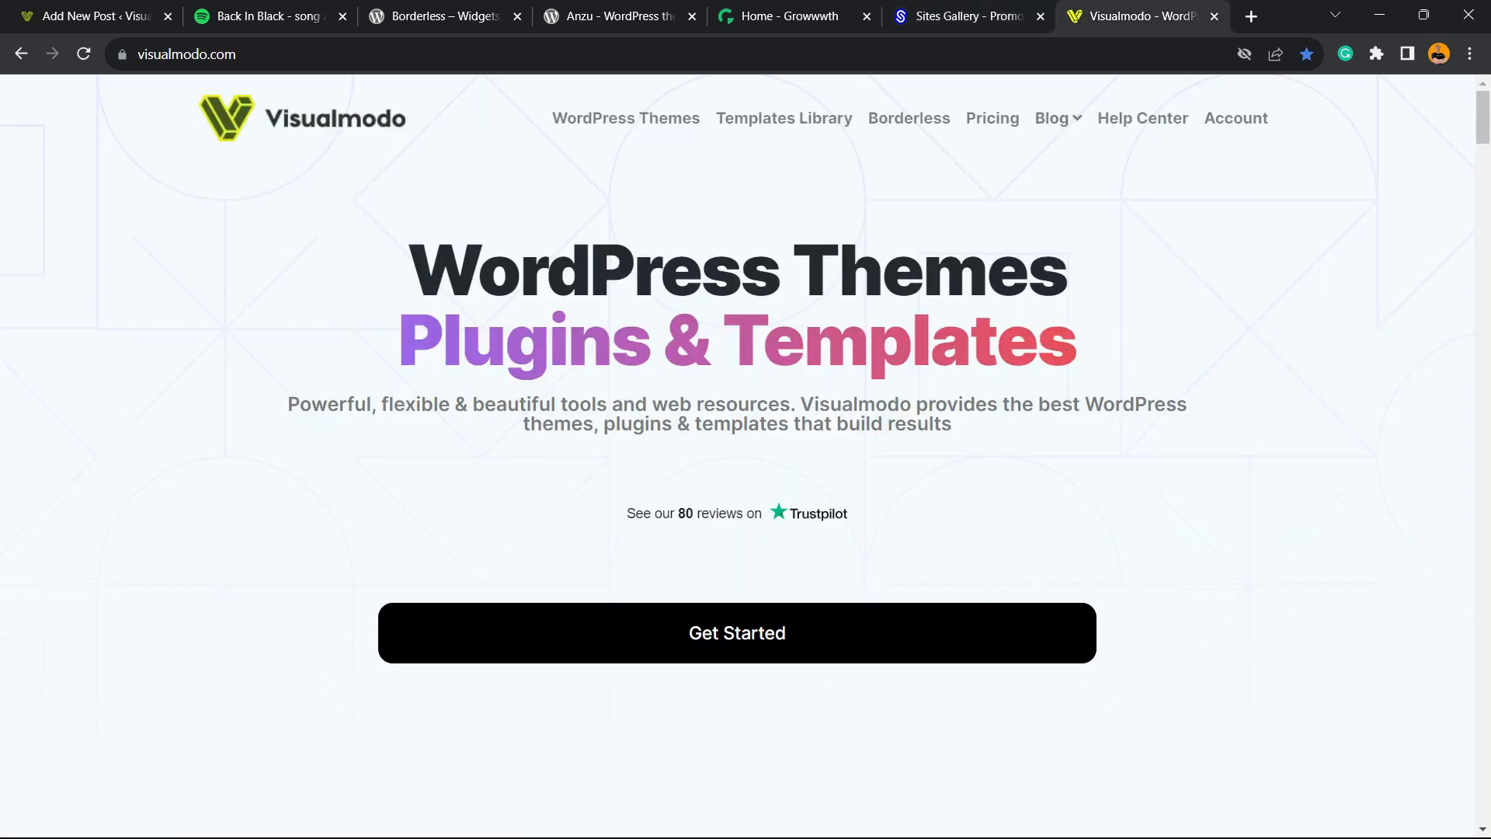
Browse Visualmodo's Templates Library past Saas Company, Recruiting, Health Coach and Conference templates
{"action": "left_click", "coordinate": [783, 118]}
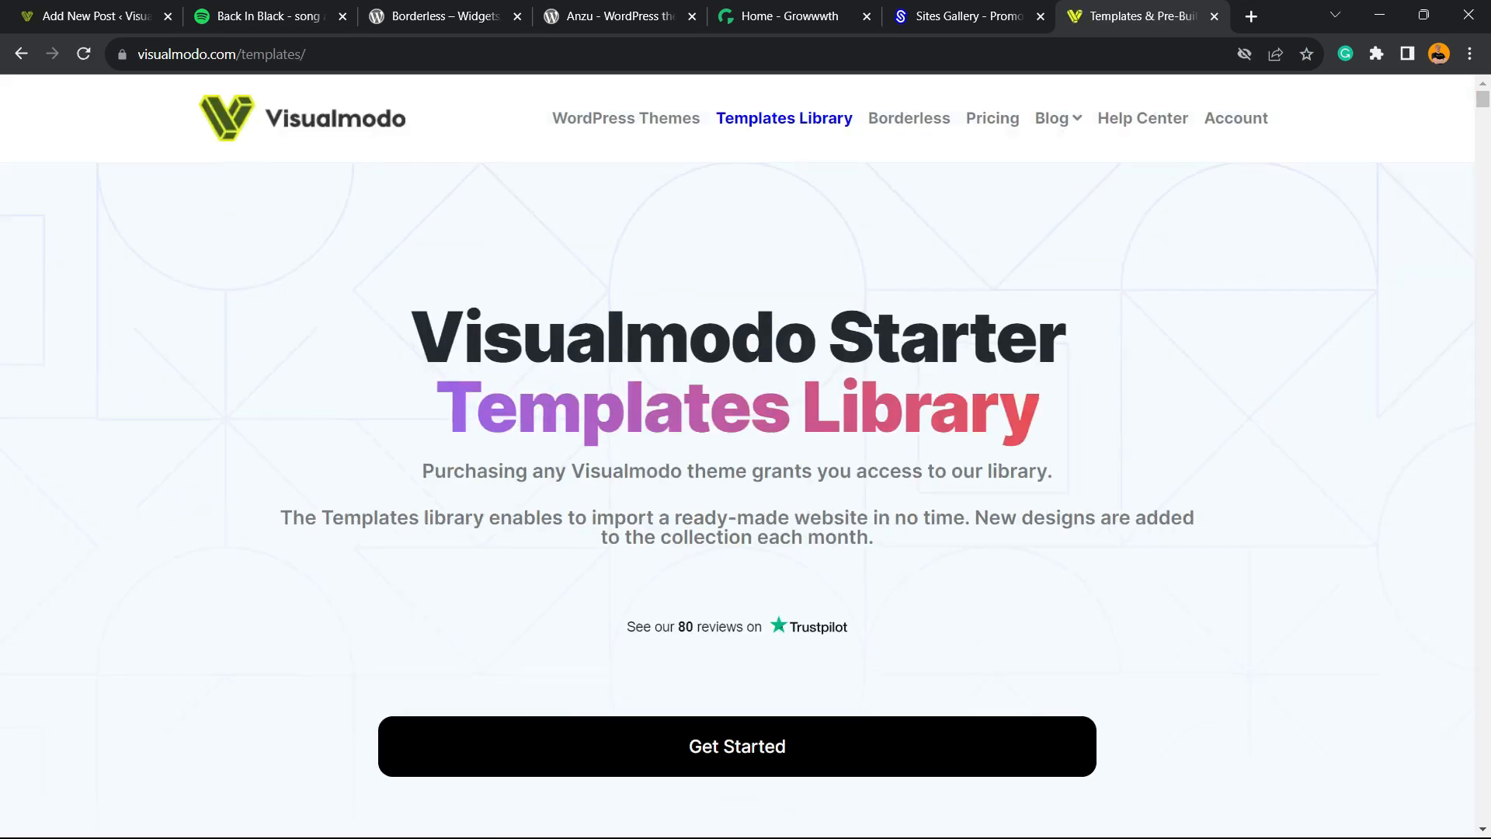
{"action": "scroll", "scroll_direction": "down", "scroll_amount": 3}
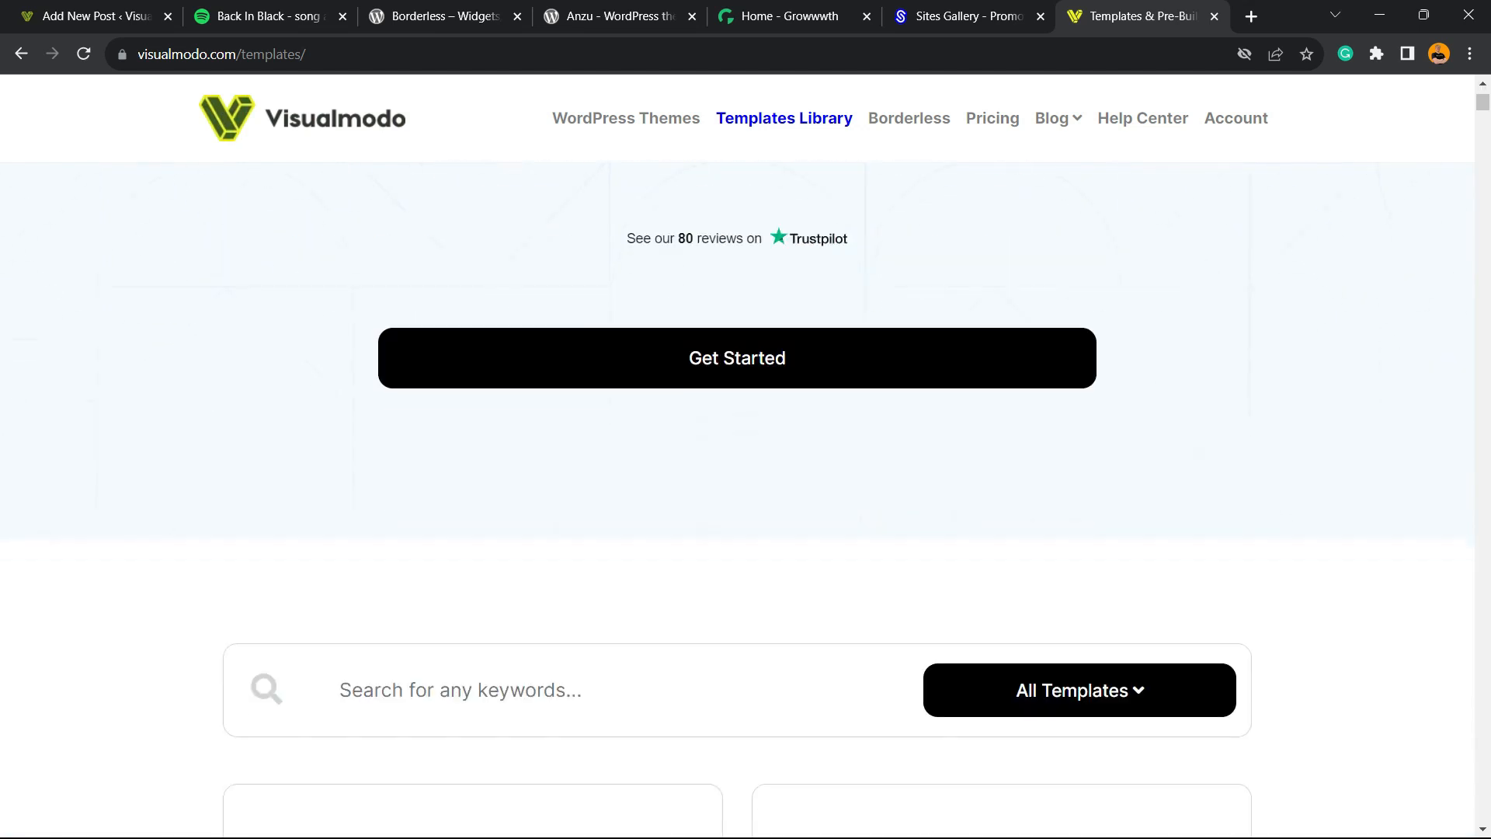
{"action": "scroll", "scroll_direction": "down", "scroll_amount": 3}
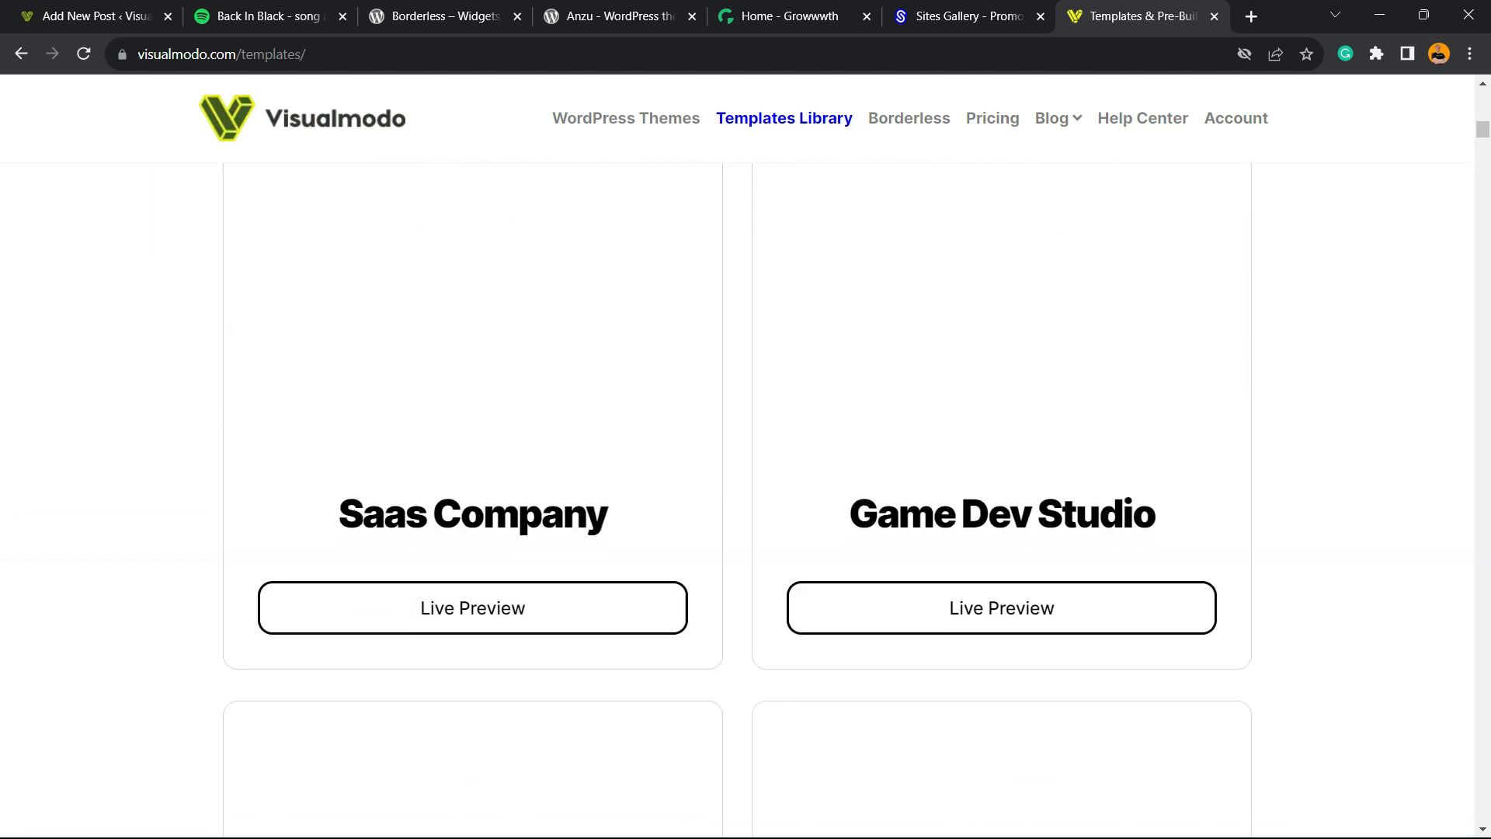
{"action": "scroll", "scroll_direction": "down", "scroll_amount": 3}
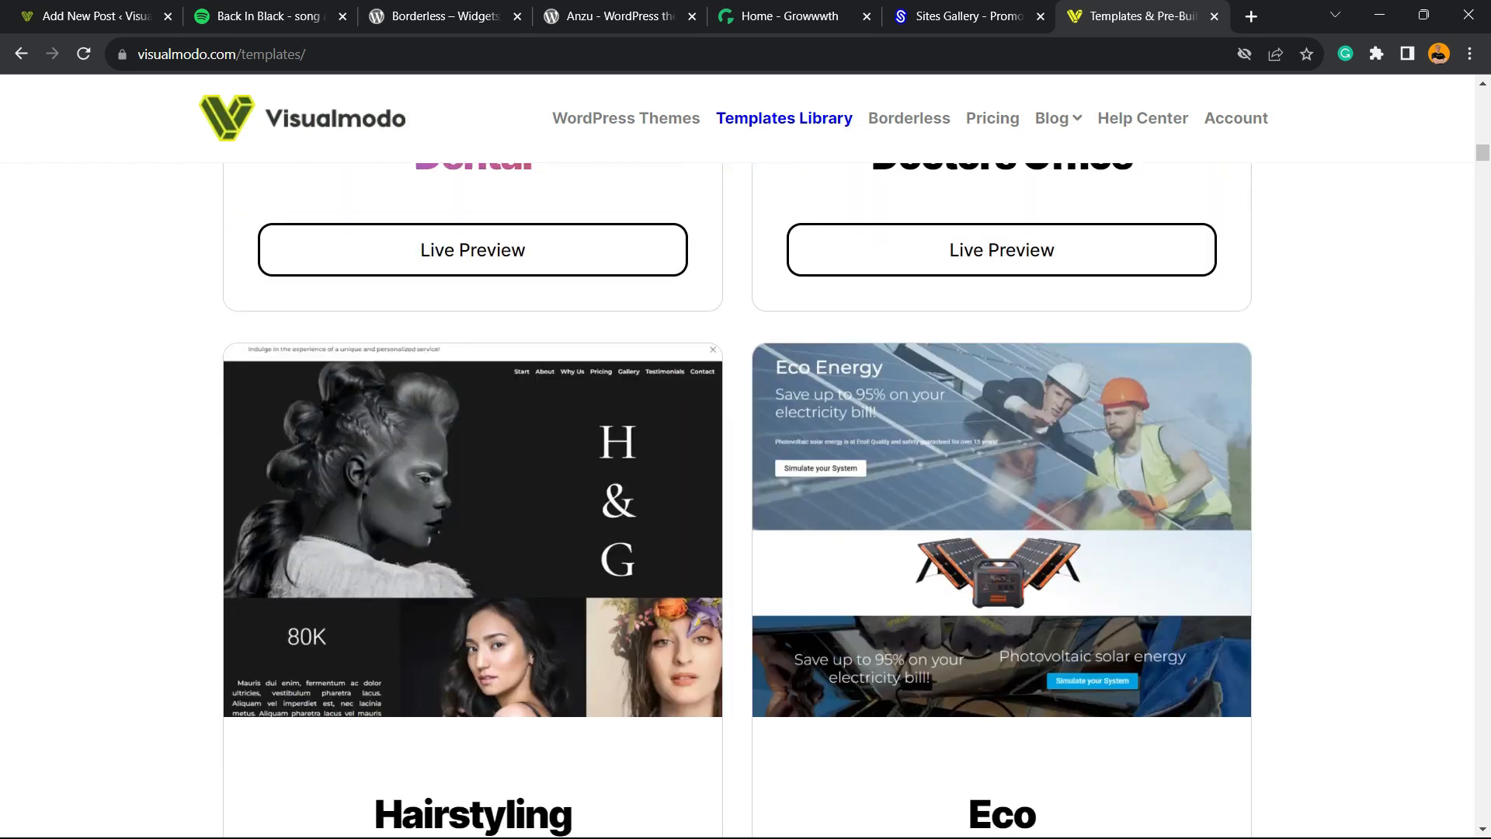
{"action": "scroll", "scroll_direction": "down", "scroll_amount": 3}
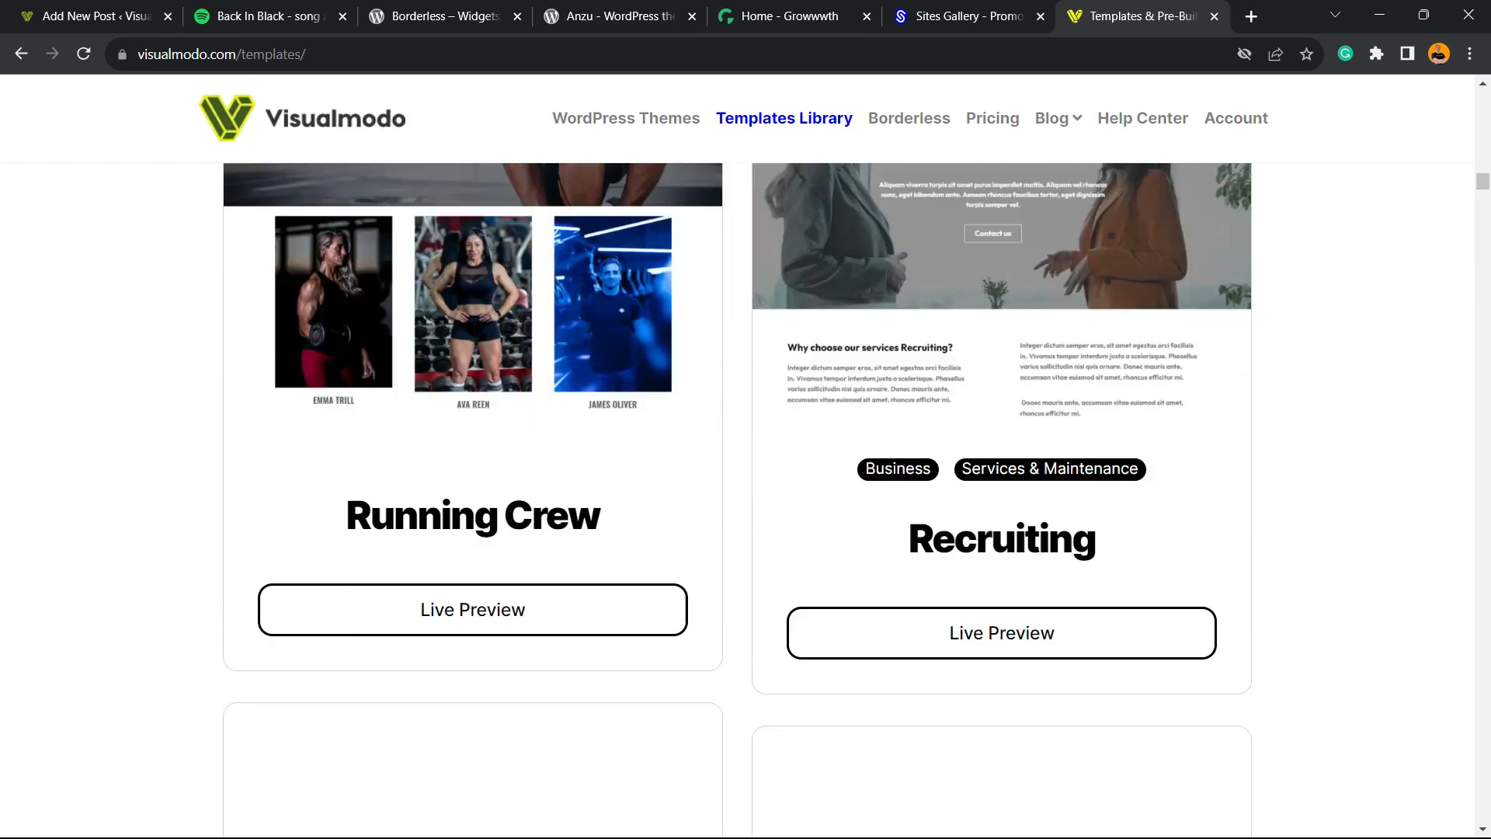
{"action": "scroll", "scroll_direction": "down", "scroll_amount": 3}
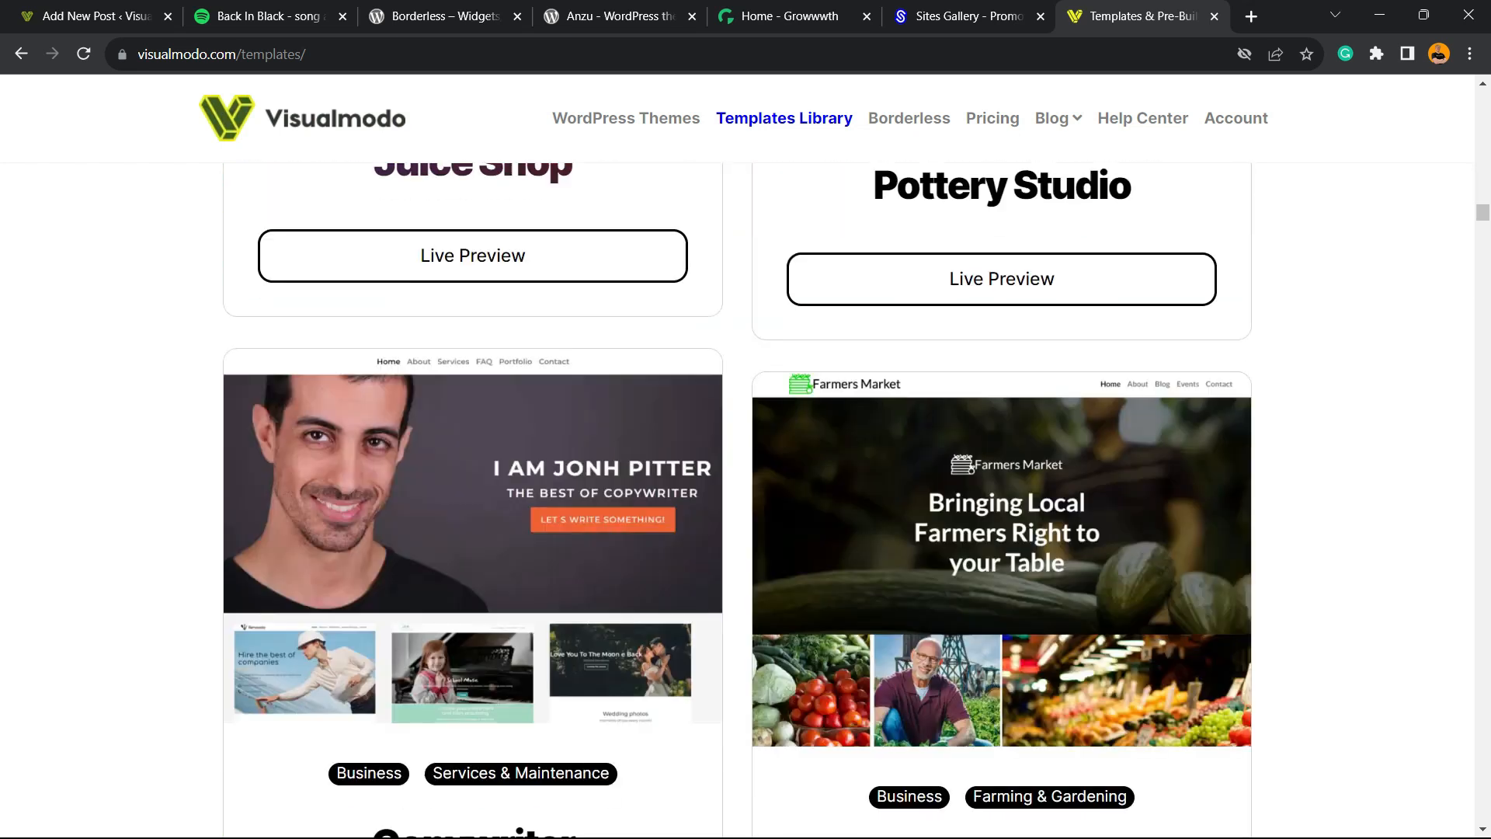
{"action": "scroll", "scroll_direction": "down", "scroll_amount": 3}
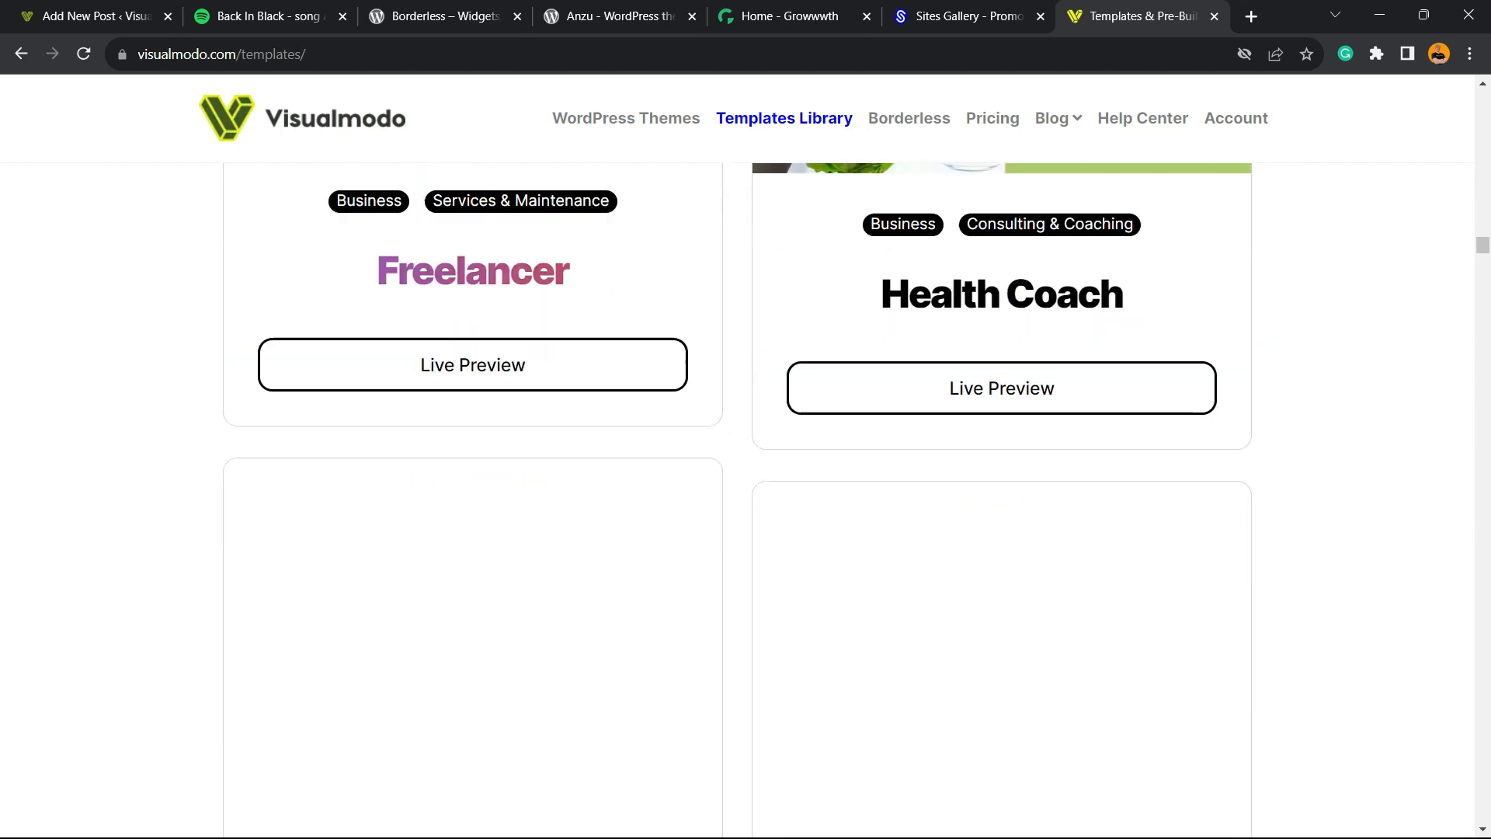
{"action": "scroll", "scroll_direction": "down", "scroll_amount": 3}
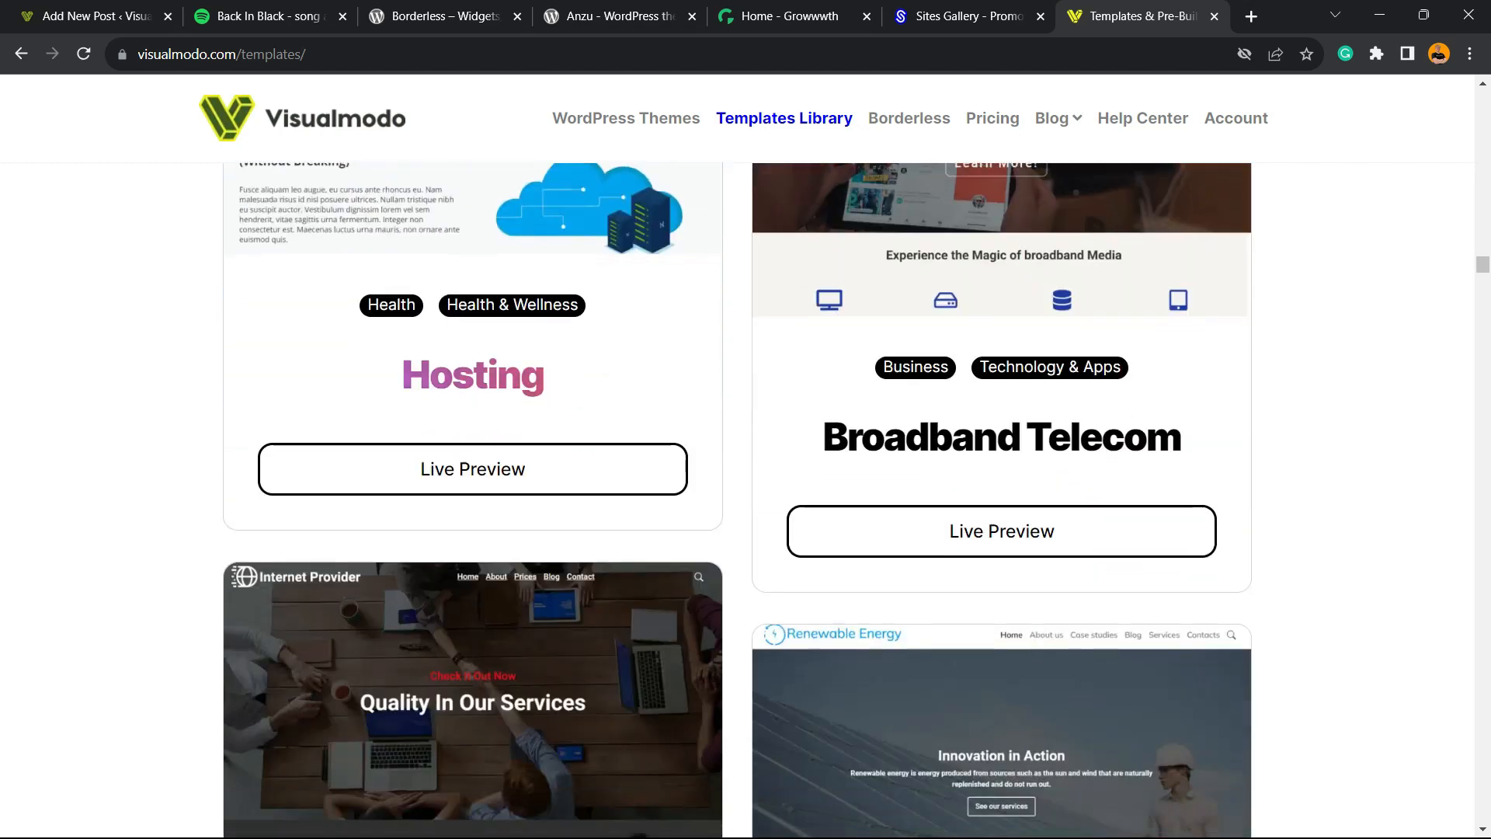
{"action": "scroll", "scroll_direction": "down", "scroll_amount": 3}
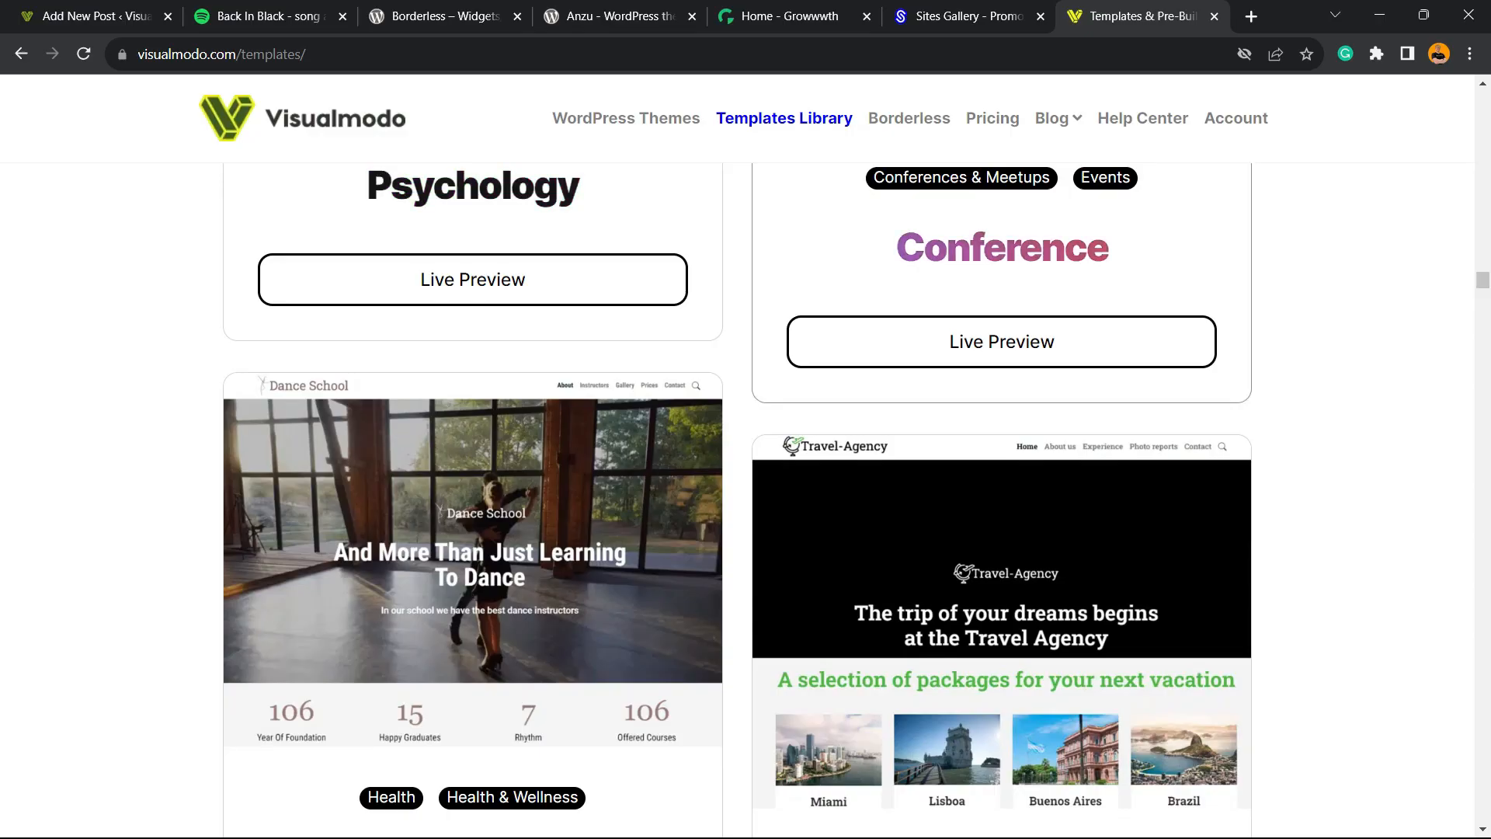